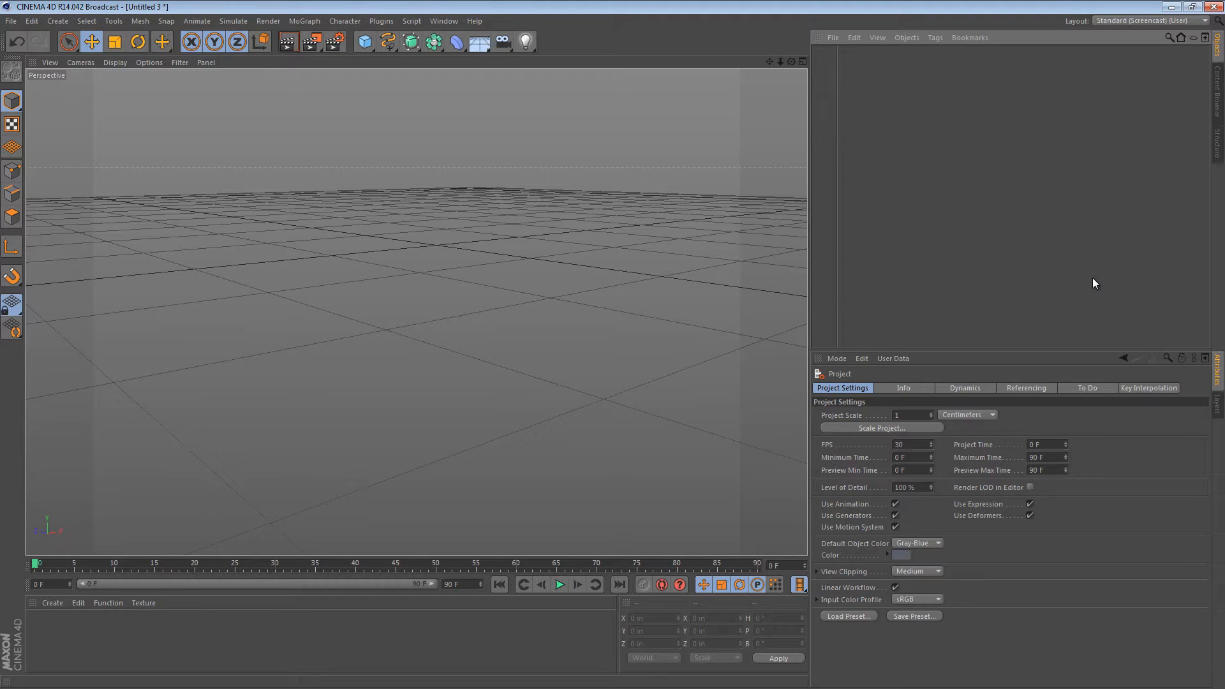
mouse_move(1139, 287)
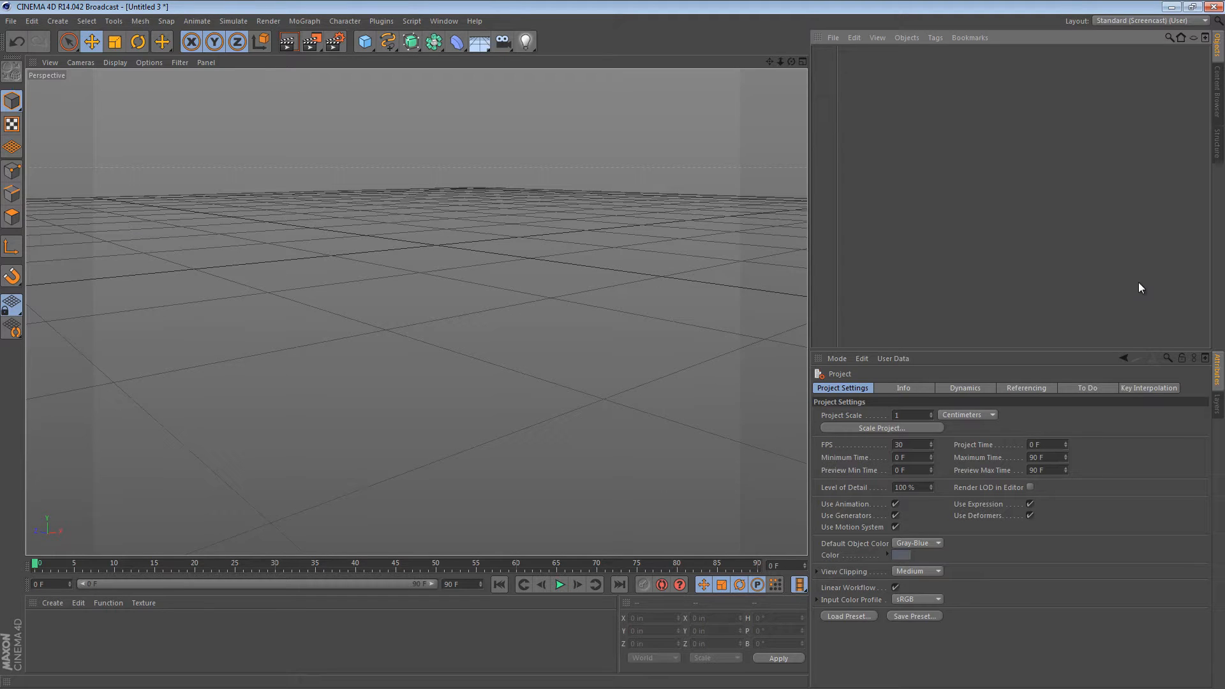
mouse_move(1126, 261)
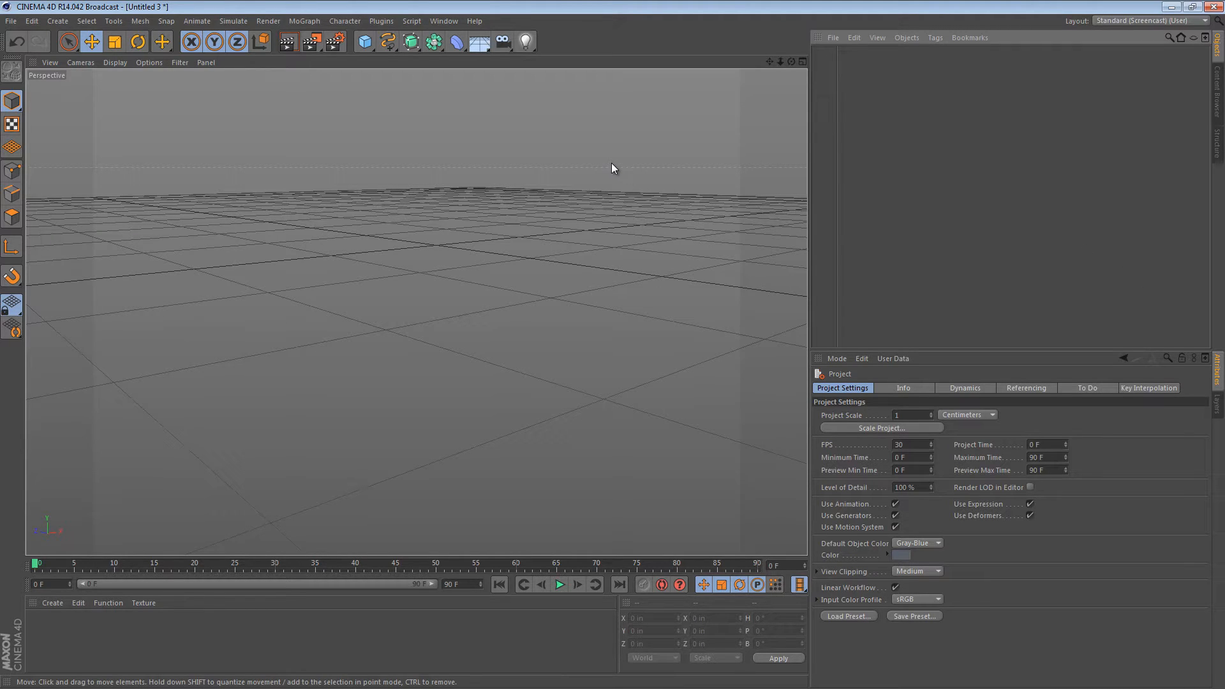
mouse_move(636, 176)
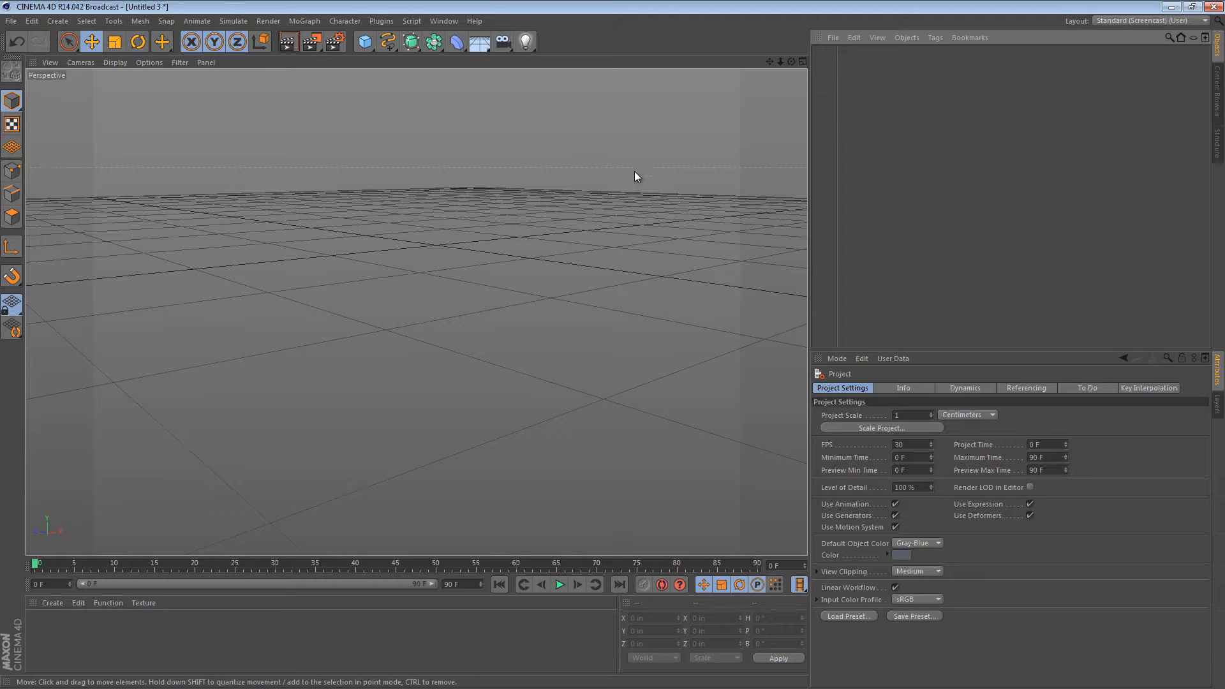
mouse_move(563, 100)
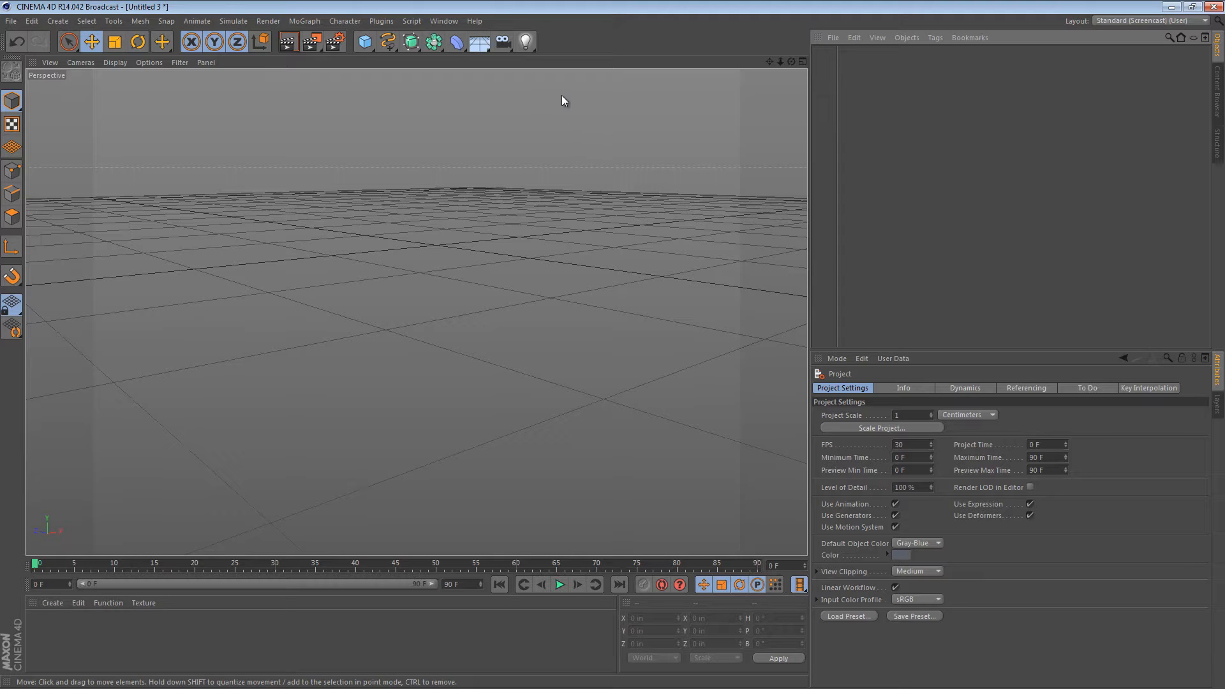
mouse_move(550, 130)
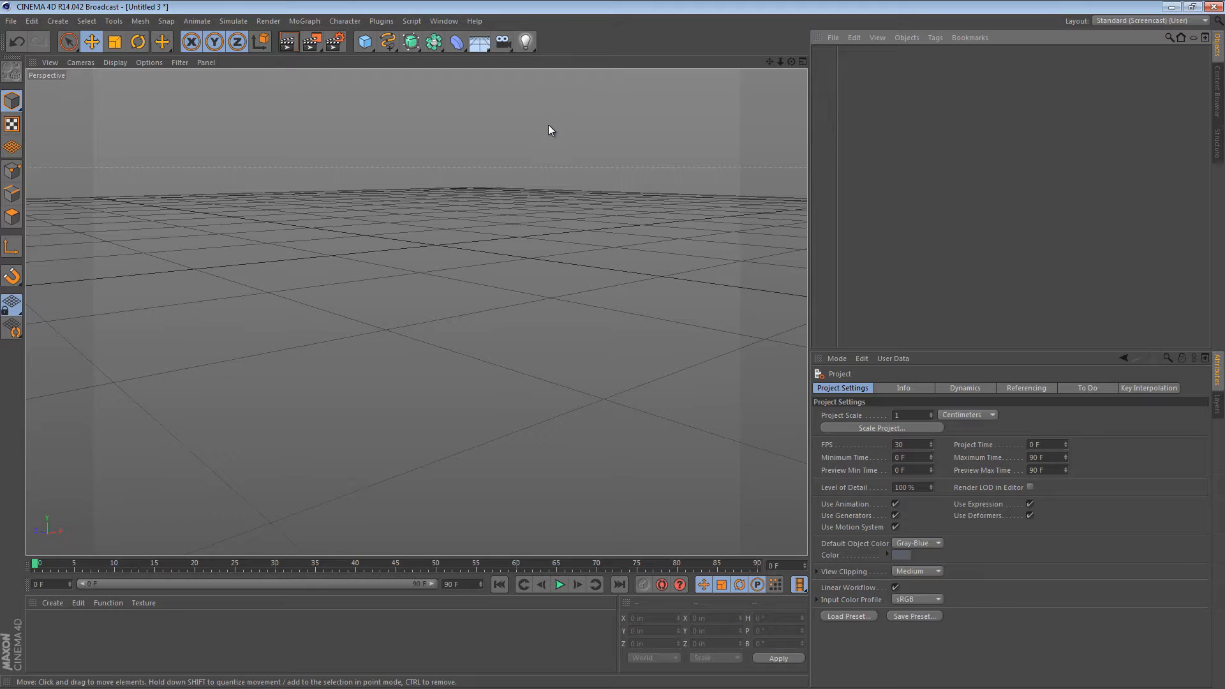
- Add a Target Camera and drag its target point to a new spot
left_click(500, 41)
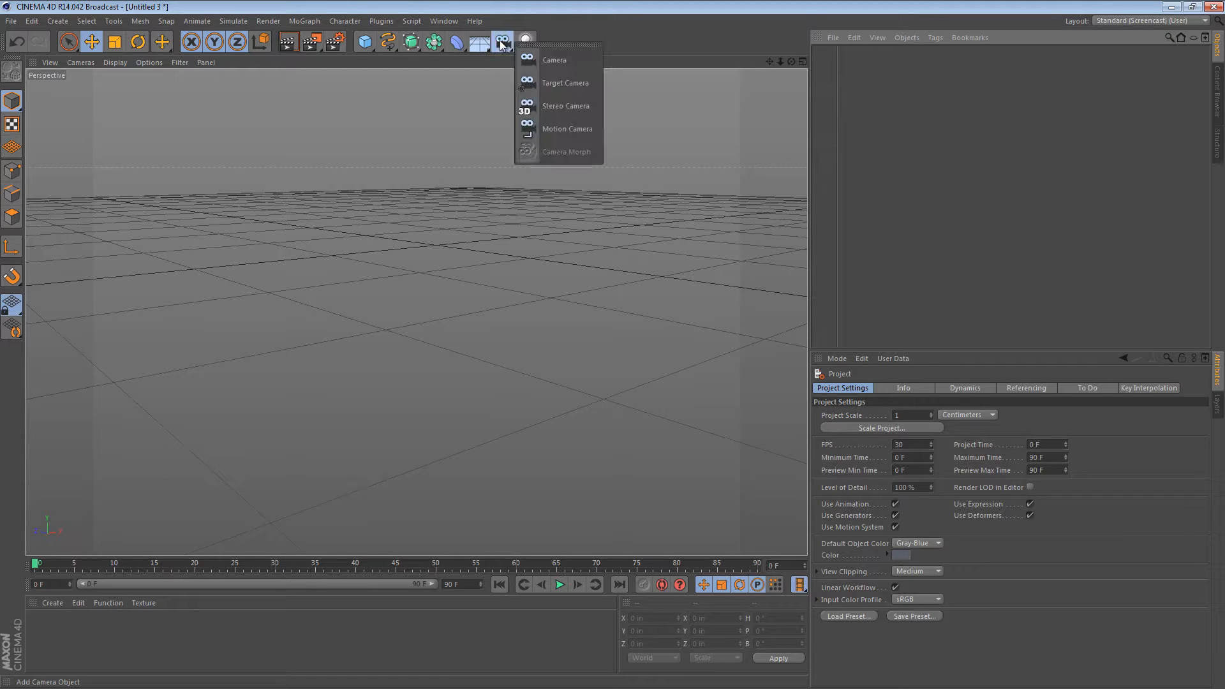
mouse_move(565, 83)
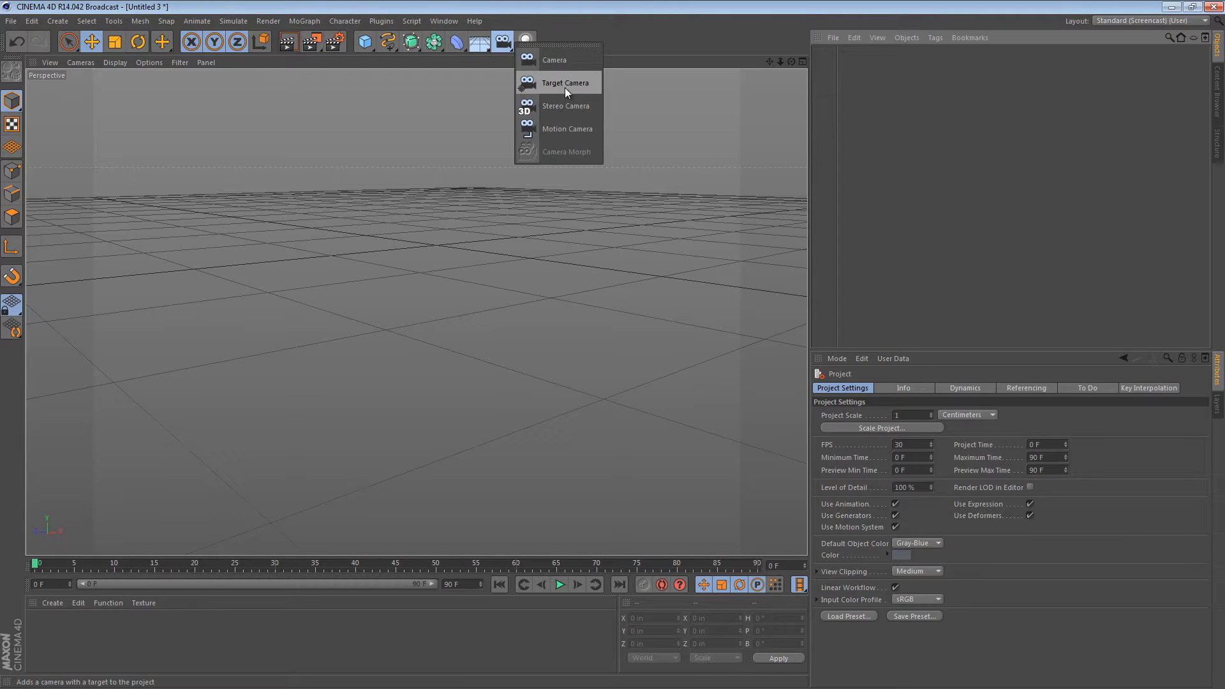
left_click(565, 82)
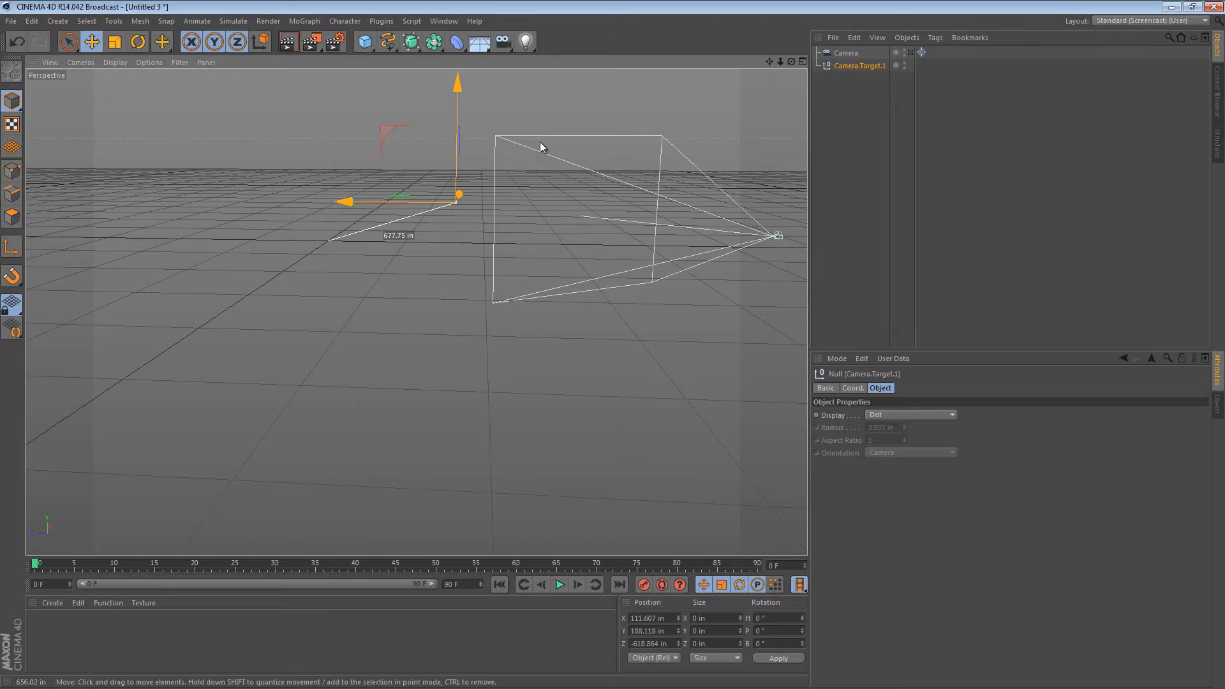
left_click_drag(457, 195, 378, 291)
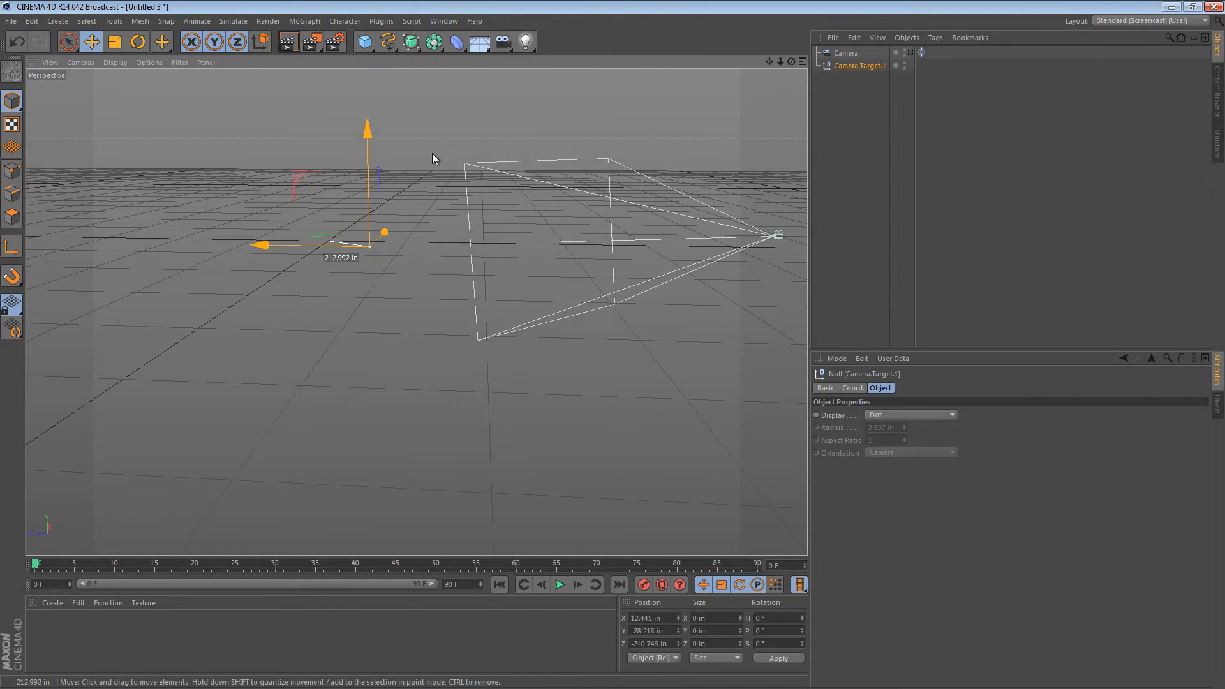
- Select the camera itself and reposition it left, then back toward the right
left_click(846, 52)
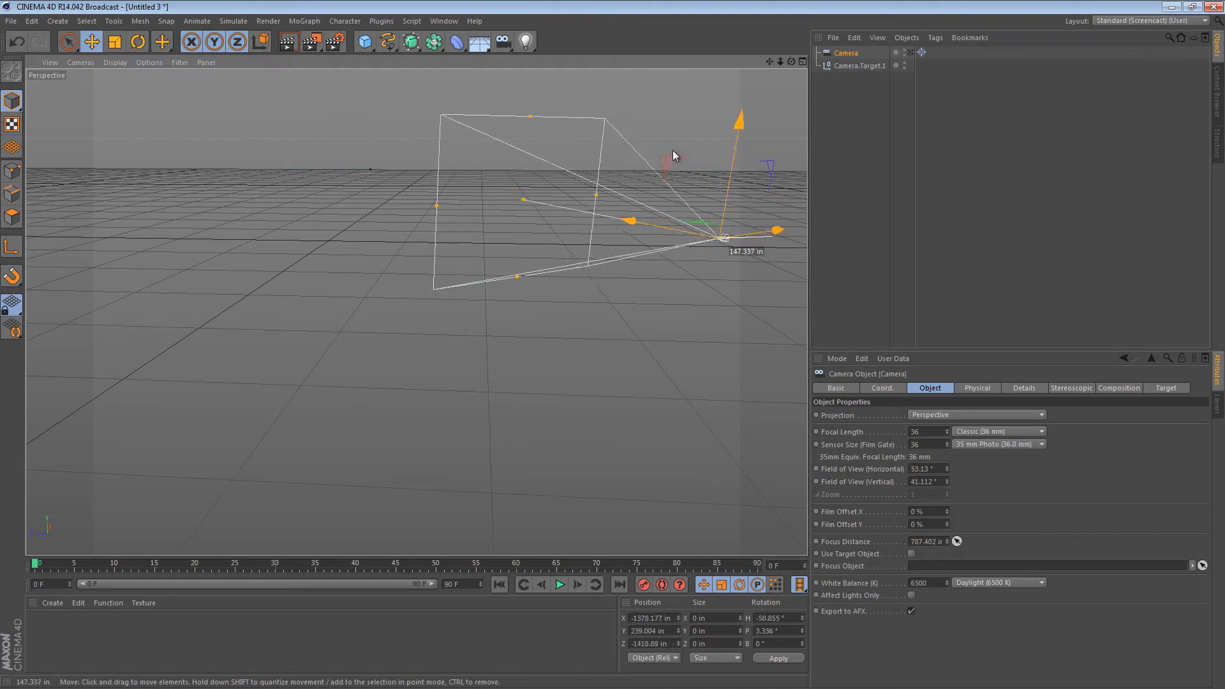
left_click_drag(718, 239, 195, 234)
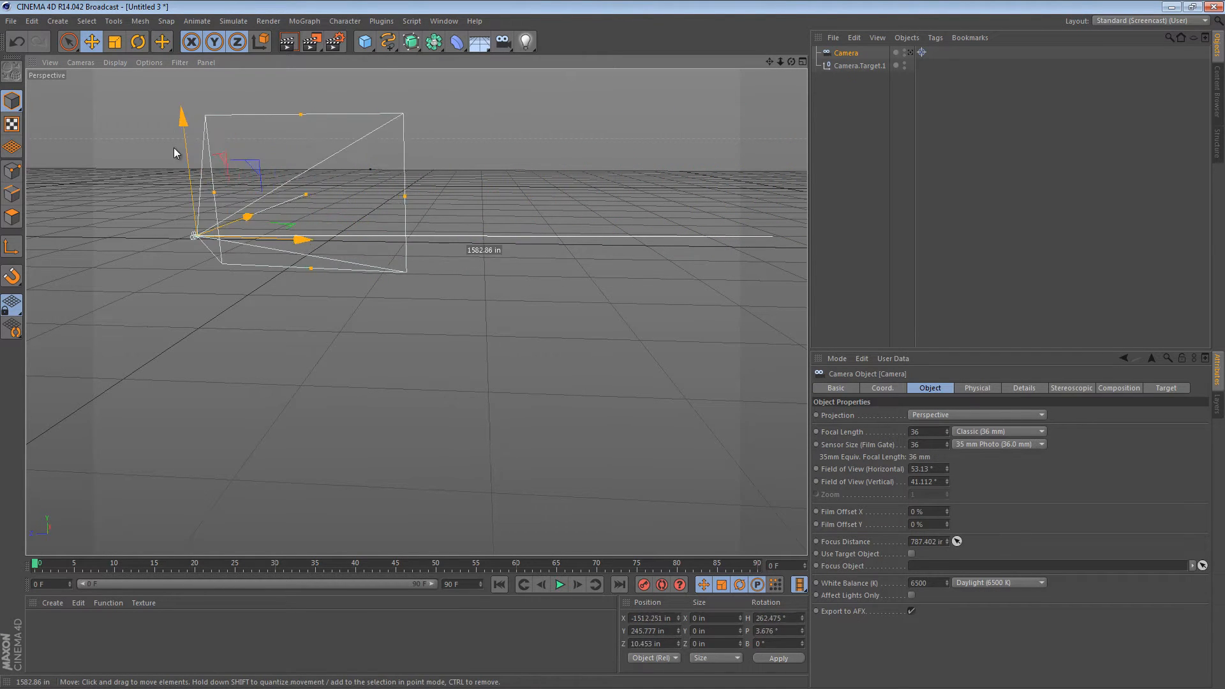
left_click_drag(195, 234, 663, 254)
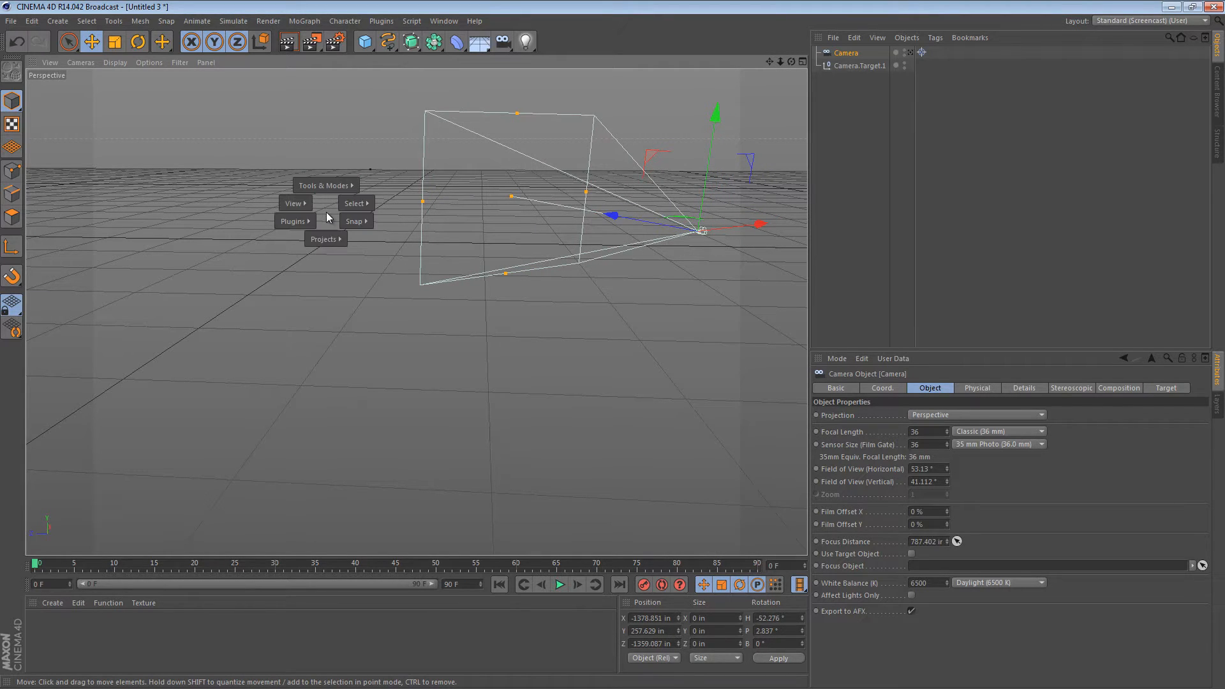
- Switch to the cones project and give the green cone (Cone.1) a Target tag
left_click(323, 238)
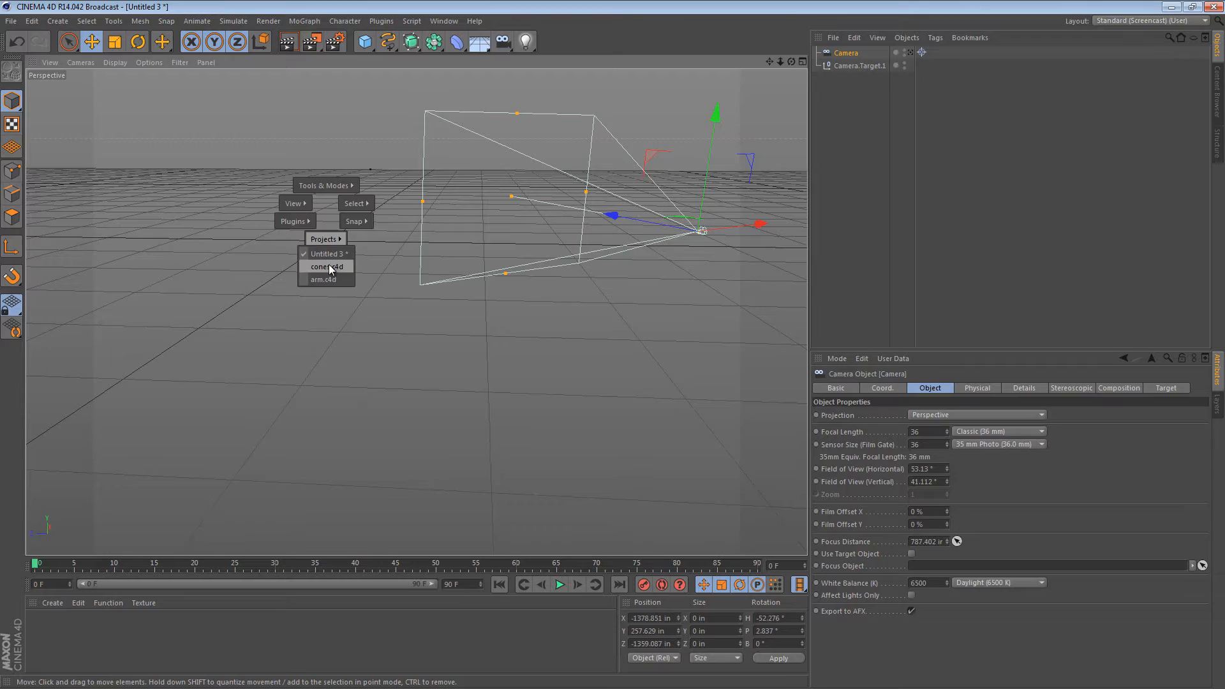
left_click(324, 266)
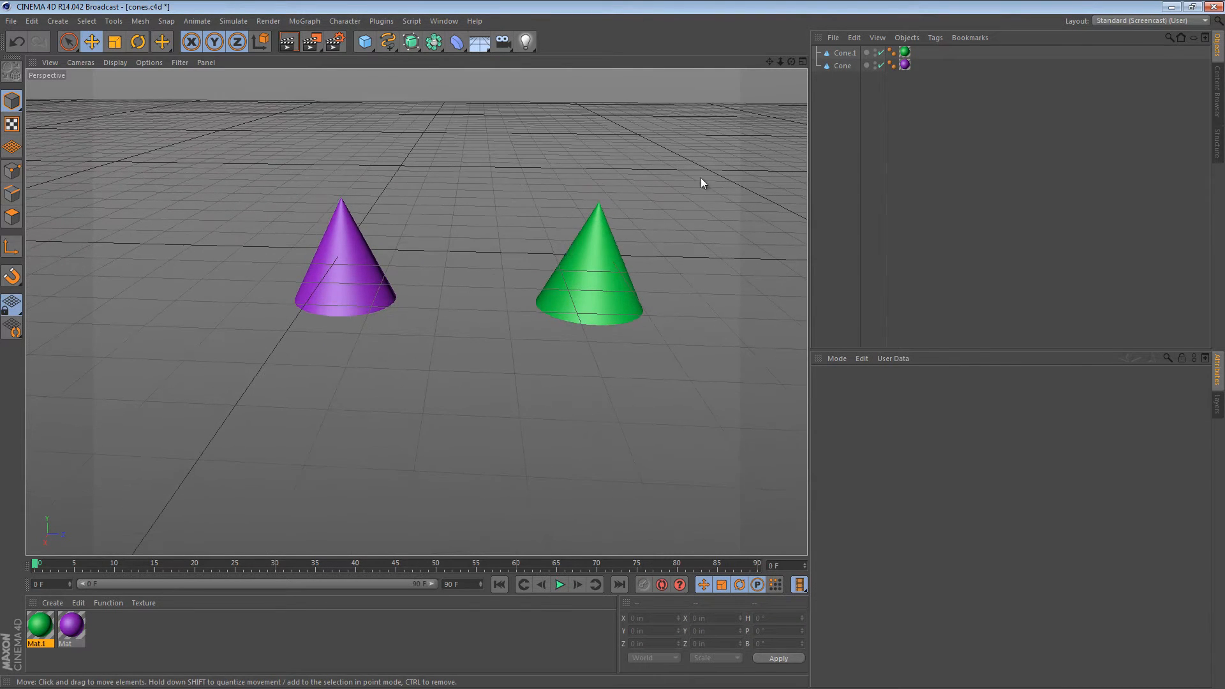
right_click(844, 53)
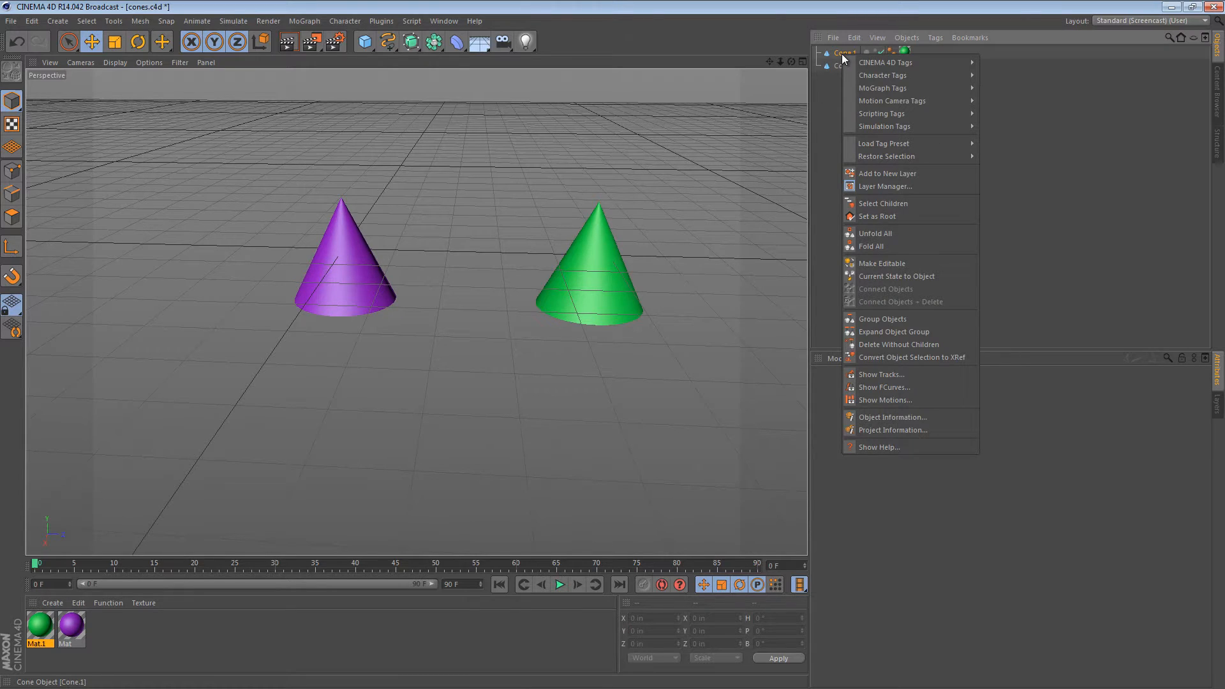
mouse_move(886, 62)
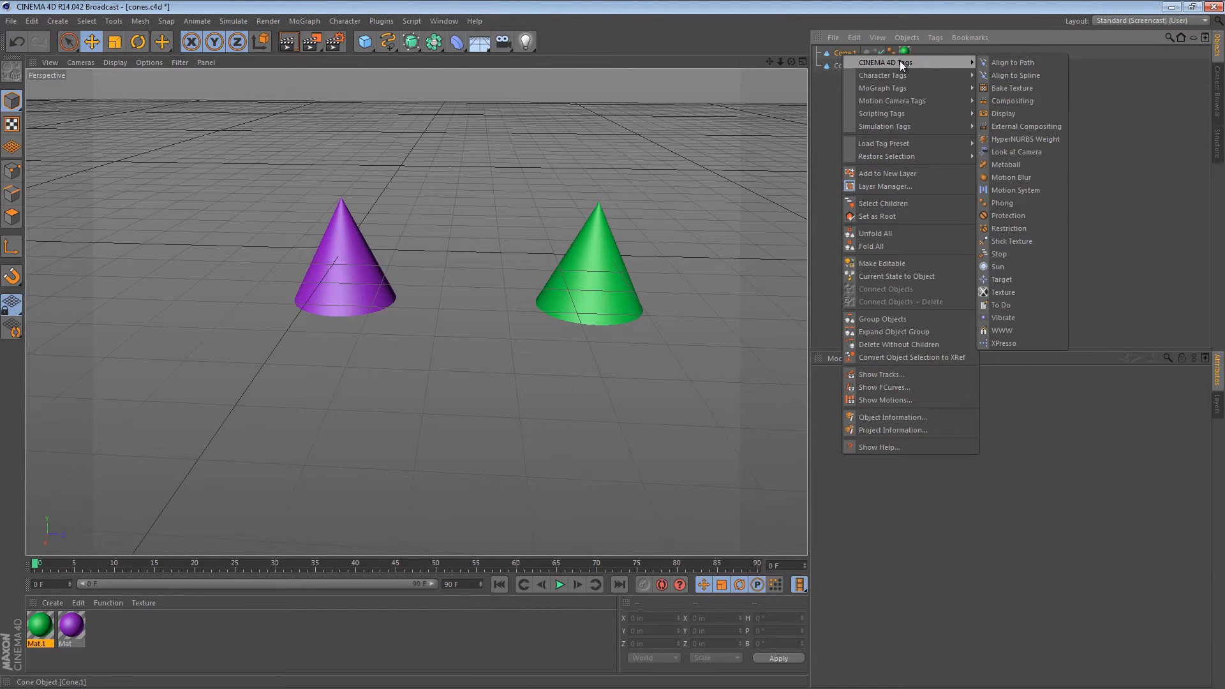
mouse_move(1011, 279)
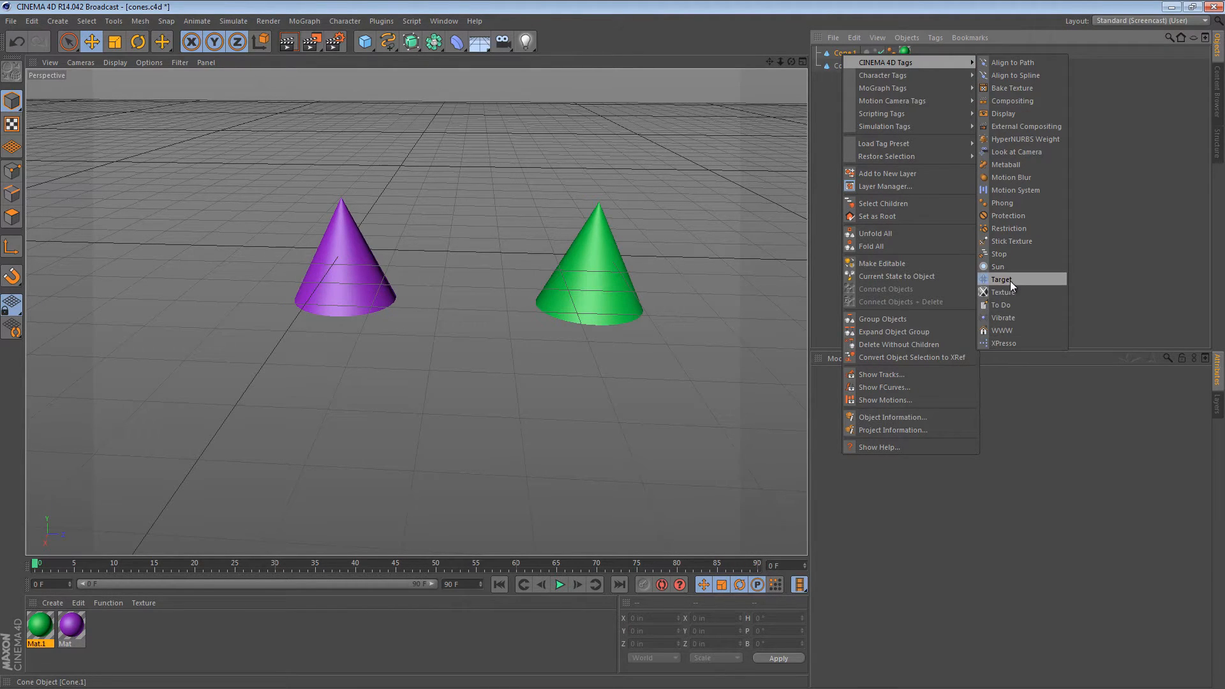
left_click(1003, 279)
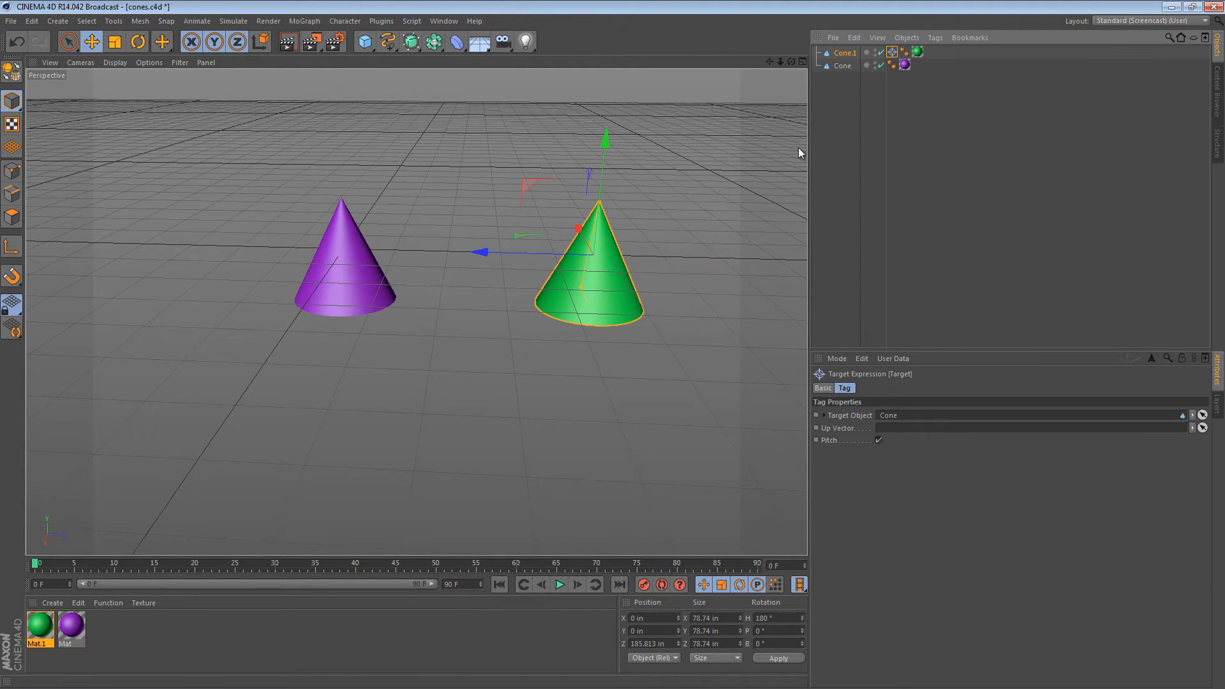
left_click_drag(605, 140, 593, 85)
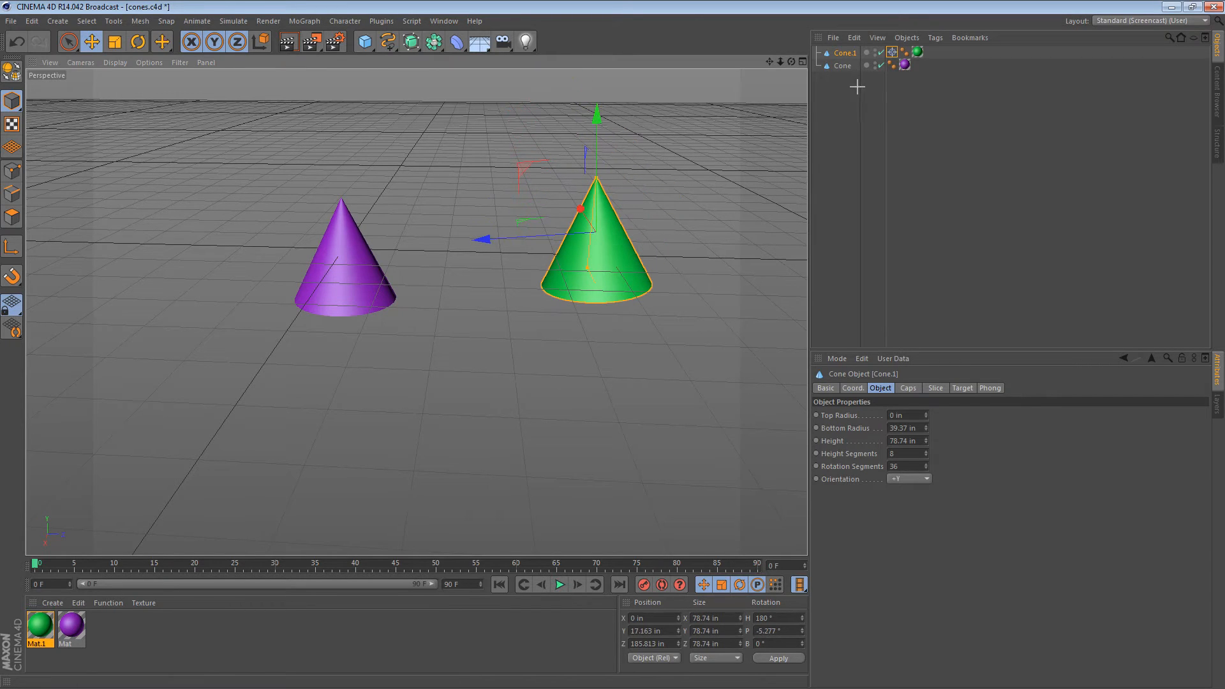
- Set both cones' Orientation to +Z so their tips aim at each other
left_click(924, 478)
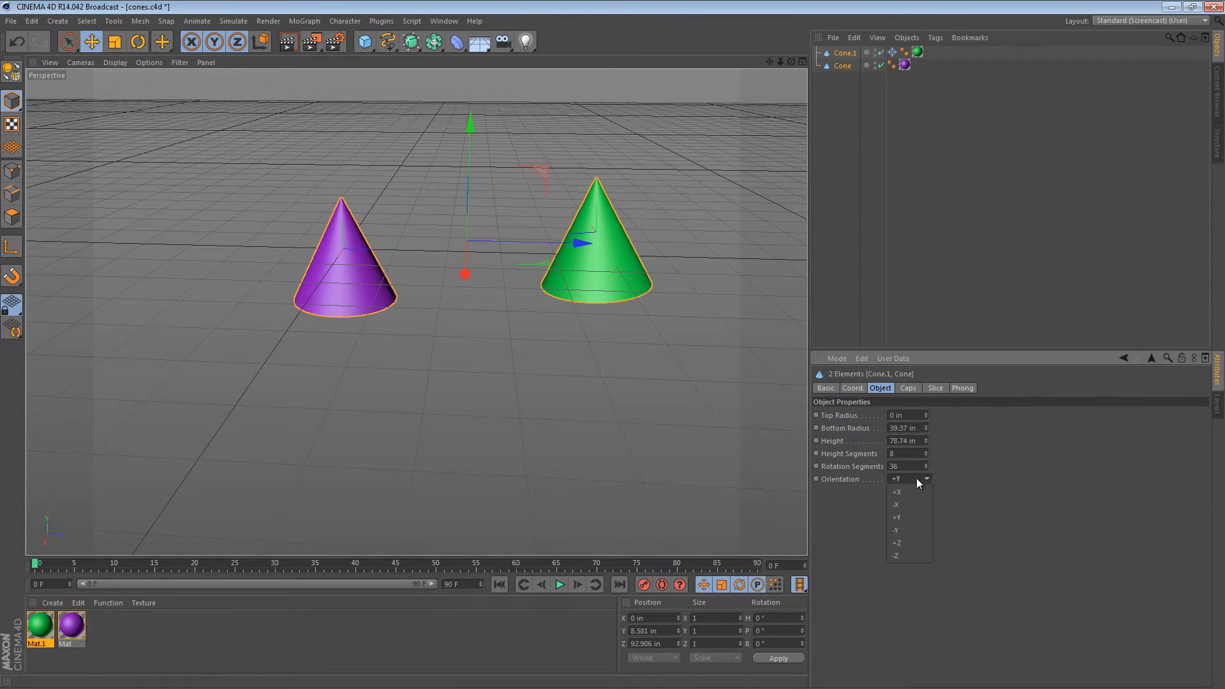
left_click(897, 517)
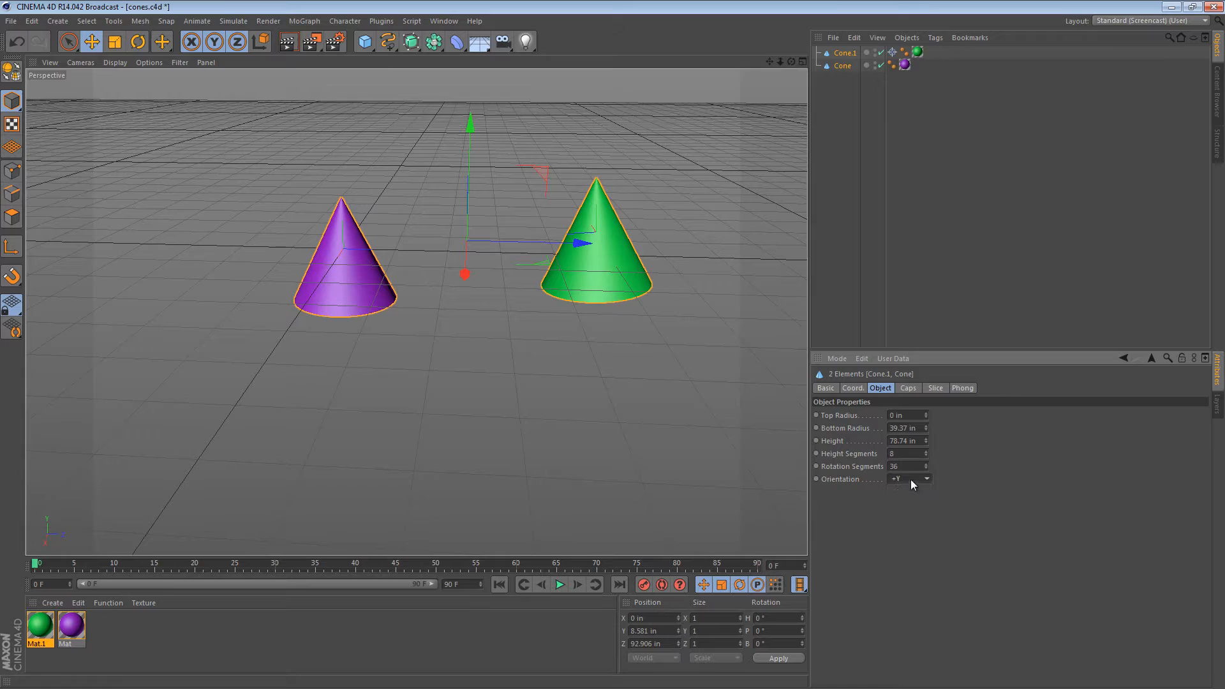
left_click(908, 479)
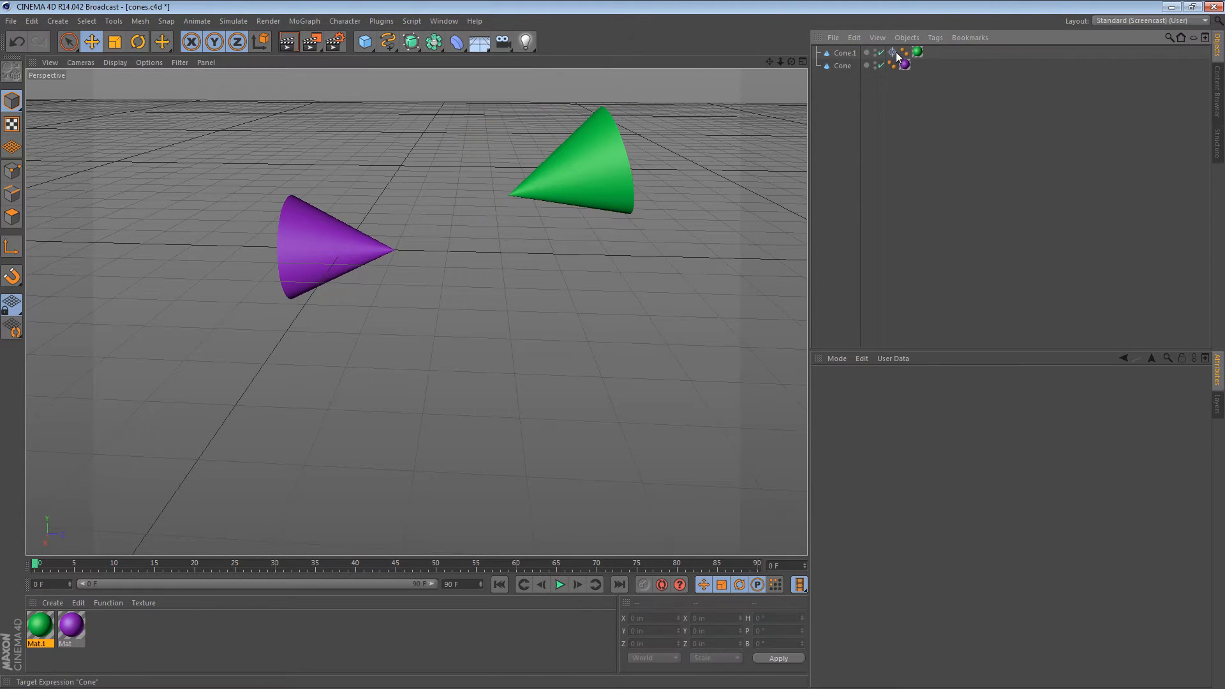
- Give the purple cone its own Target tag
right_click(843, 65)
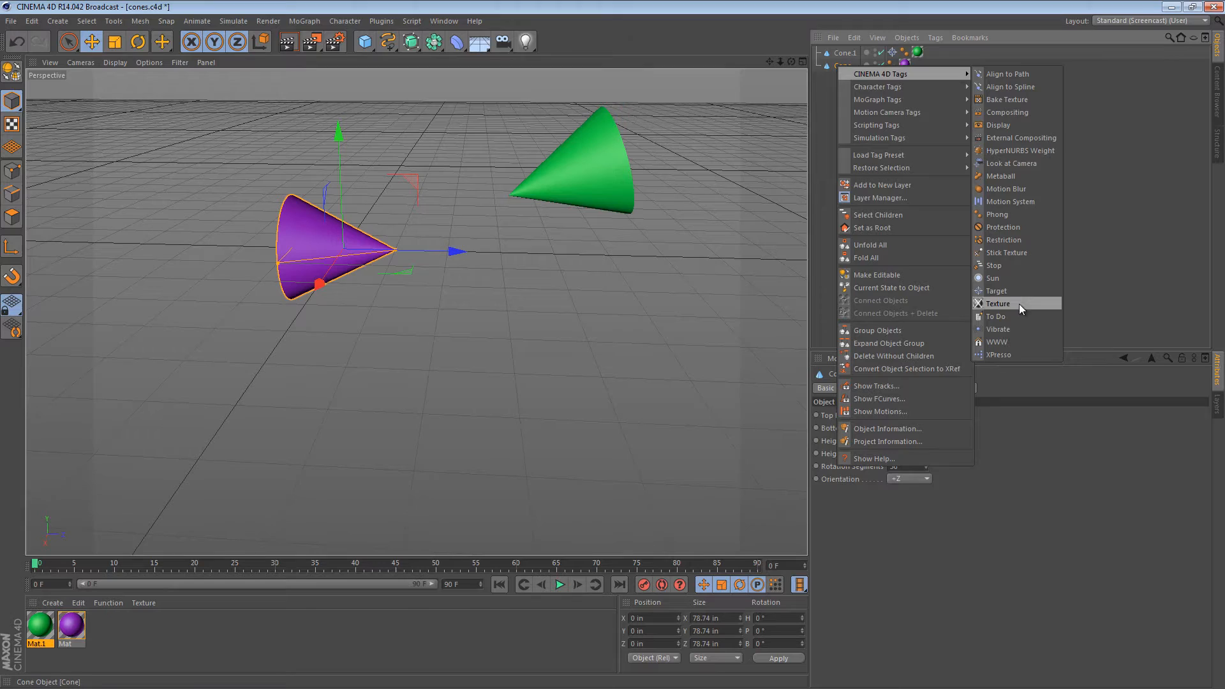
left_click(997, 291)
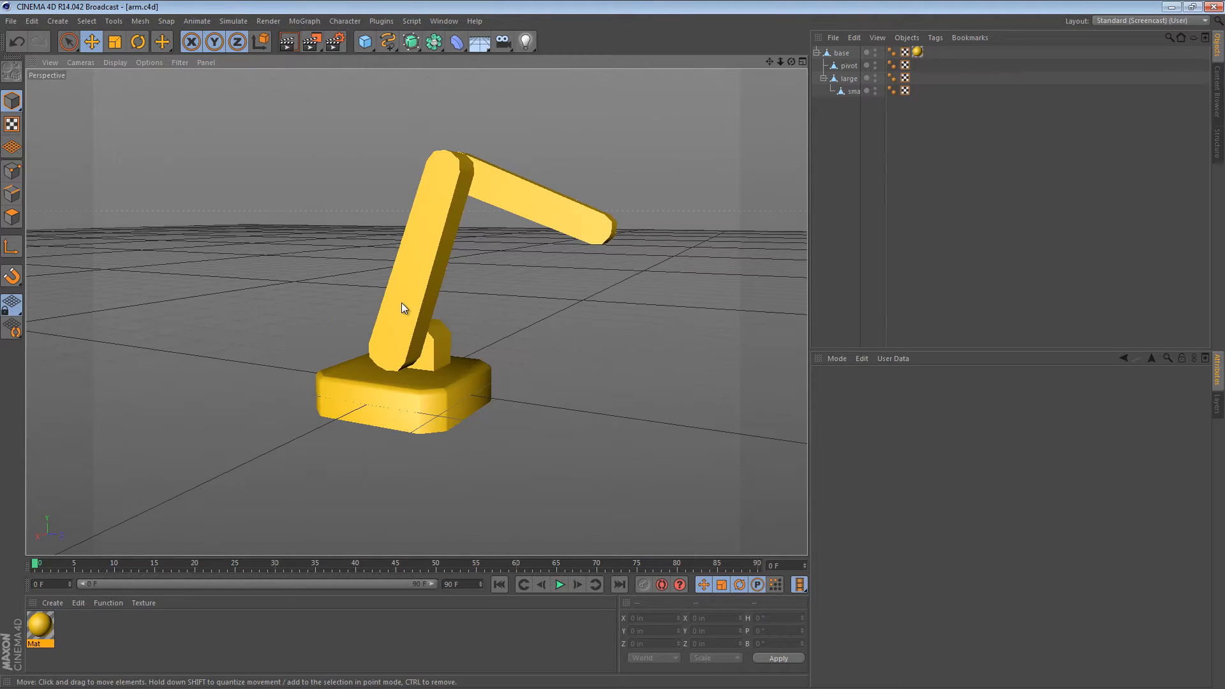
- Rotate the upper arm segment around its joint until it points roughly horizontal
left_click_drag(402, 309, 449, 200)
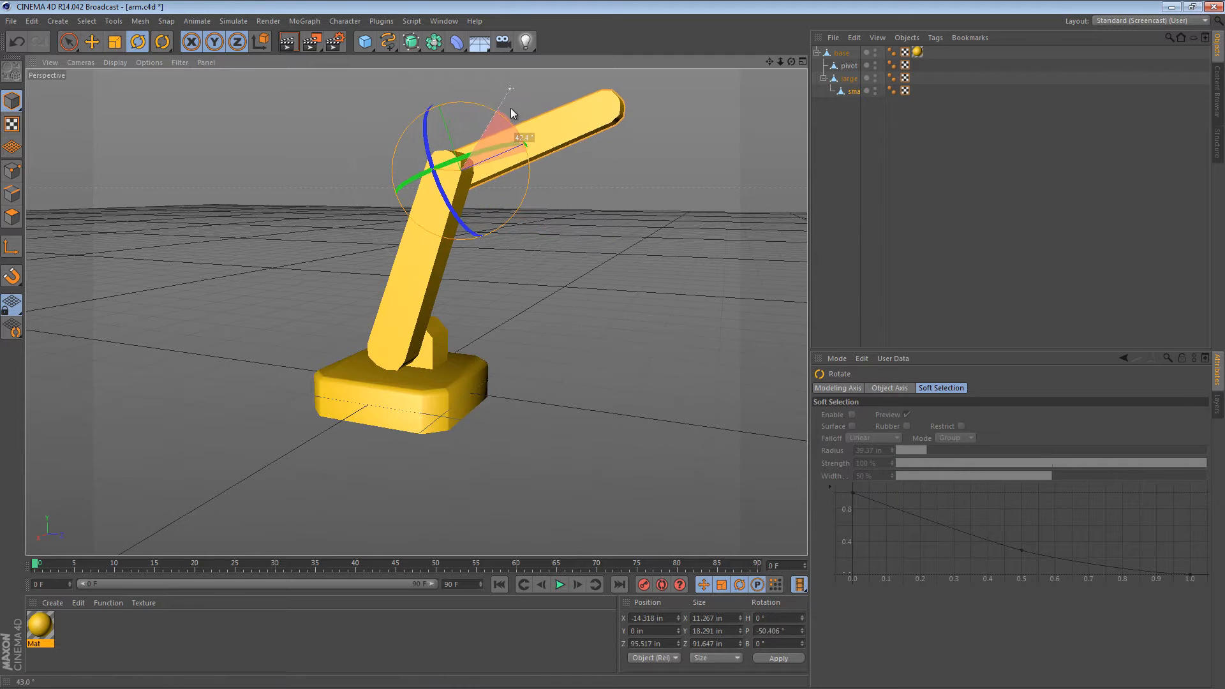
left_click_drag(512, 113, 523, 130)
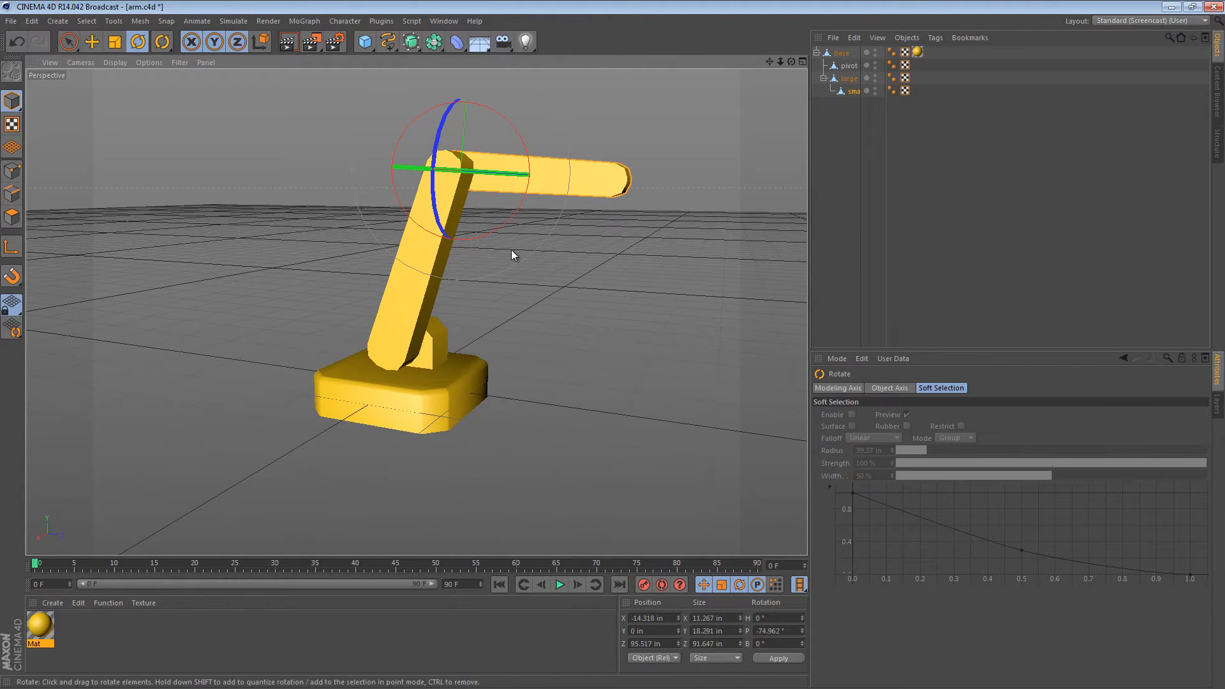
mouse_move(485, 259)
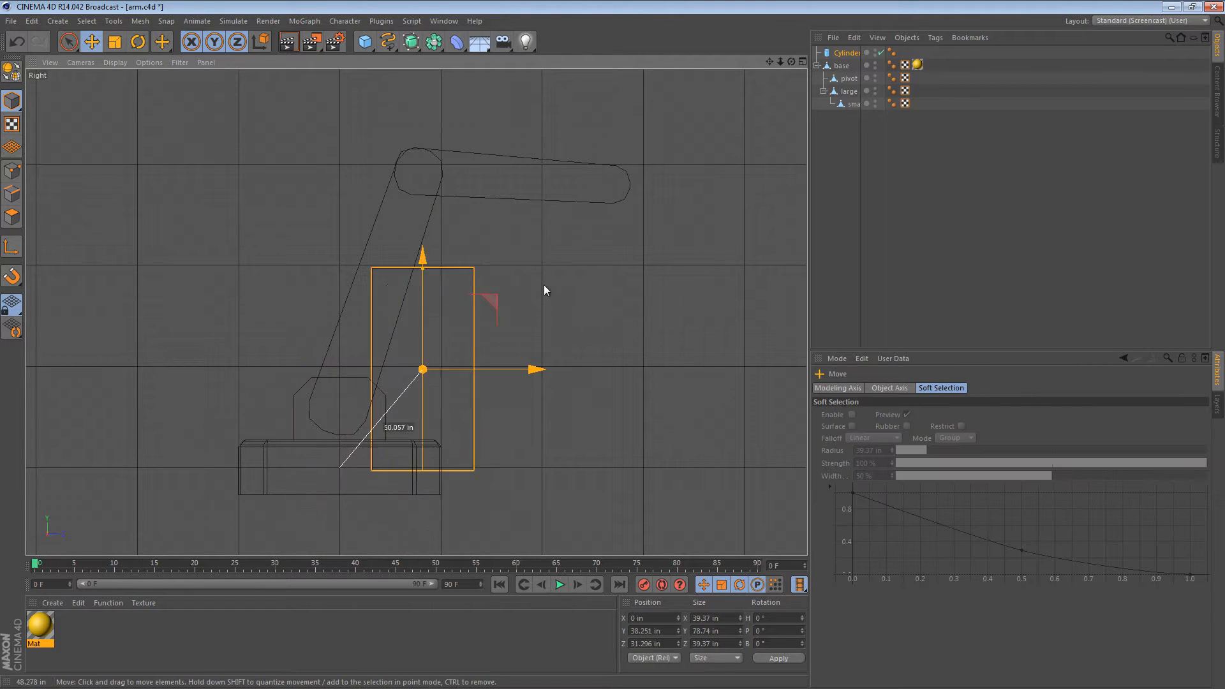
- Resize and place the wide barrel cylinder along the arm, then slide the thin rod up toward the small arm
left_click(136, 41)
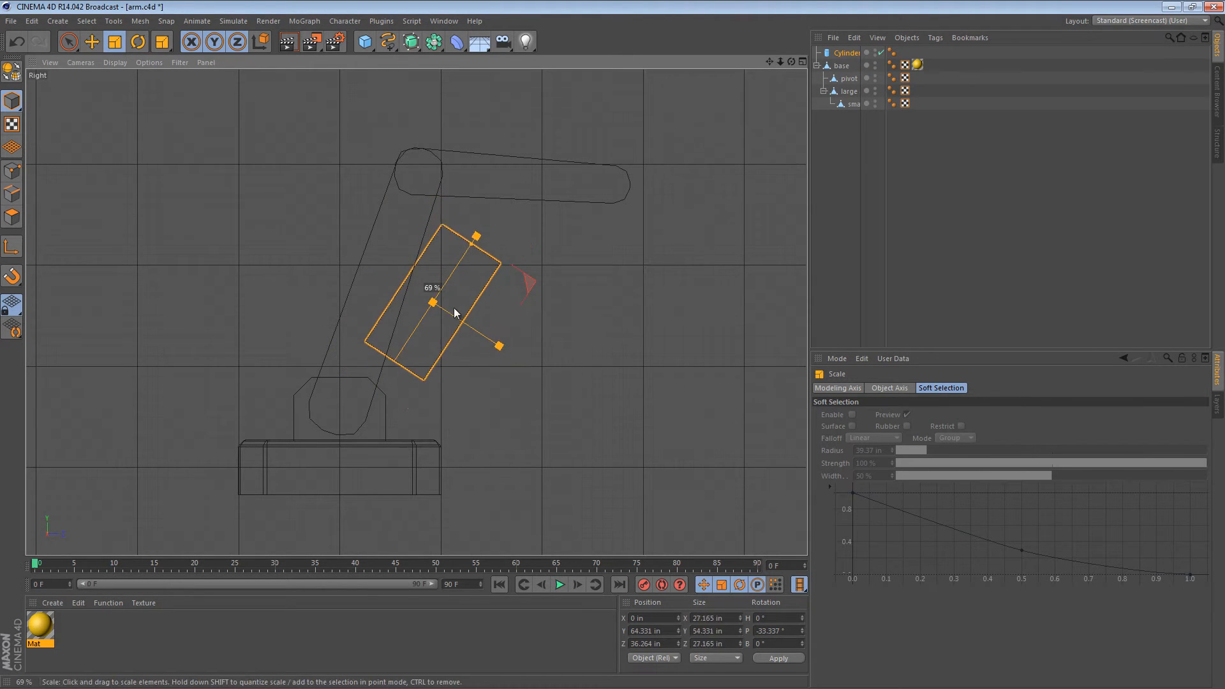
left_click(92, 40)
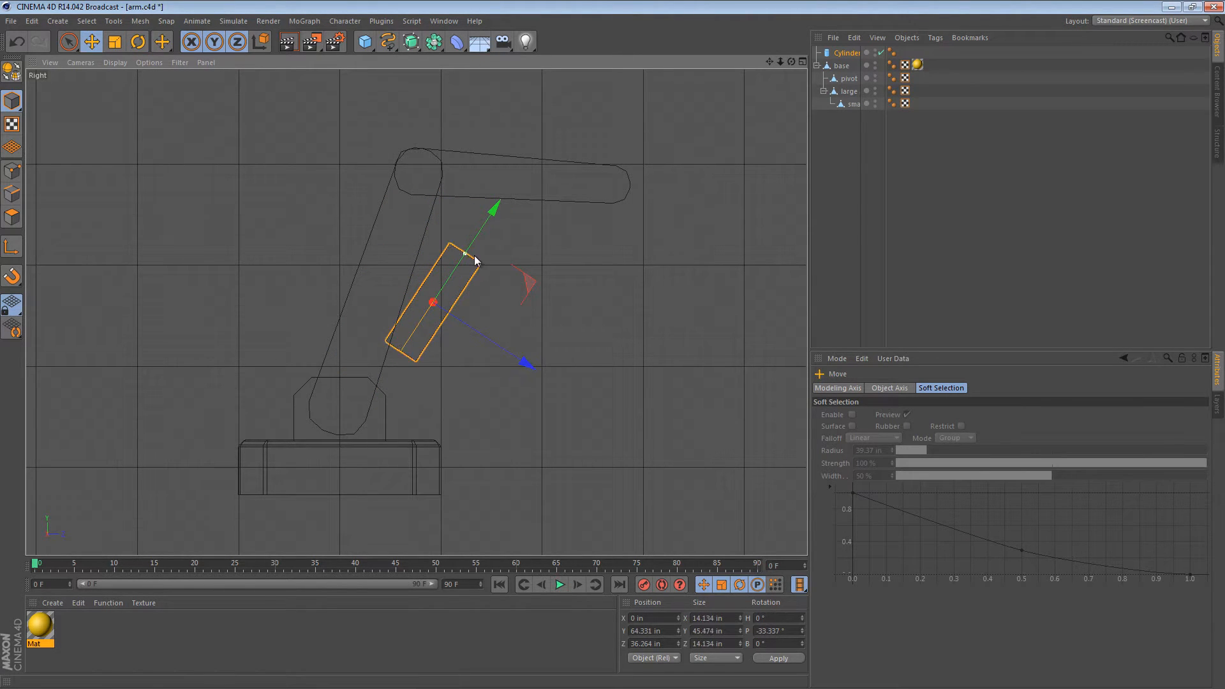
left_click_drag(472, 260, 449, 291)
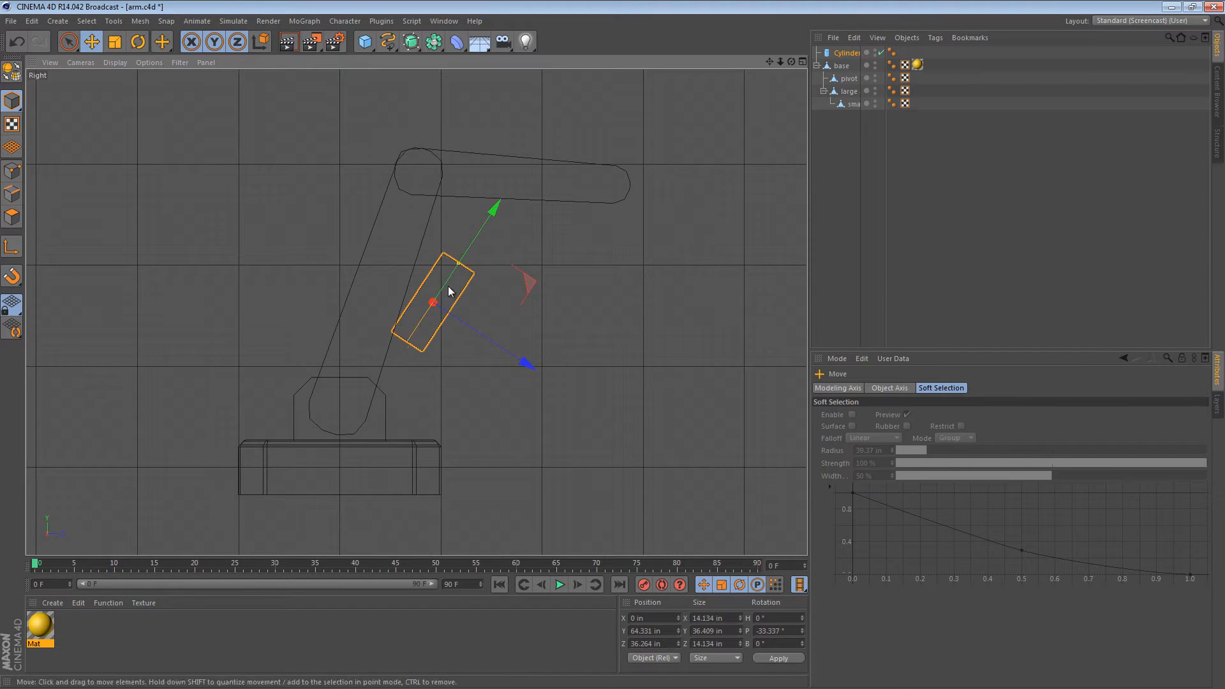
left_click(137, 40)
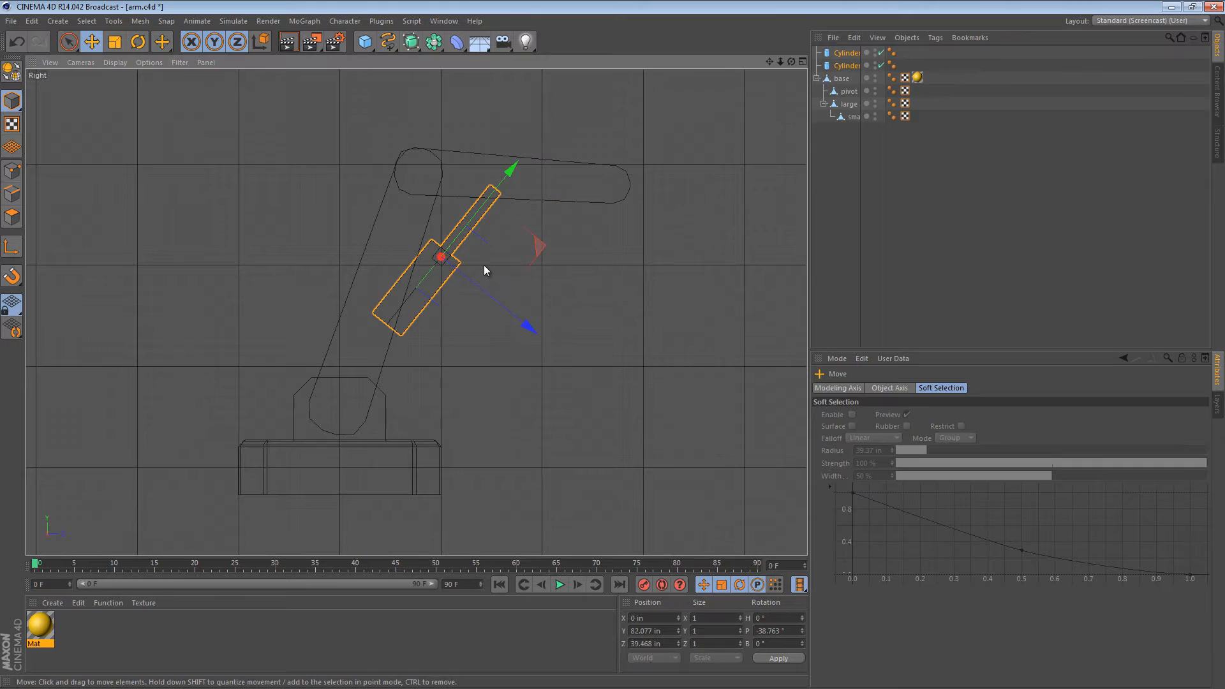
left_click_drag(440, 257, 460, 275)
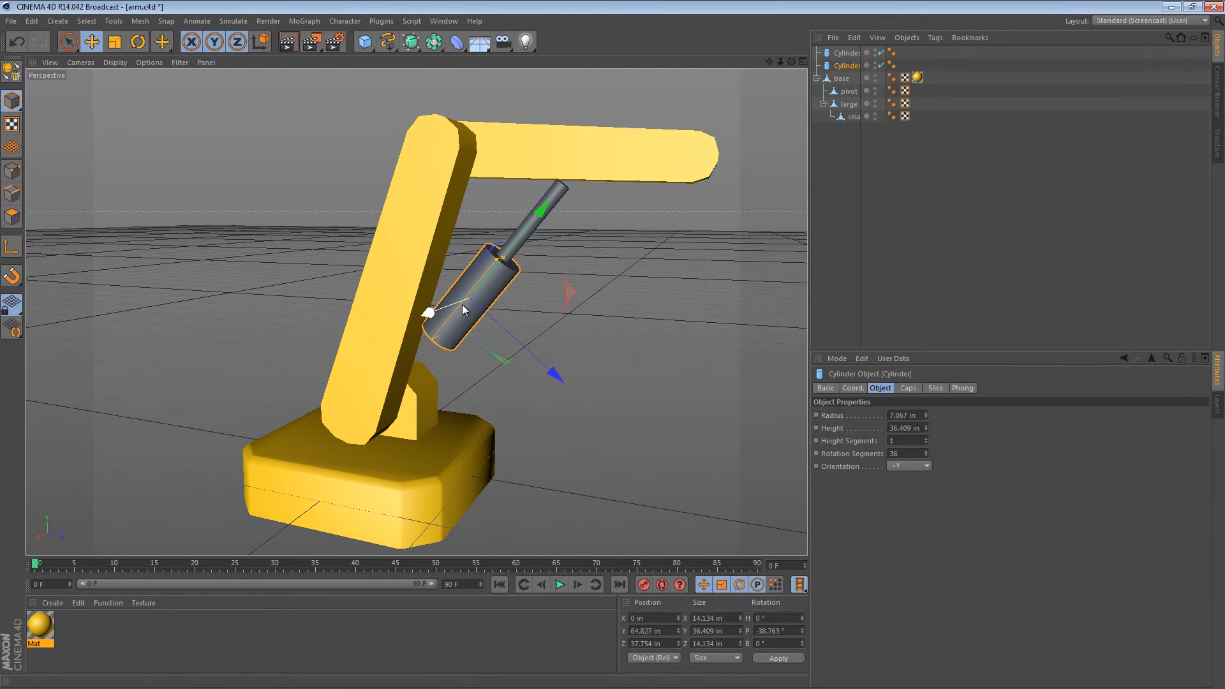
- Create a new material and set its colour to red
left_click(51, 602)
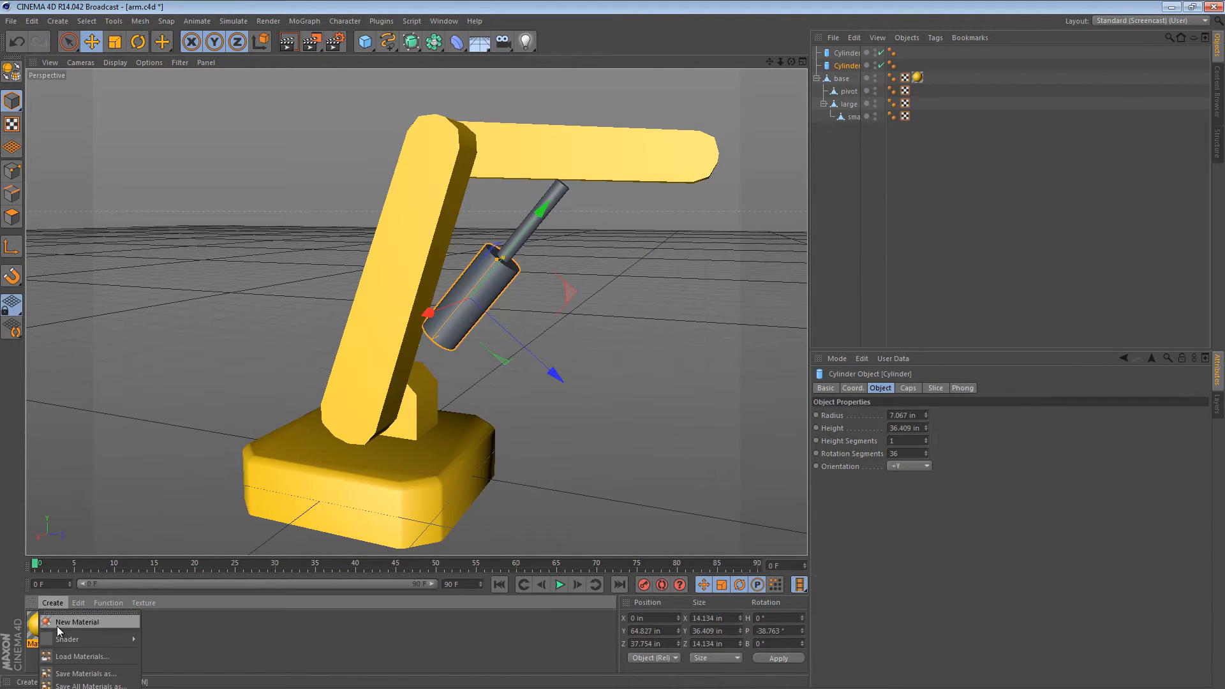
left_click(76, 621)
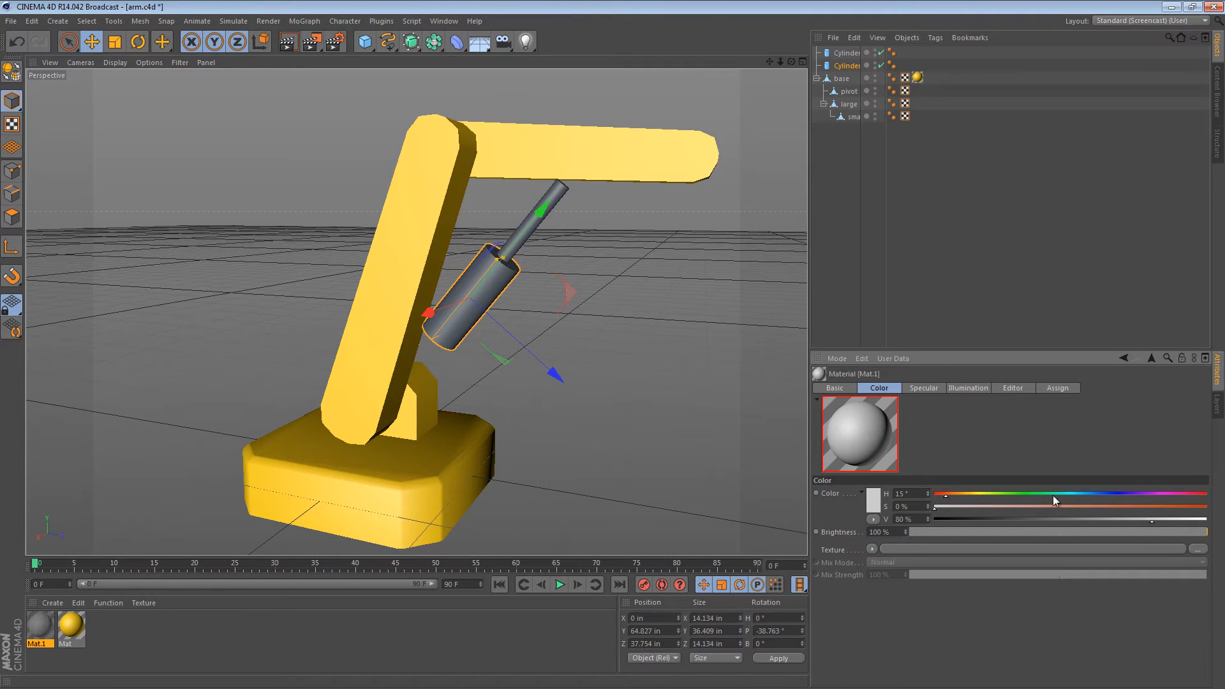
left_click_drag(938, 507, 1148, 507)
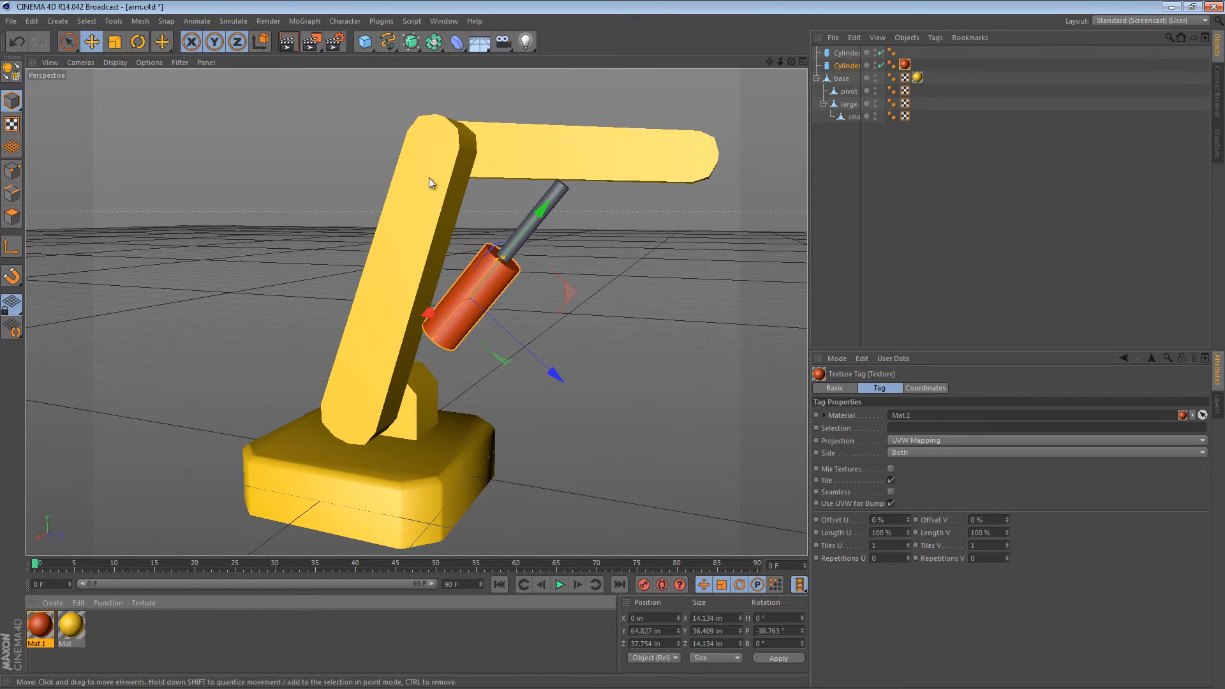
- Create a second white material and apply the materials to the ram cylinders
left_click(51, 602)
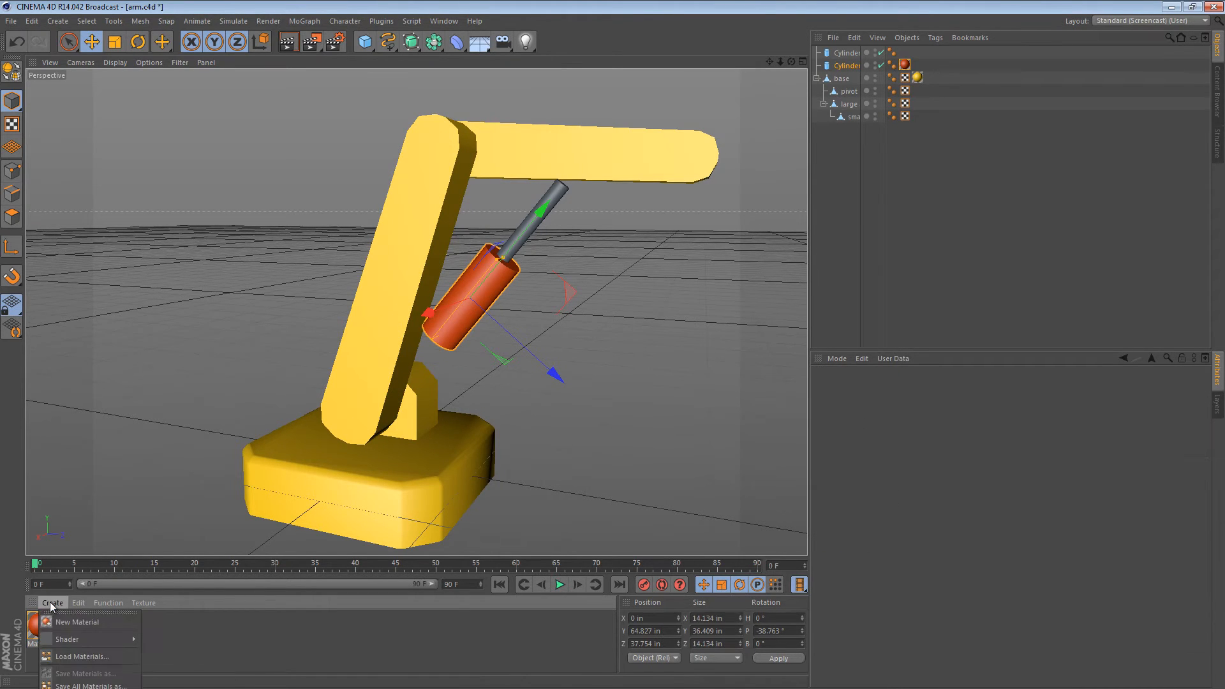
left_click(77, 621)
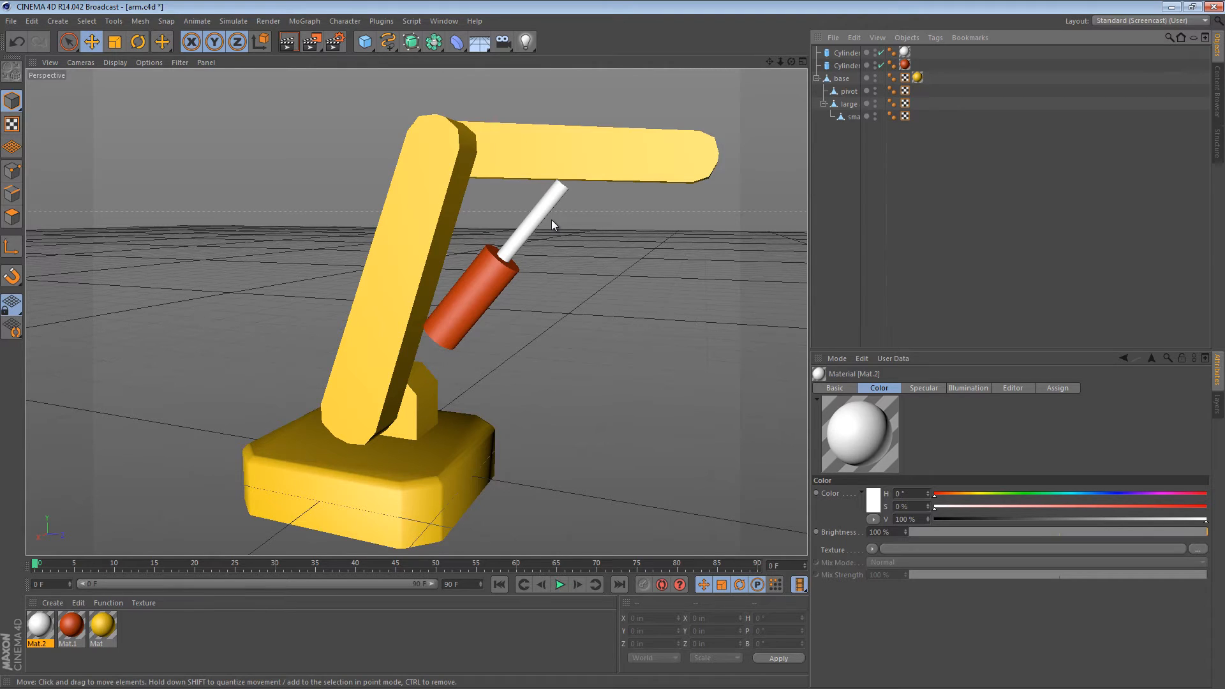
left_click(468, 293)
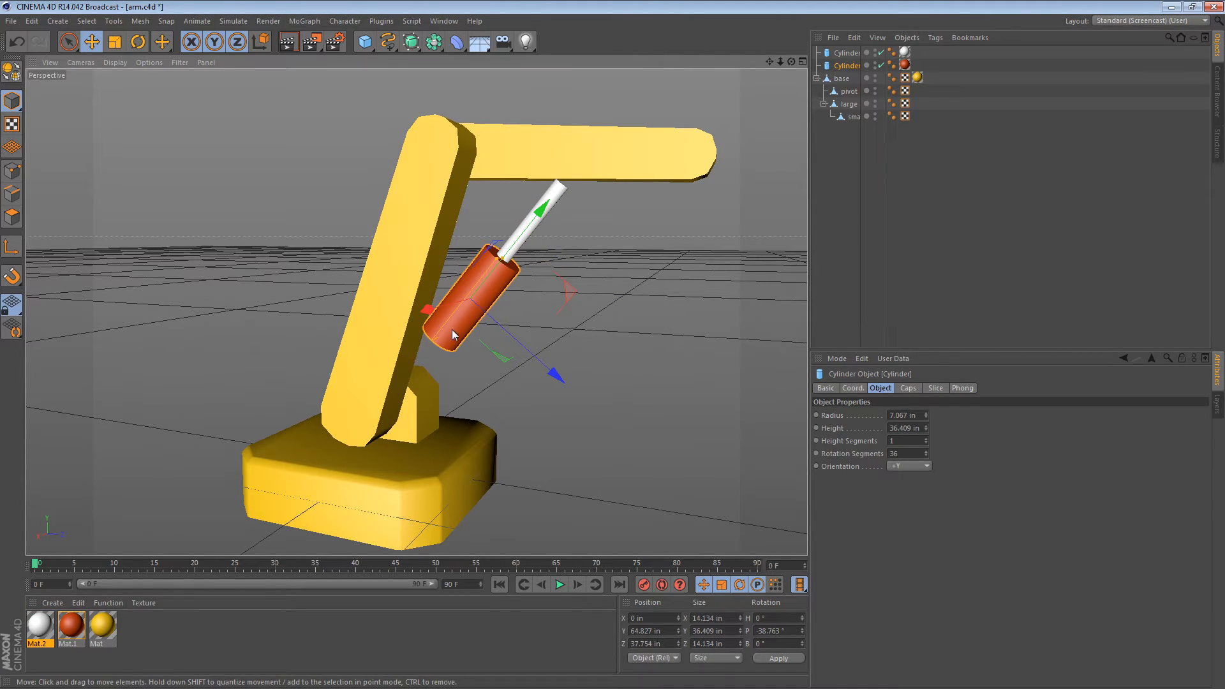
mouse_move(527, 305)
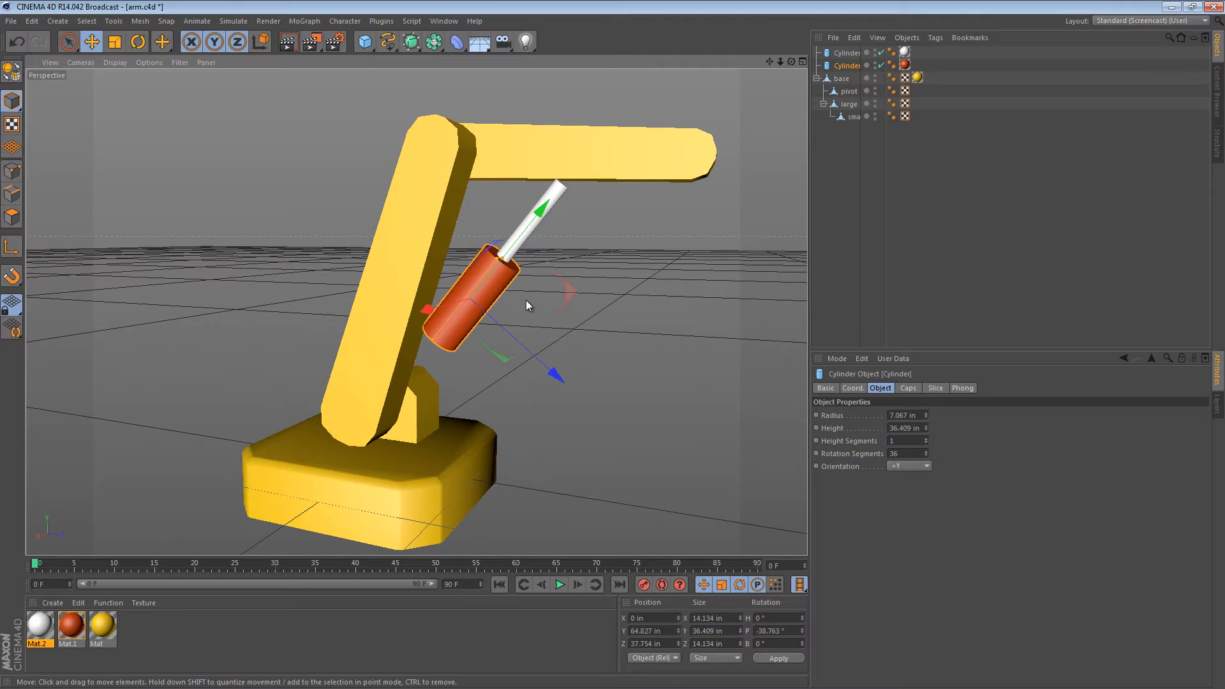
- Group each ram cylinder inside its own null and move the null's pivot down to the lower hinge
left_click(906, 37)
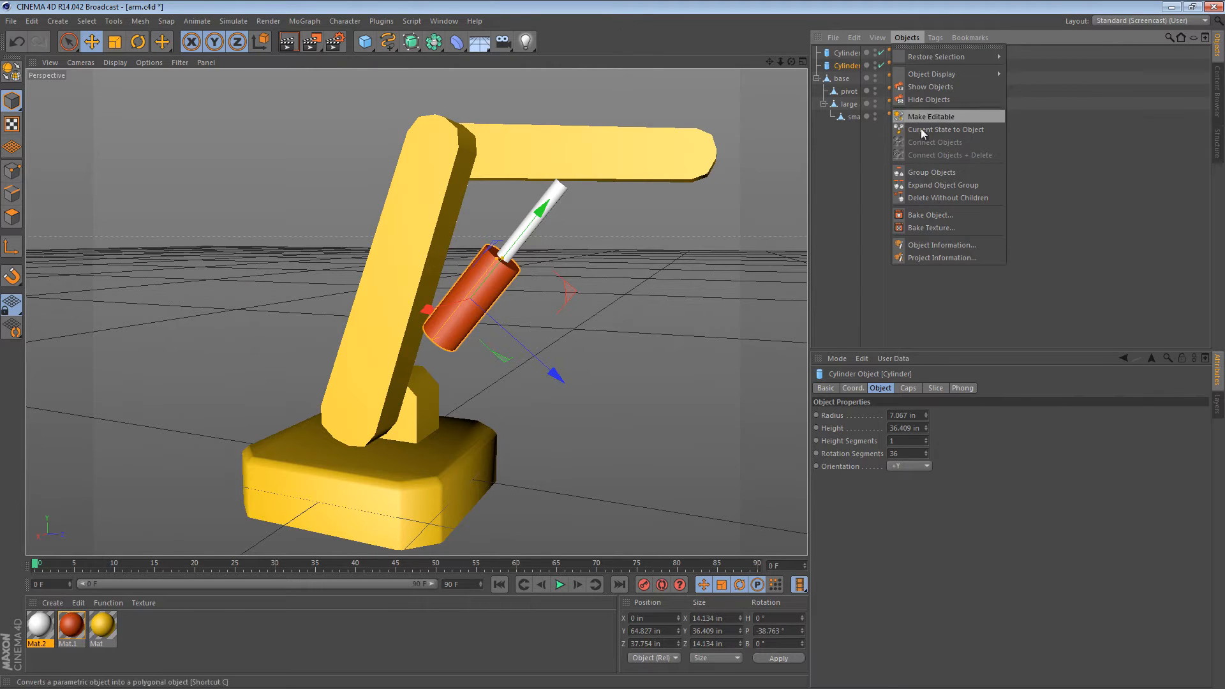
left_click(946, 129)
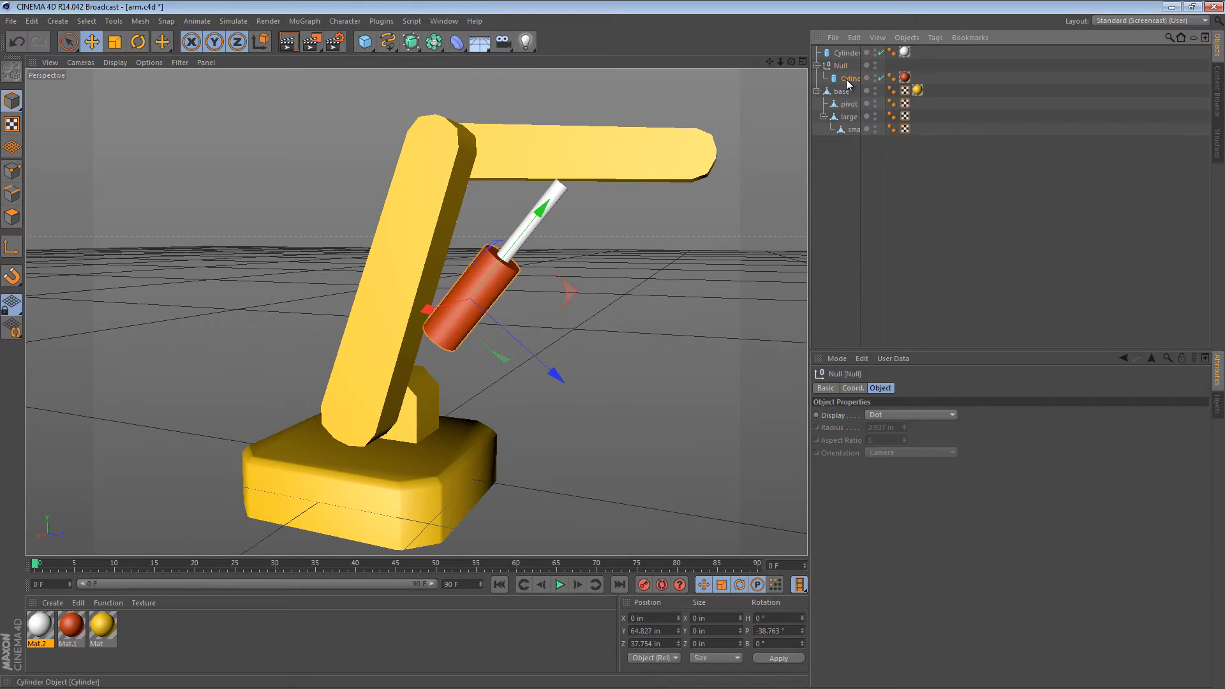
left_click(850, 52)
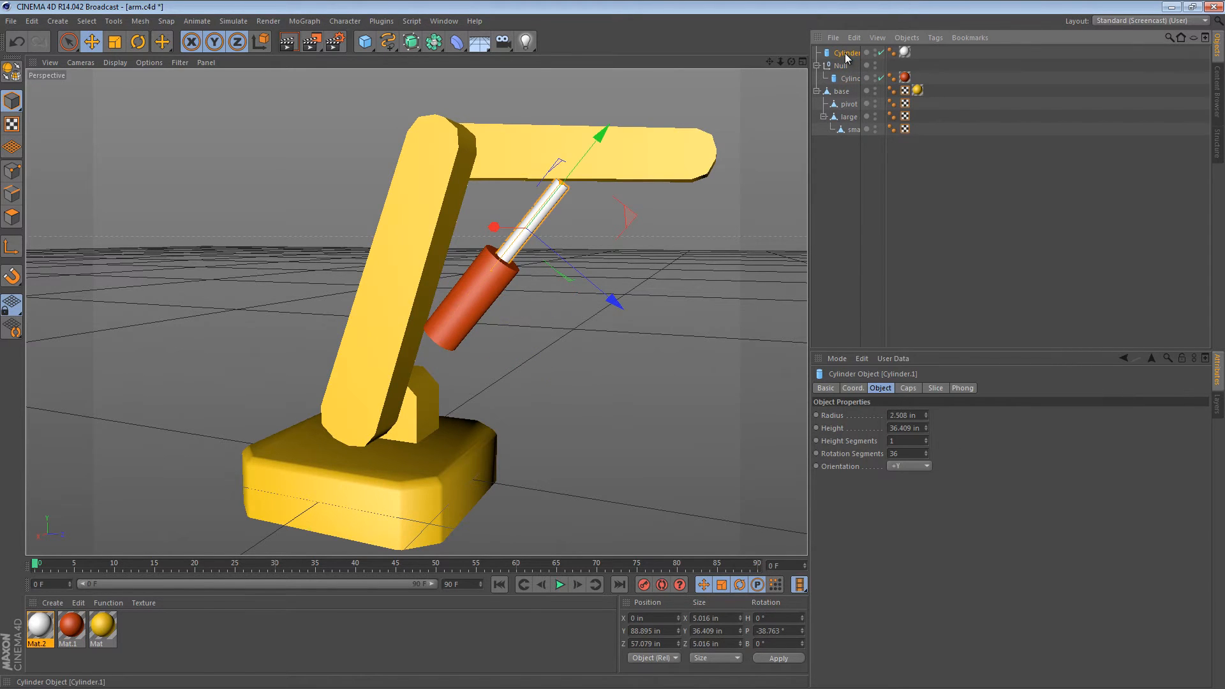
mouse_move(845, 55)
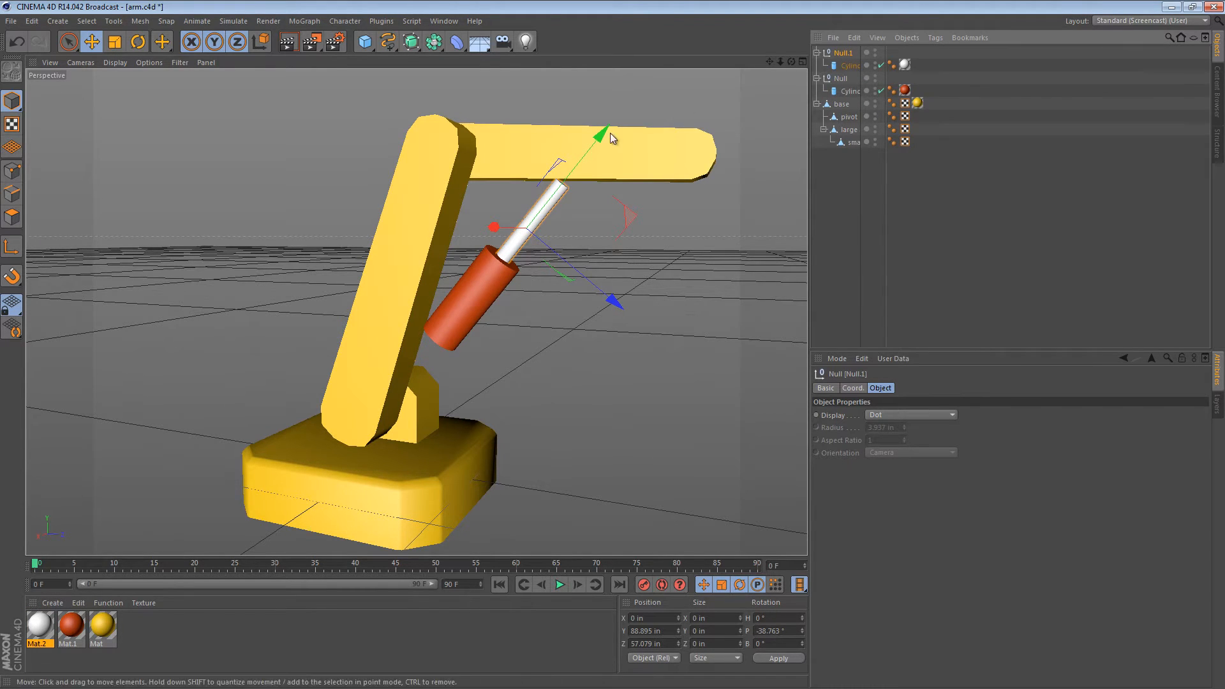
mouse_move(738, 270)
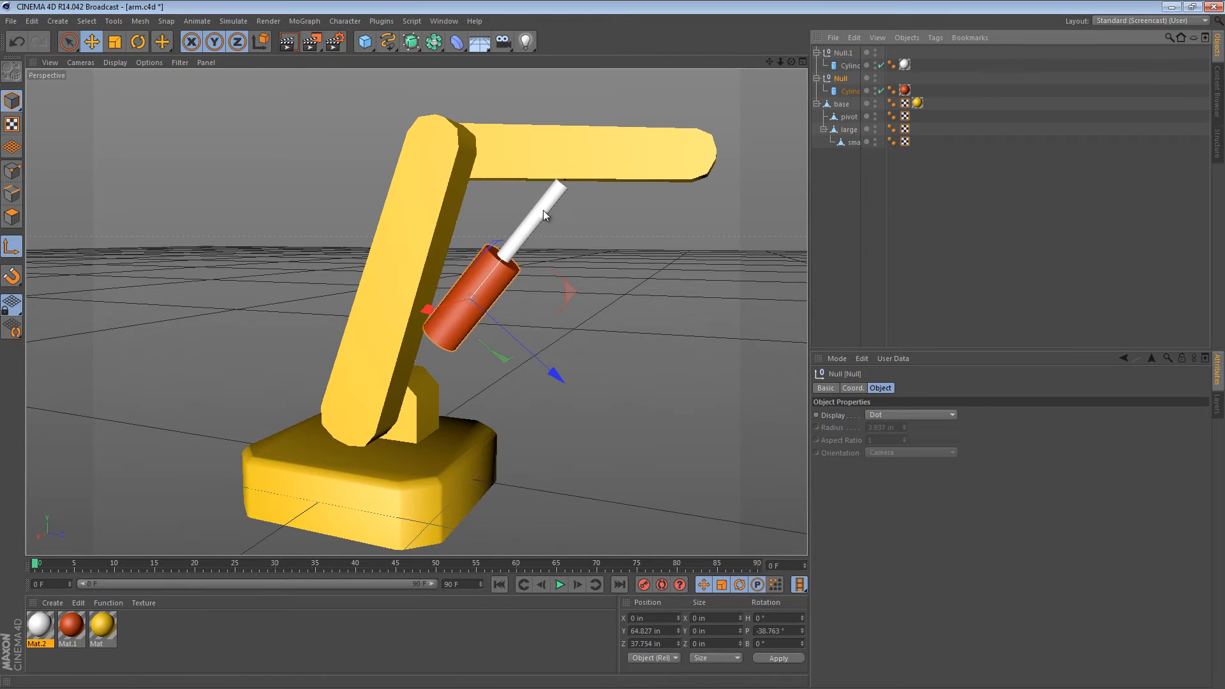
left_click_drag(544, 215, 488, 271)
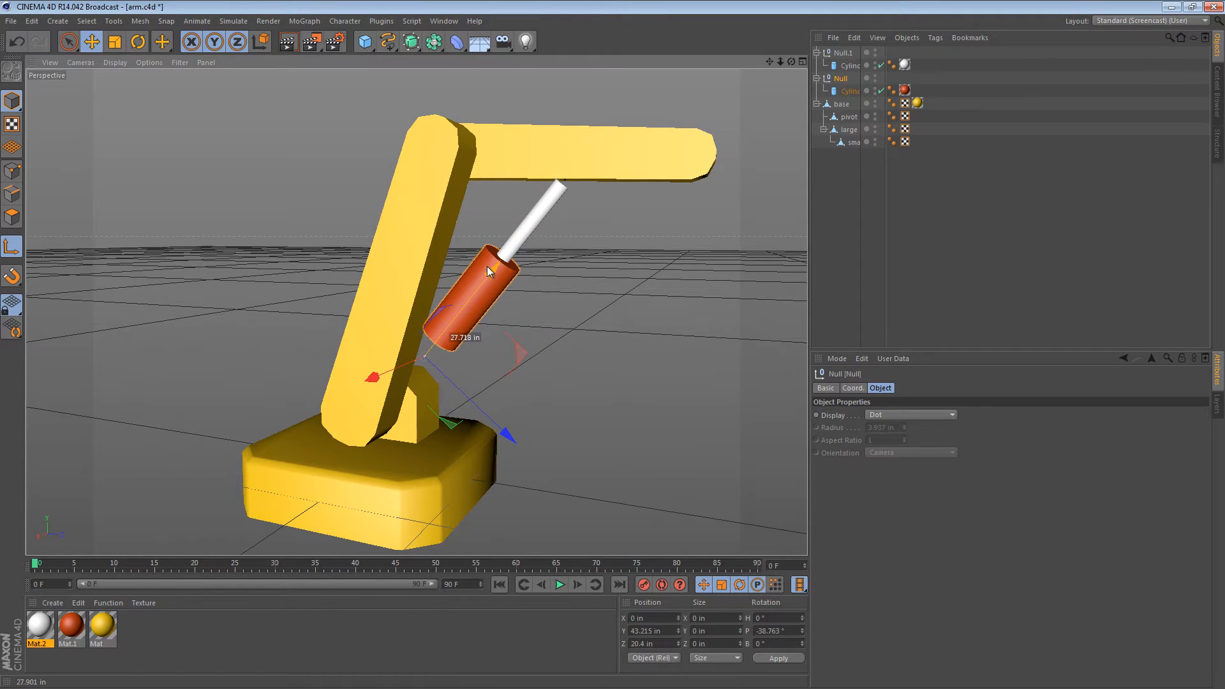
left_click_drag(488, 270, 492, 273)
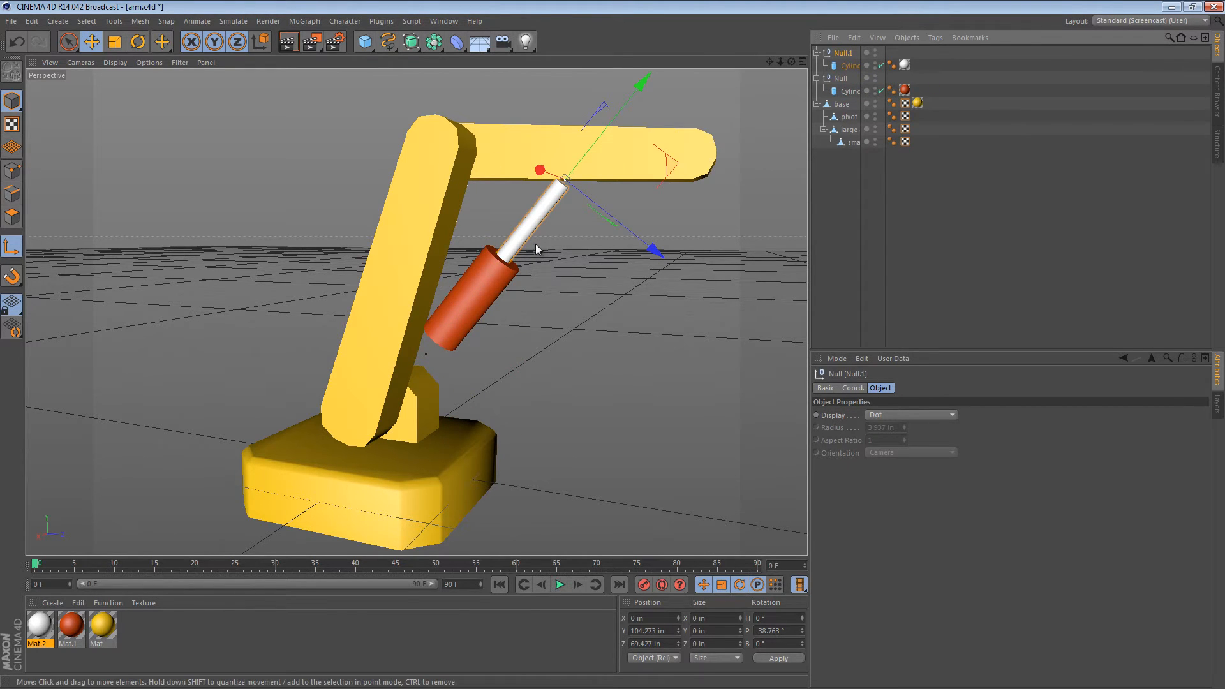
mouse_move(794, 143)
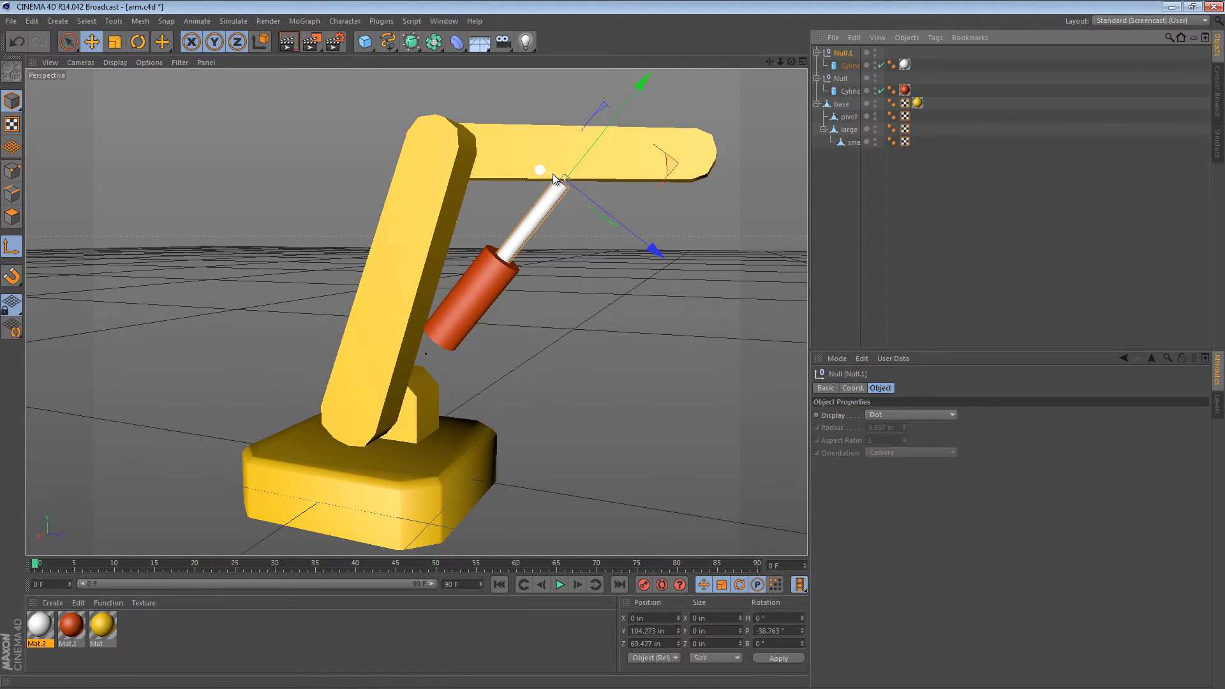
- In axis mode, reorient the other null's axis to its hinge without moving the cylinder
left_click(539, 170)
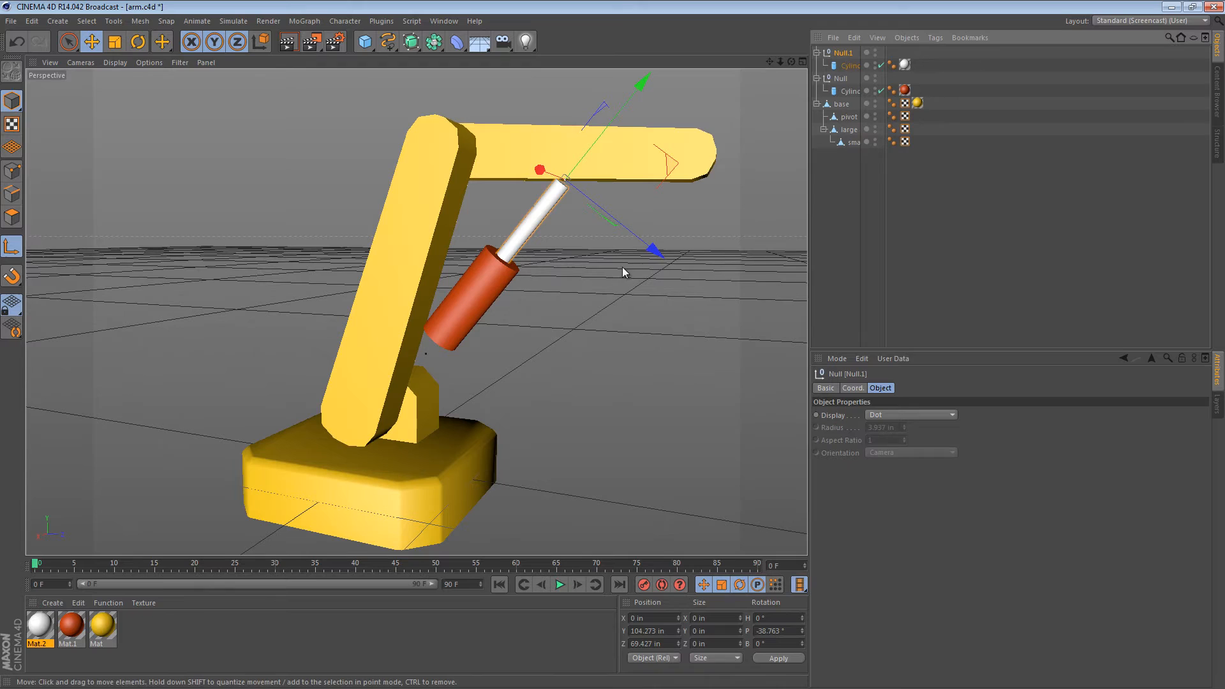
left_click(138, 41)
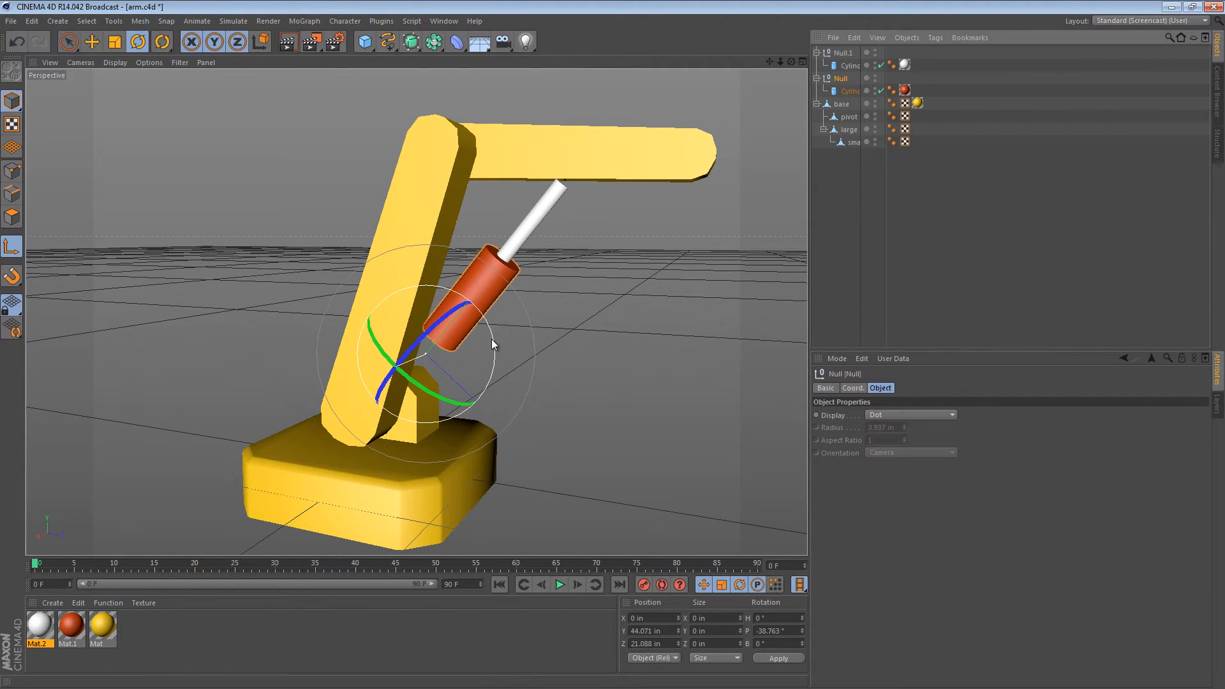
left_click_drag(493, 343, 394, 246)
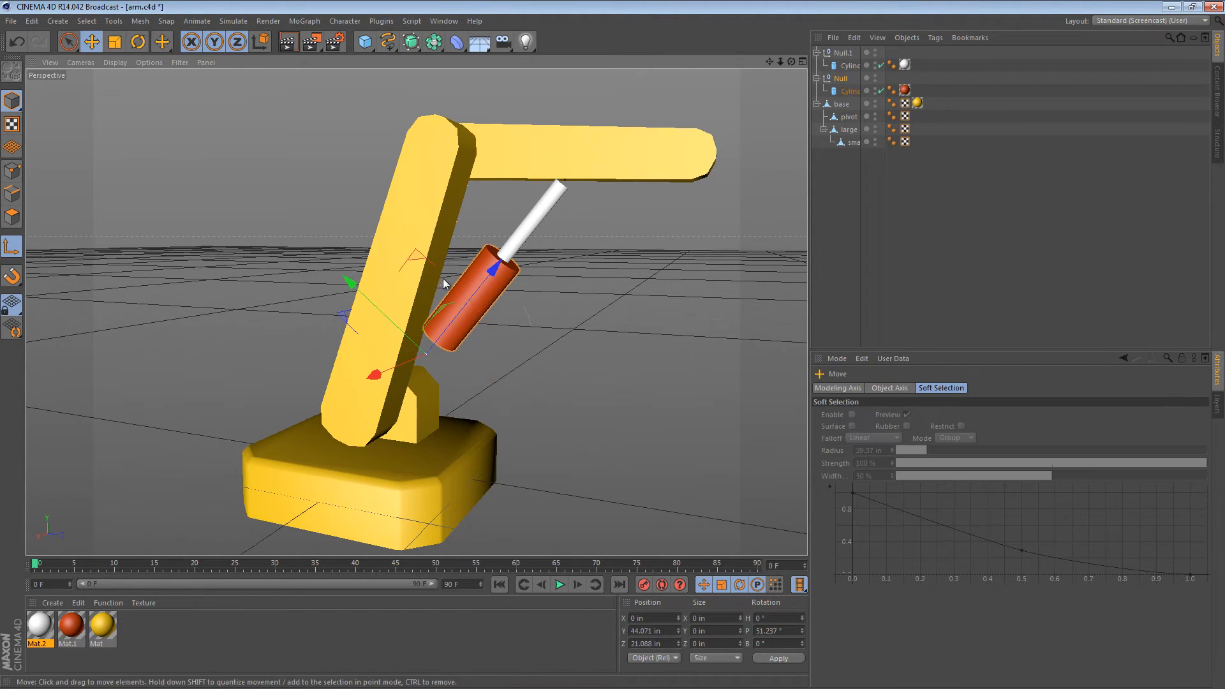
left_click(841, 52)
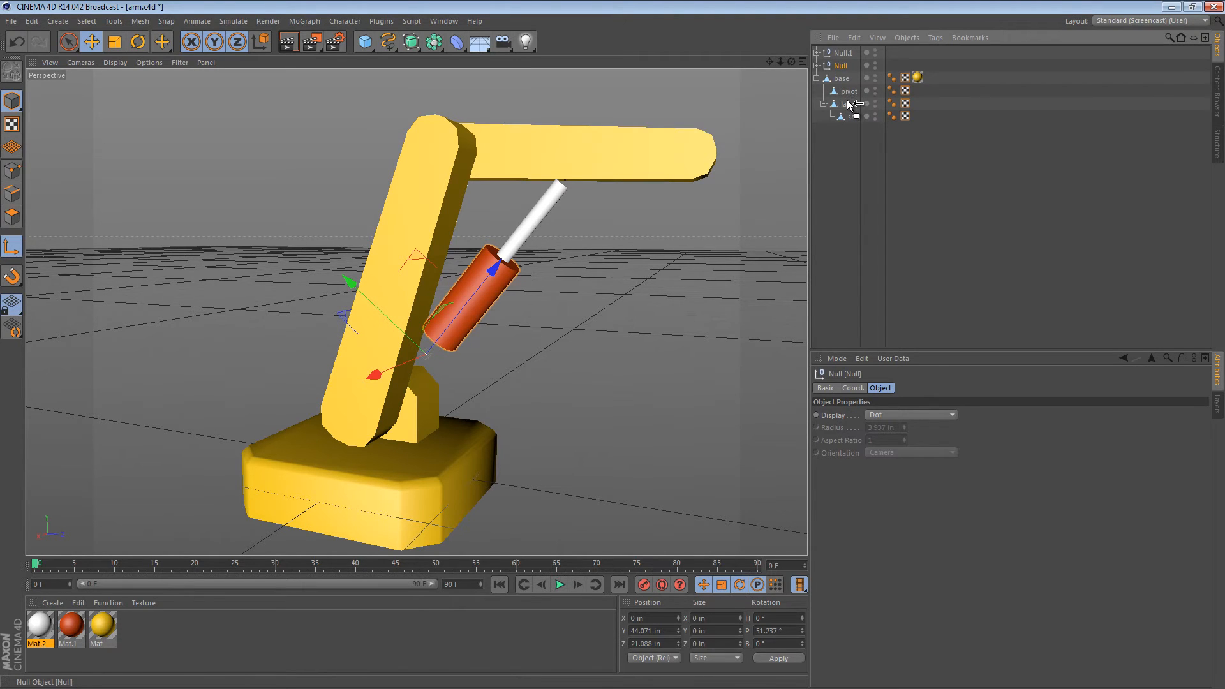
- Nest Null under the large arm and Null.1 under the small arm, rotating each arm to check the ram follows
left_click(138, 41)
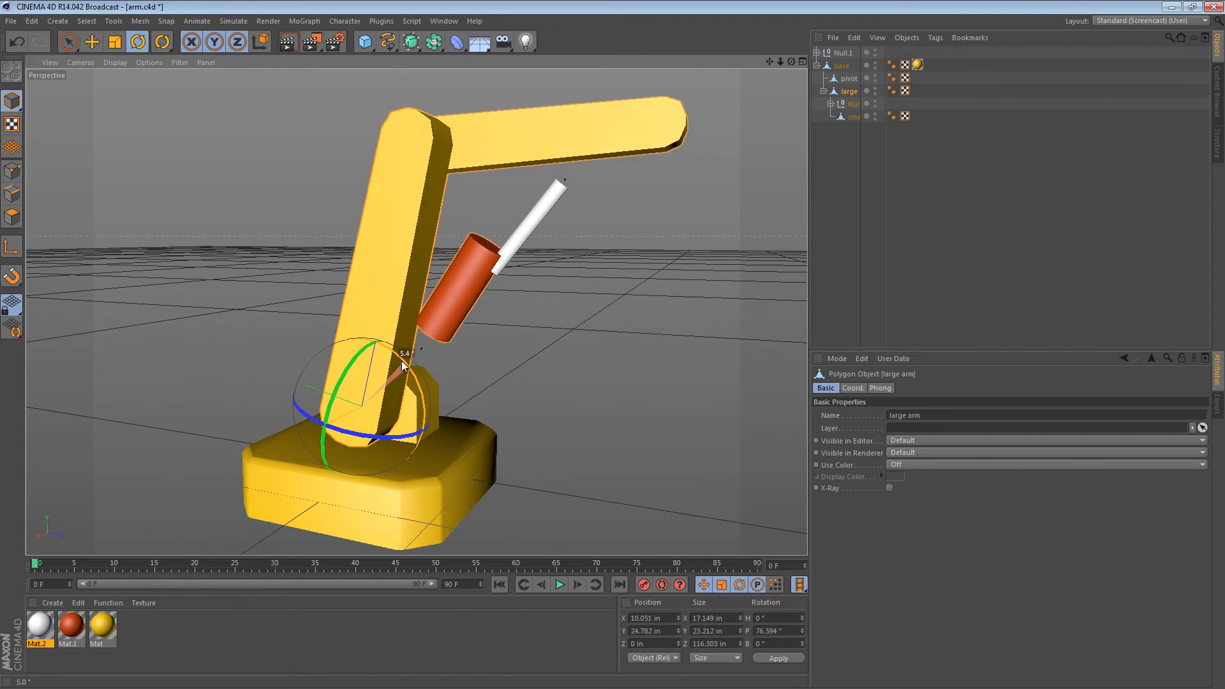
left_click_drag(398, 367, 422, 352)
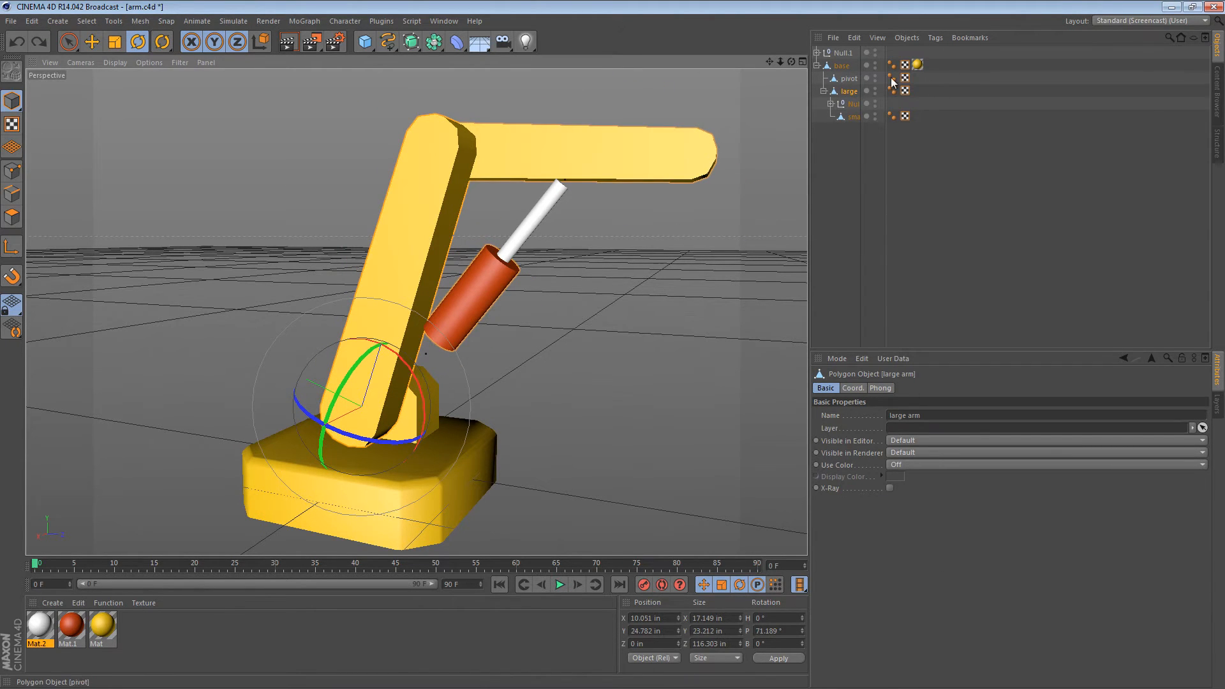
left_click(842, 52)
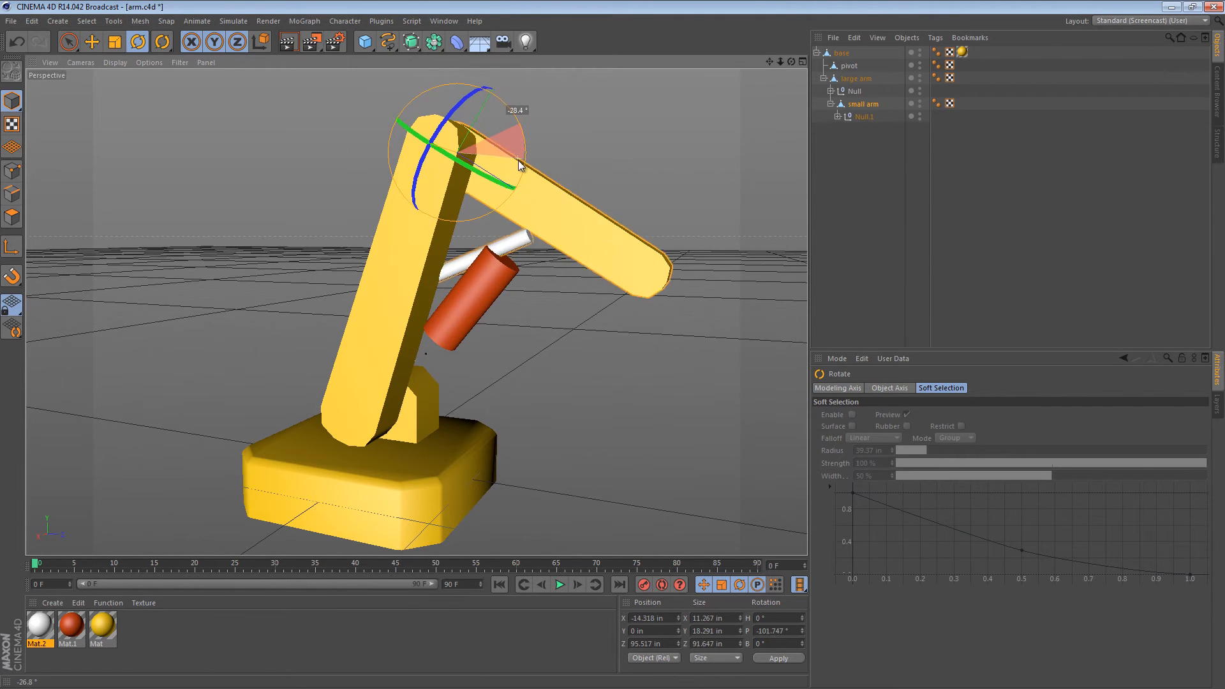
left_click_drag(519, 165, 531, 106)
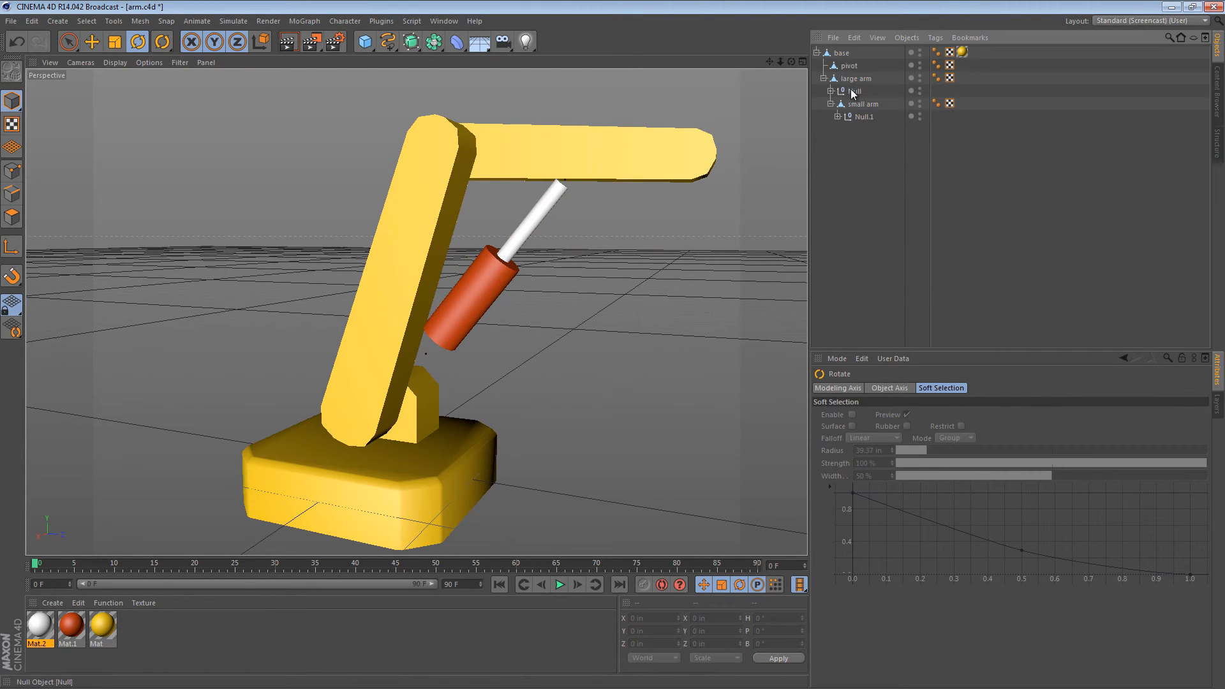
- Add a Target tag to Null and another to Null.1
right_click(854, 90)
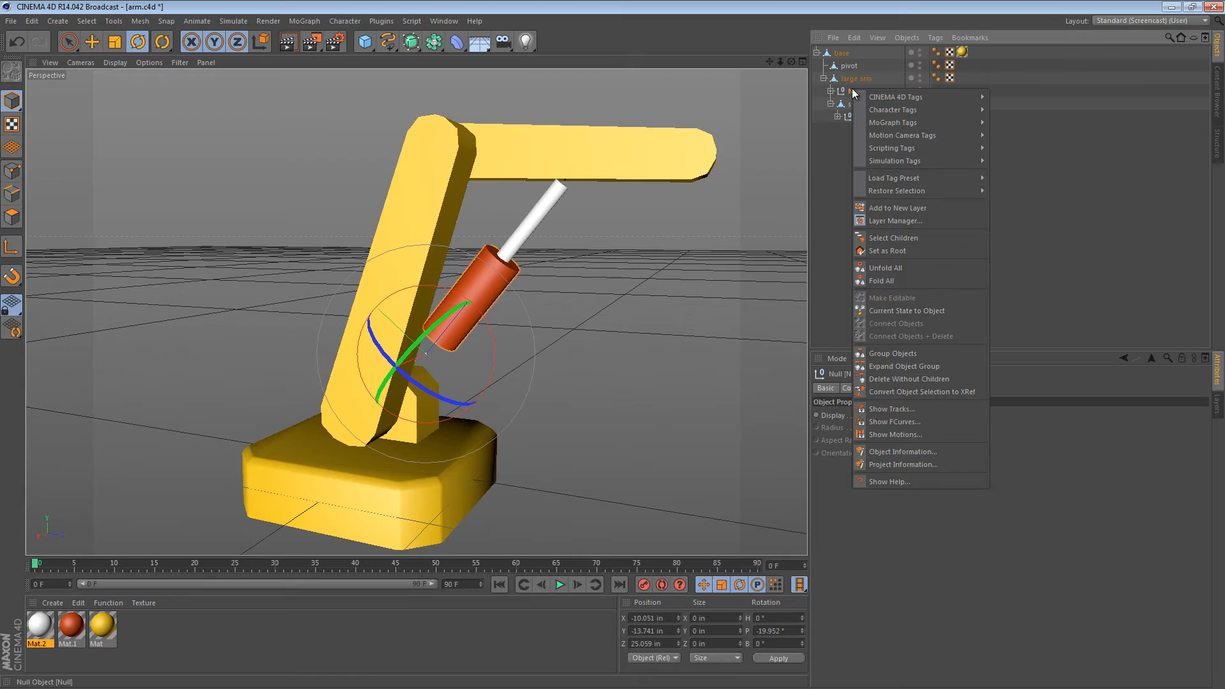
mouse_move(895, 95)
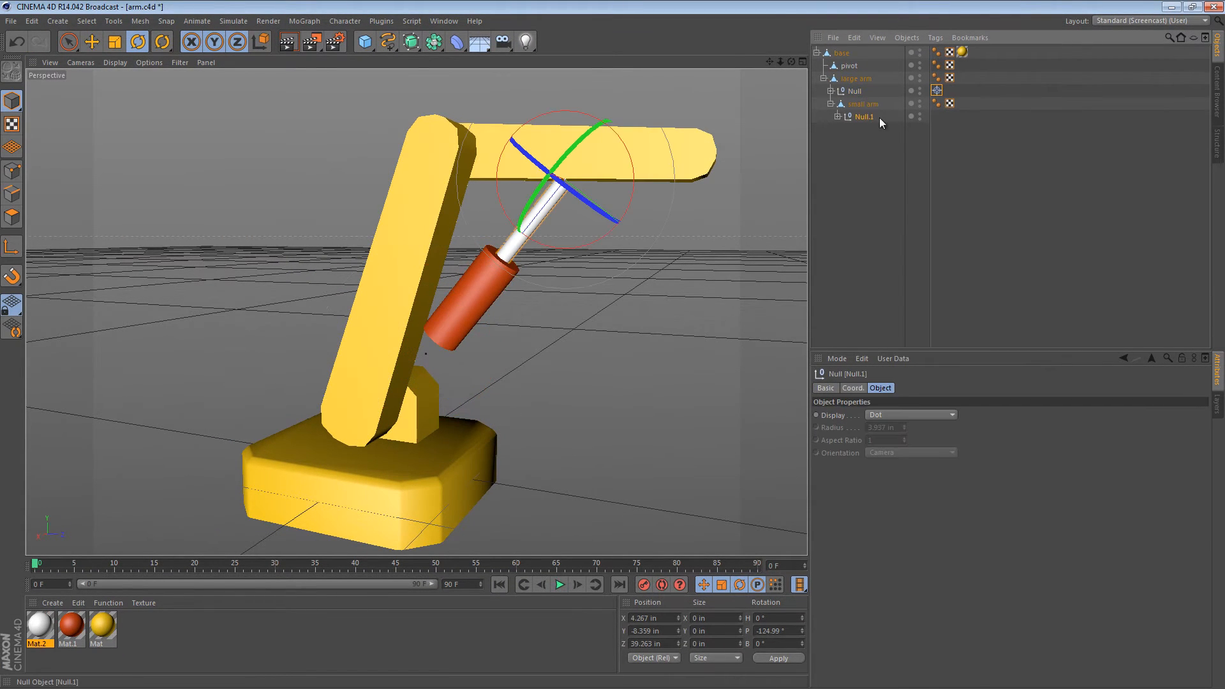
right_click(863, 116)
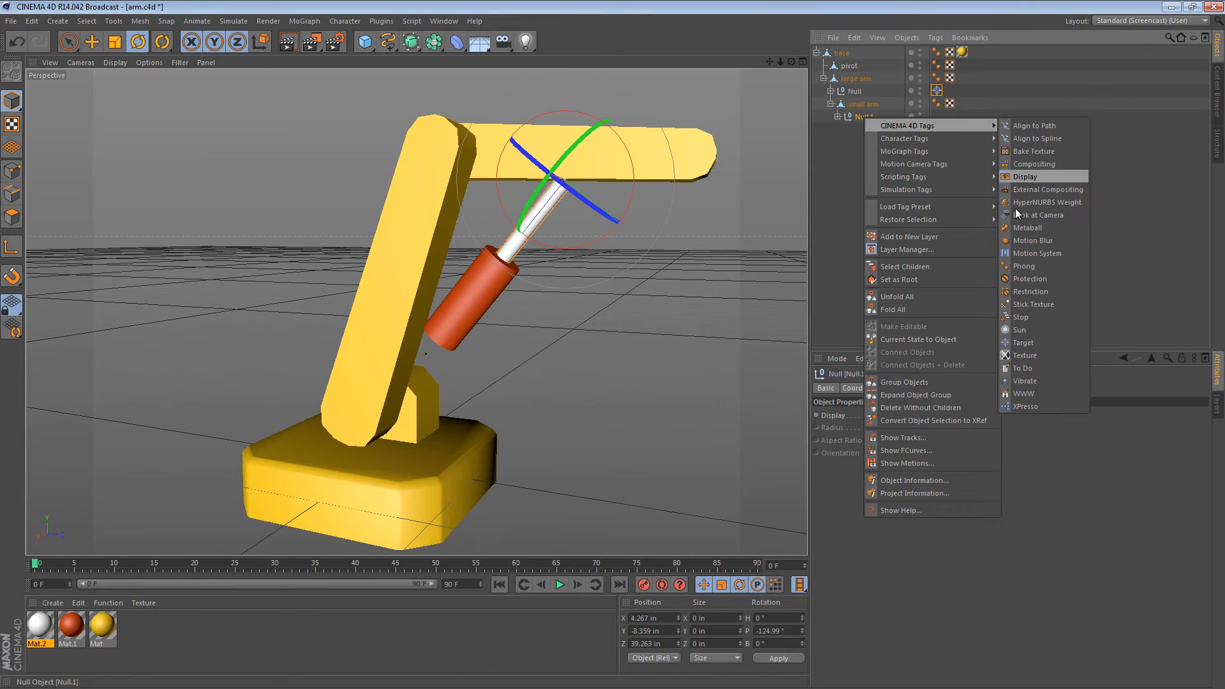
left_click(1022, 342)
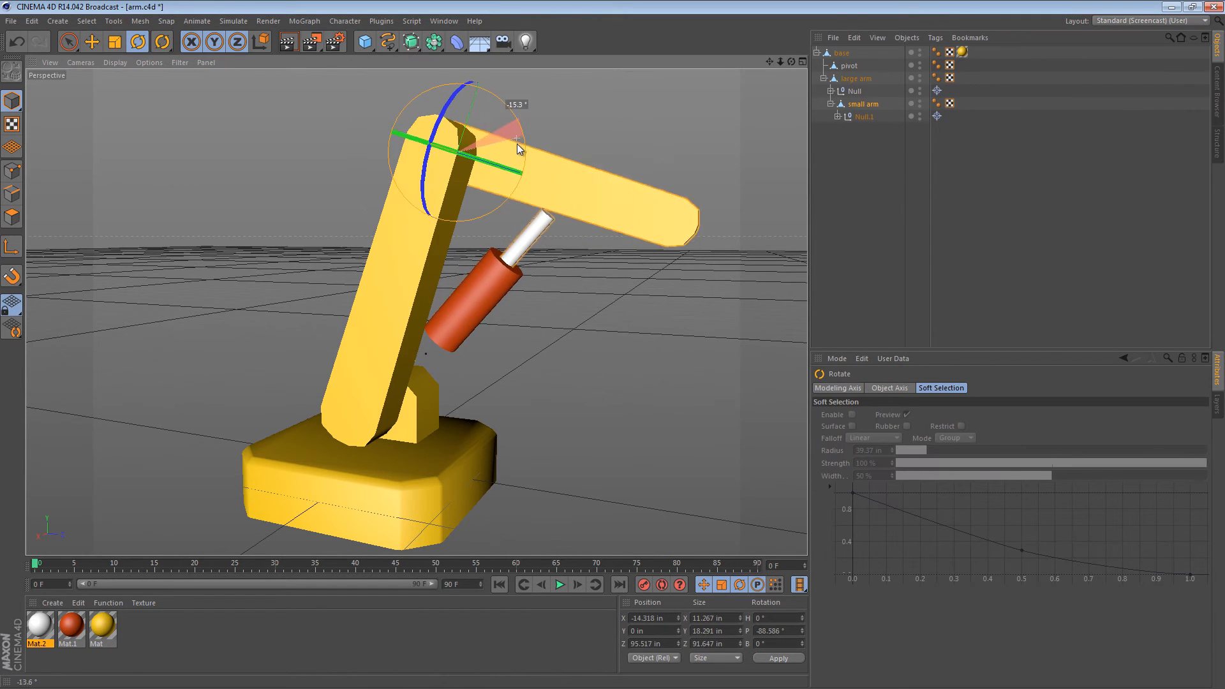
- Rotate the large and small arms to new angles, testing until the rod pulls clear of the barrel
left_click_drag(519, 148, 514, 174)
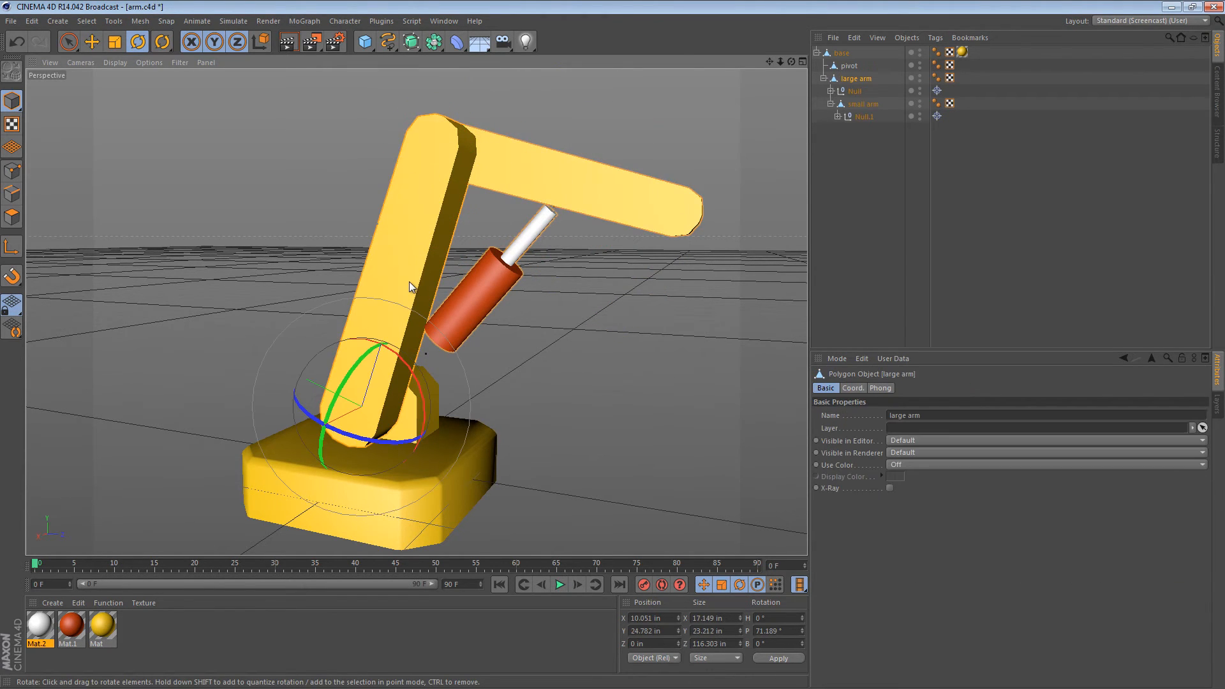
left_click_drag(413, 284, 379, 340)
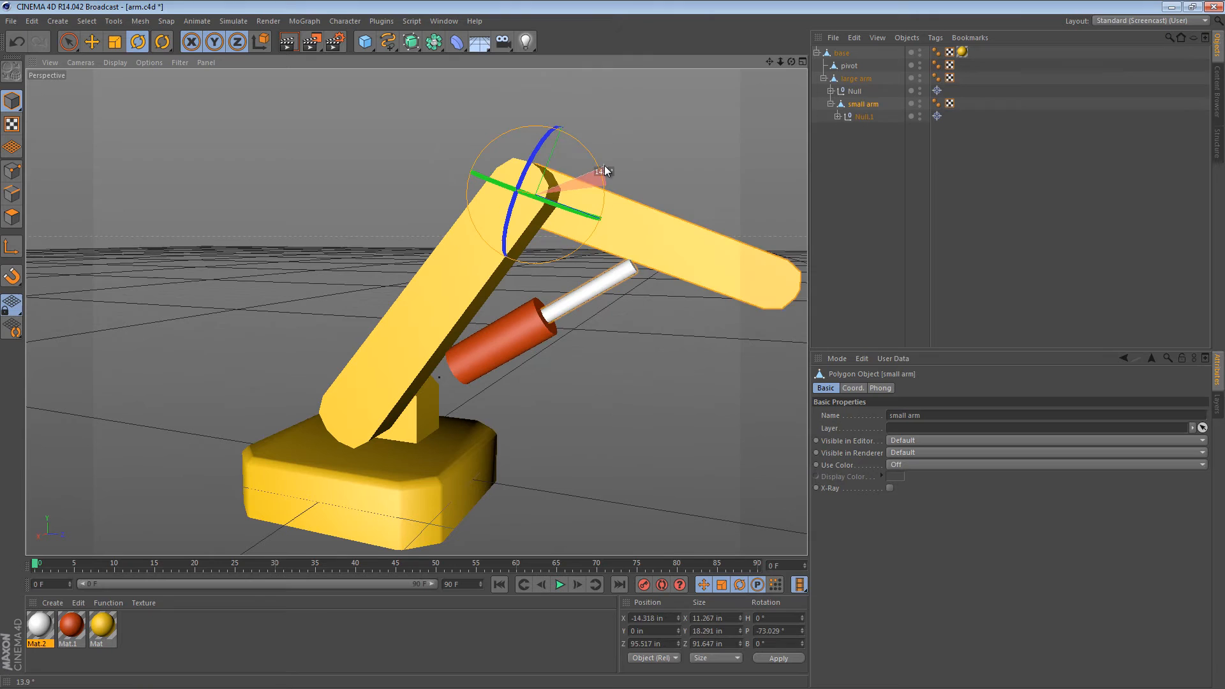
left_click_drag(605, 170, 597, 199)
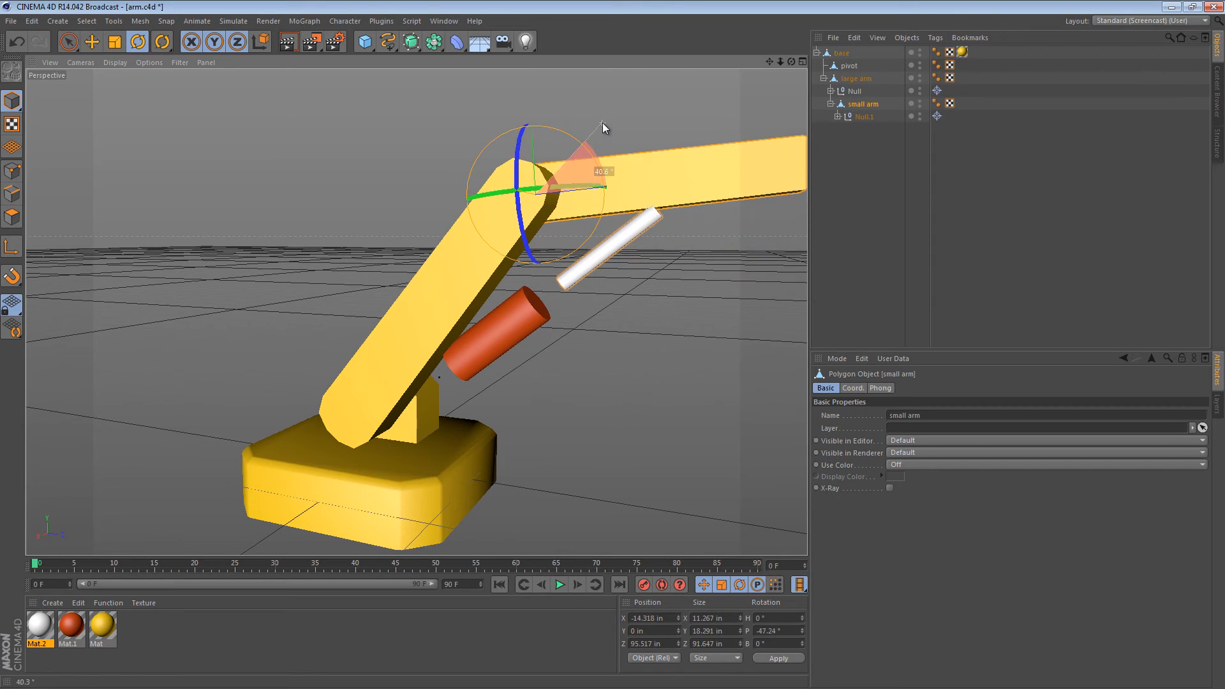
left_click_drag(601, 129, 604, 118)
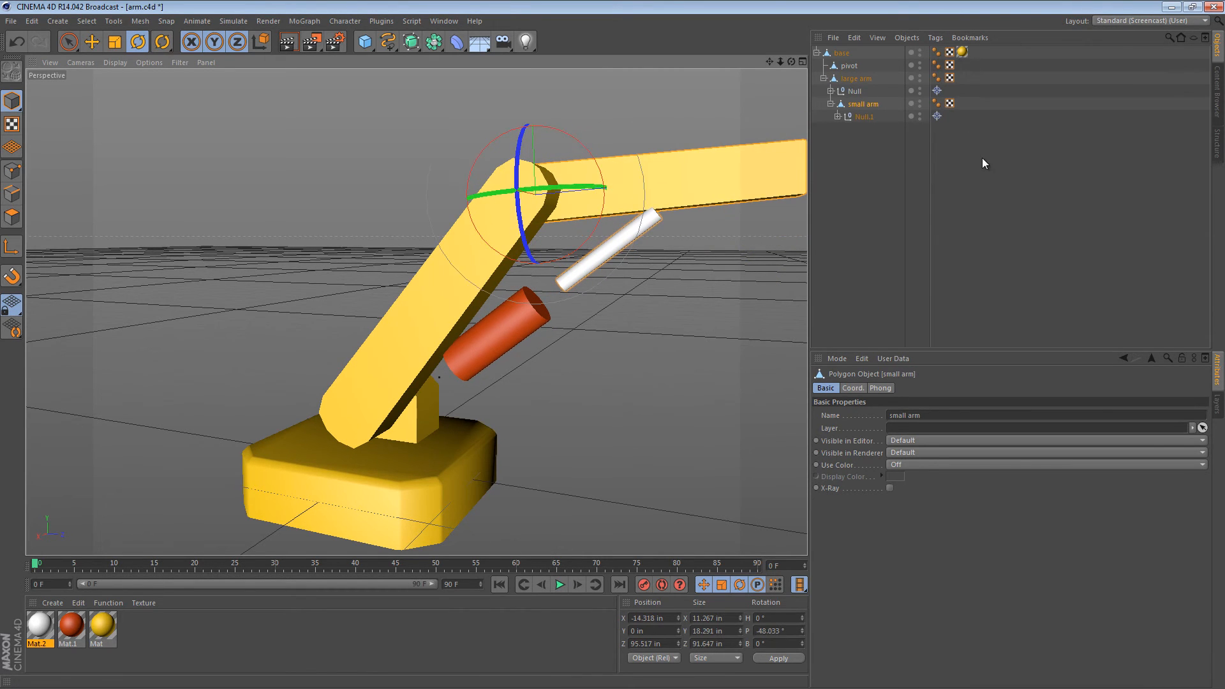
- Slide the red ram cylinder and white rod so they line up between the two arms
left_click(833, 91)
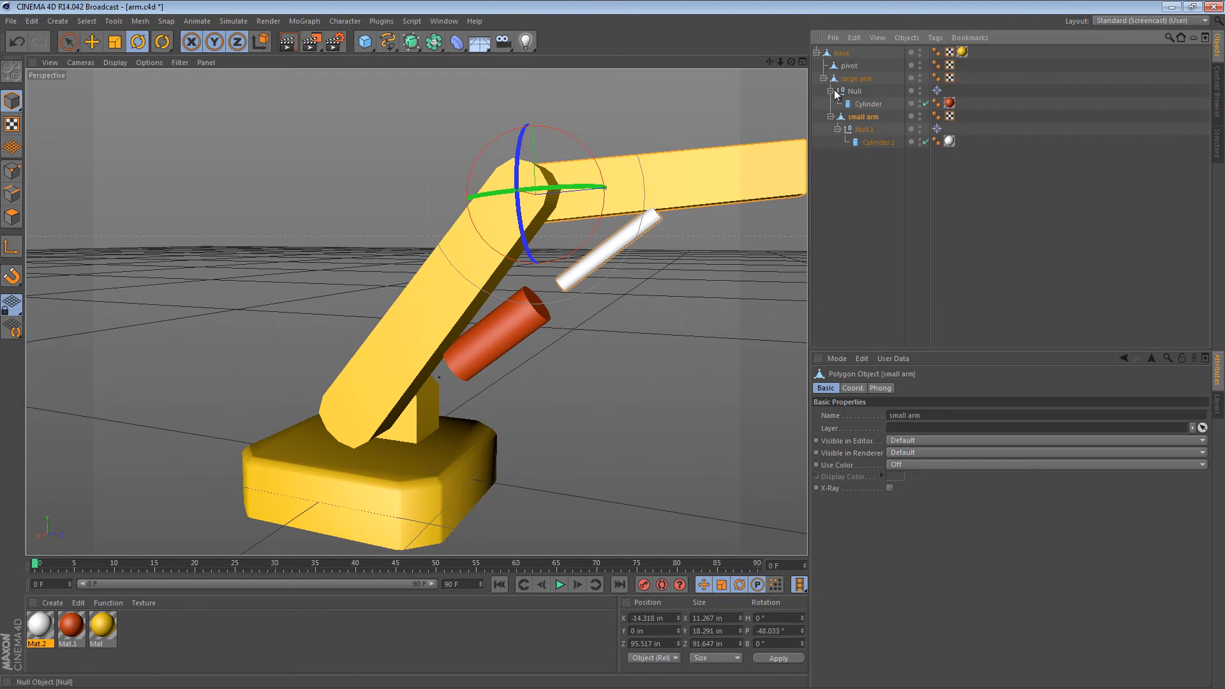
left_click(869, 104)
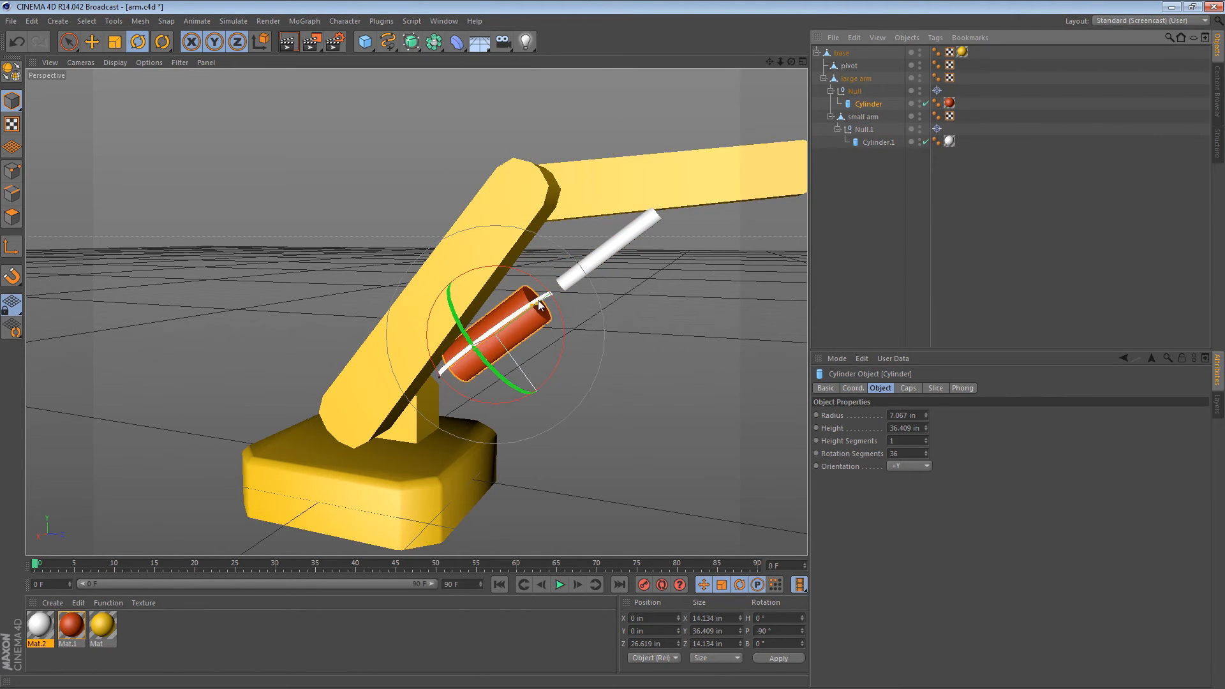
left_click(91, 41)
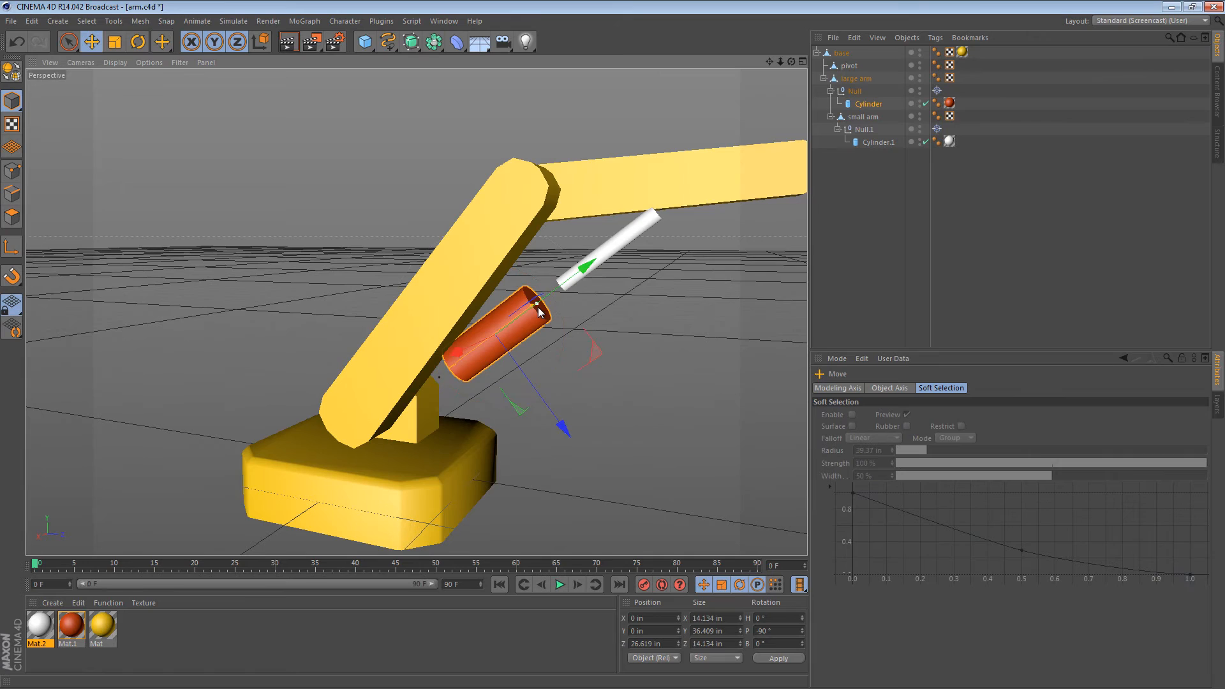
left_click_drag(537, 313, 555, 302)
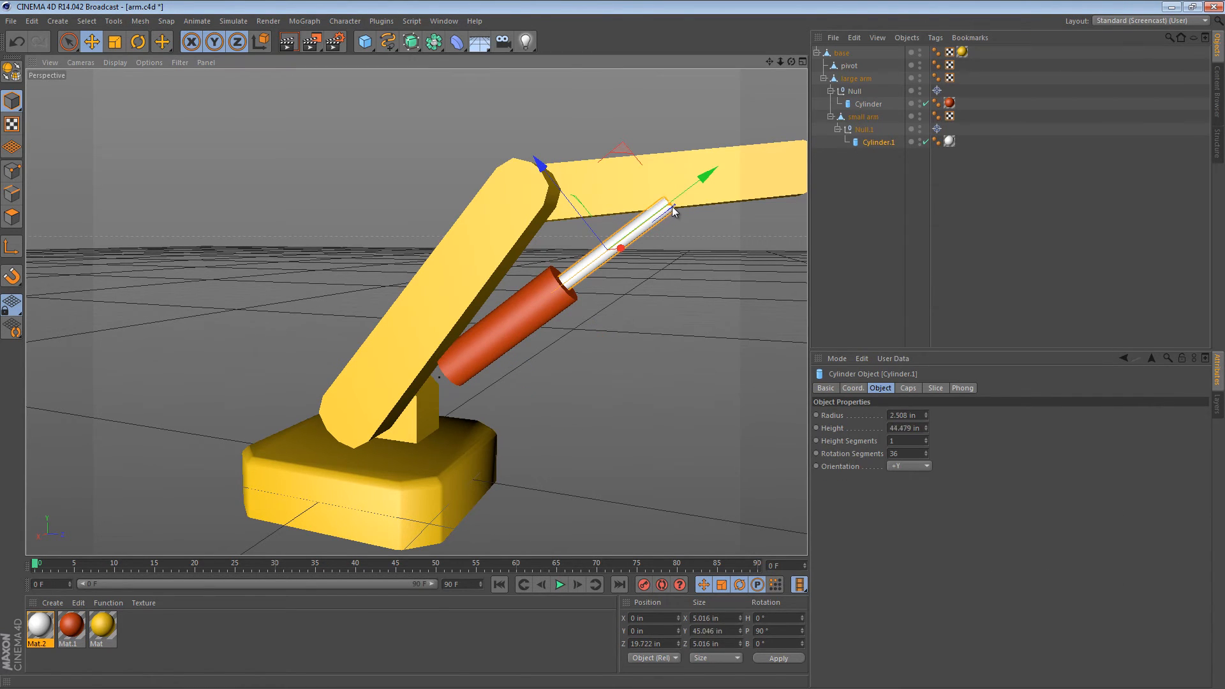
left_click_drag(699, 180, 684, 199)
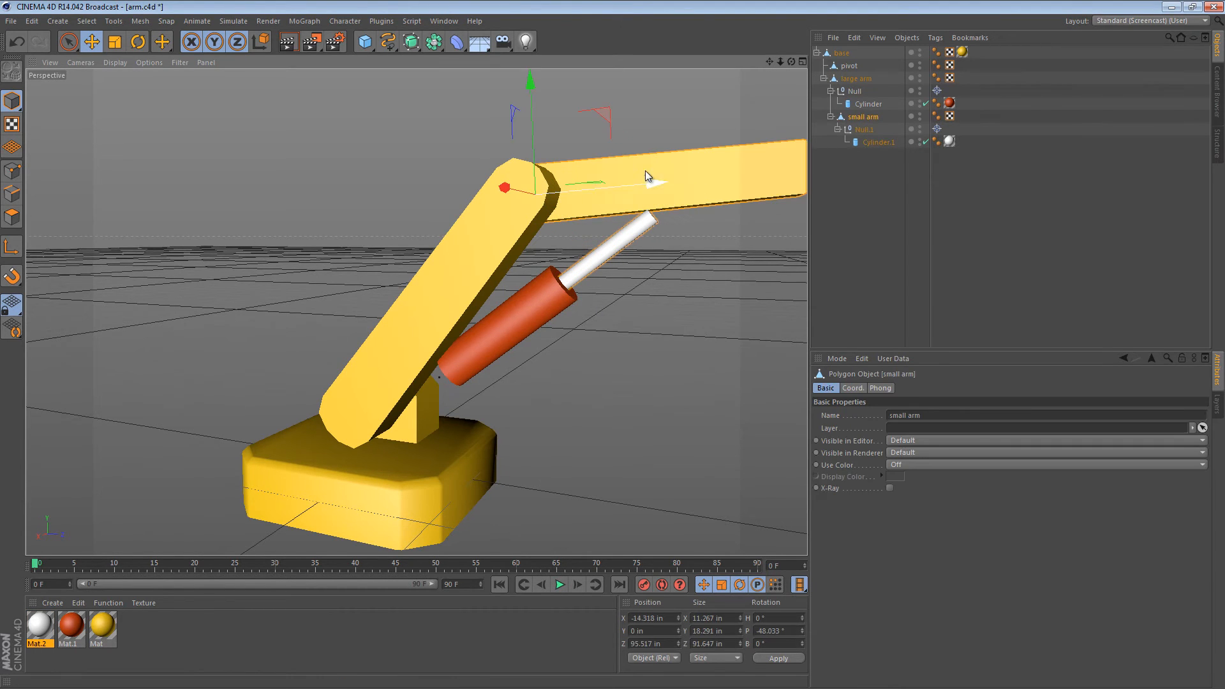
- Swing the small arm down and back up to test the ram alignment
left_click_drag(648, 176, 570, 202)
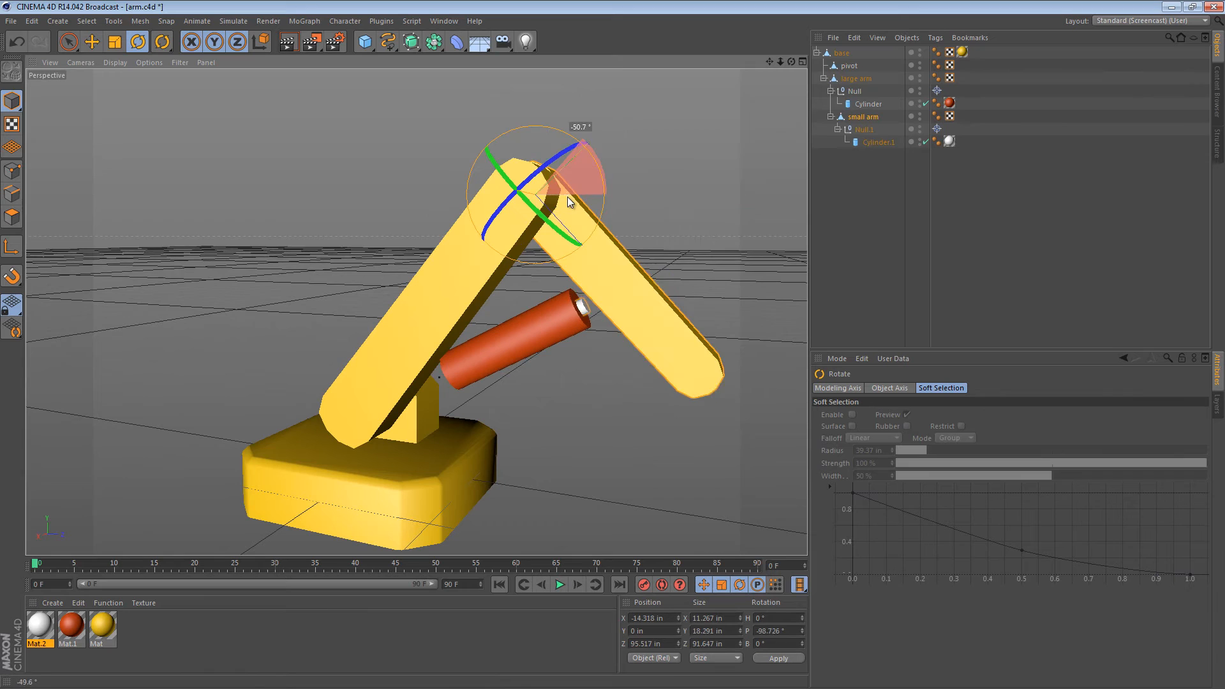
left_click_drag(551, 199, 574, 164)
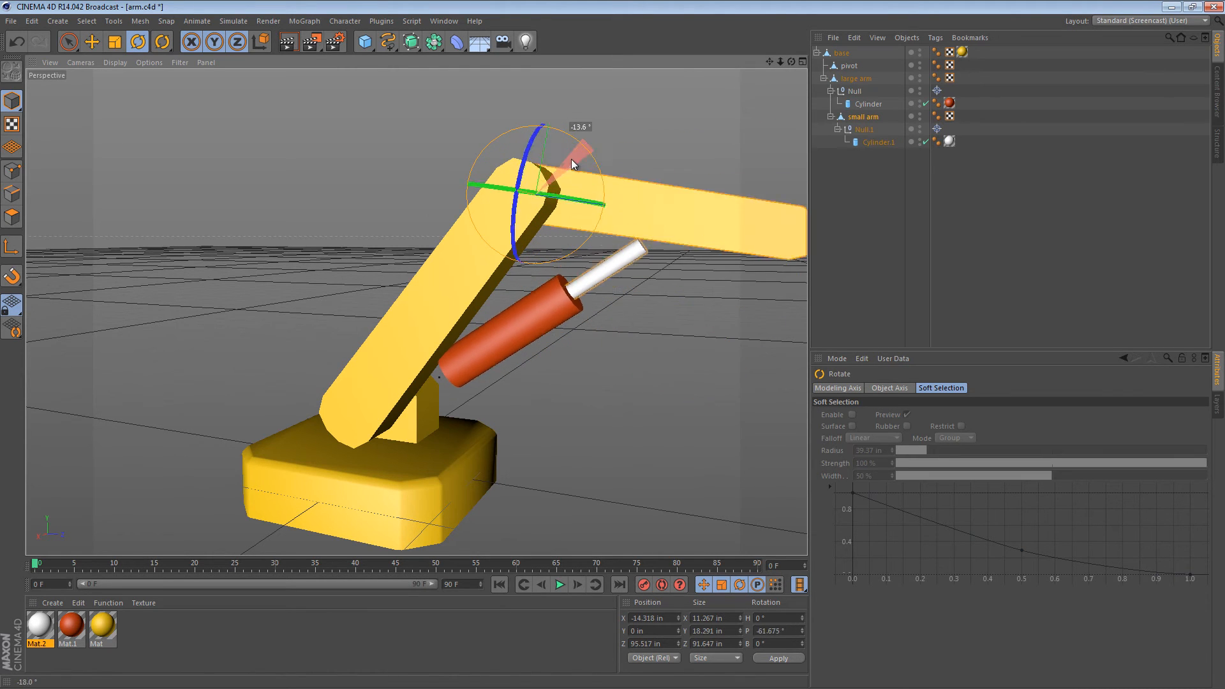
left_click_drag(574, 164, 566, 184)
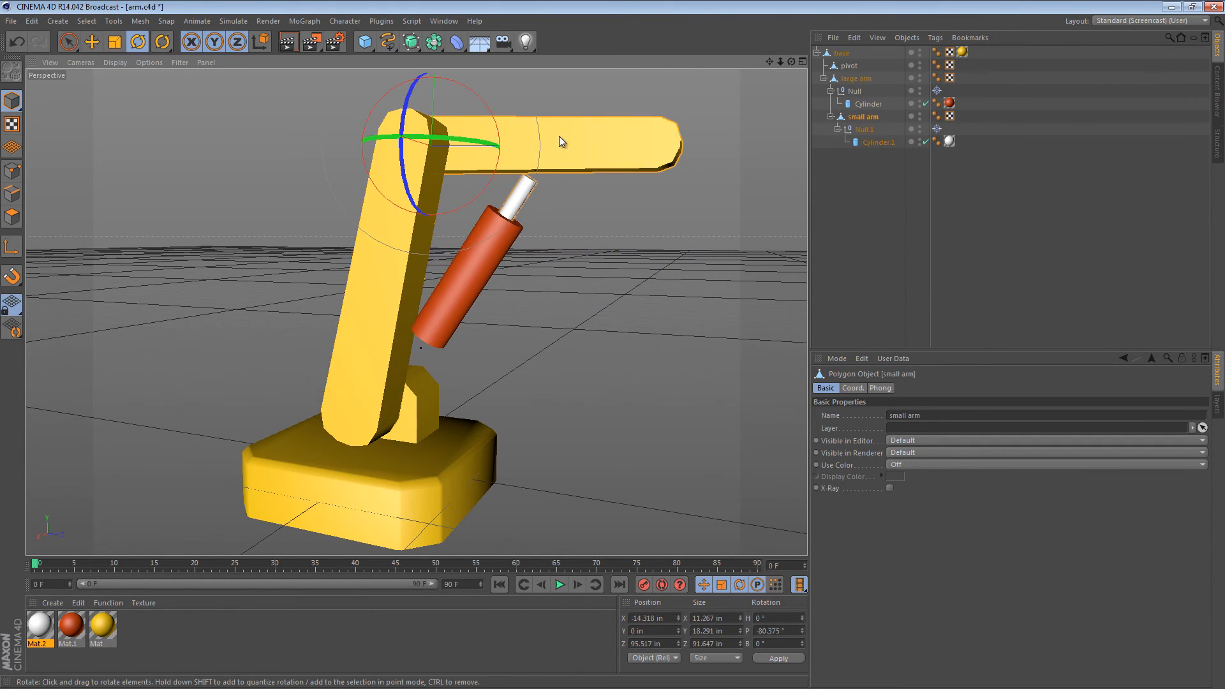
- Raise and lower the small arm to check the rod stays inside the barrel
left_click_drag(559, 140, 551, 150)
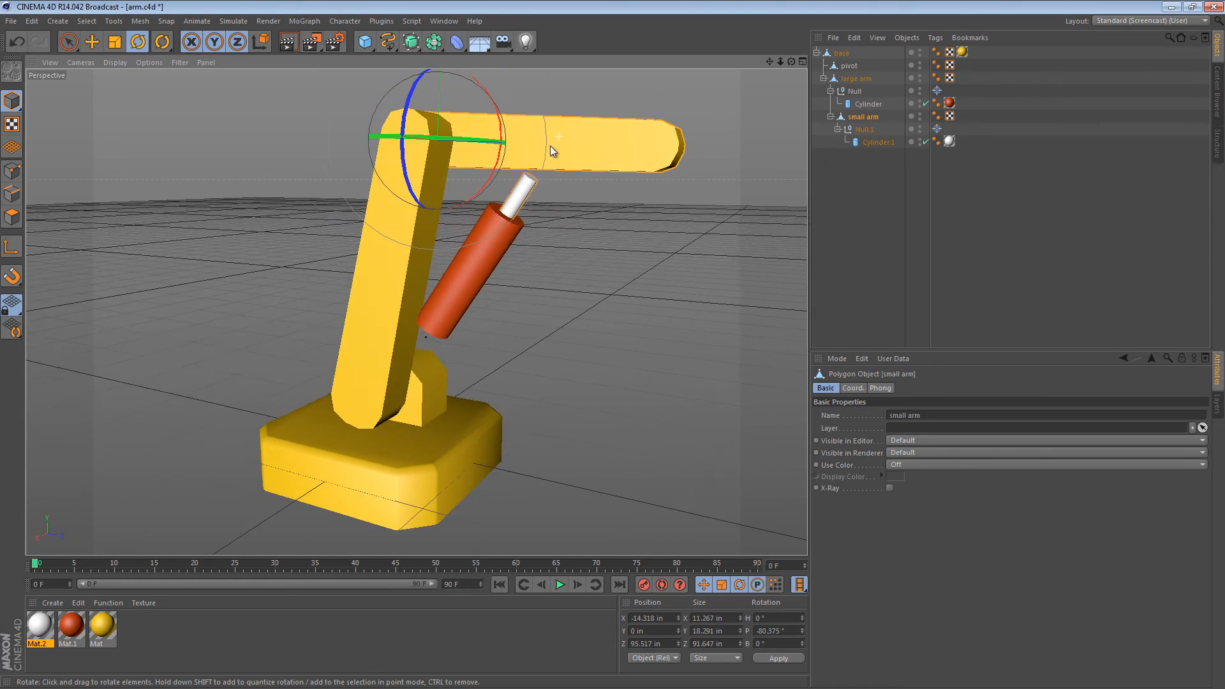
left_click_drag(551, 151, 555, 165)
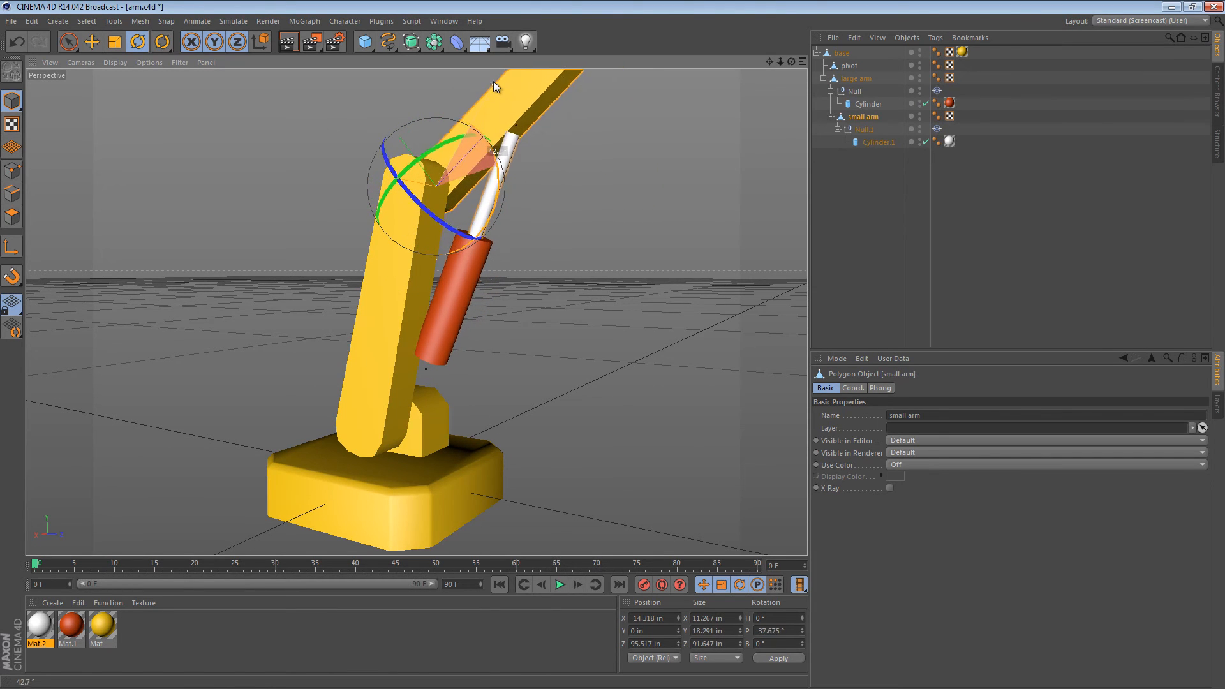
left_click_drag(496, 151, 490, 187)
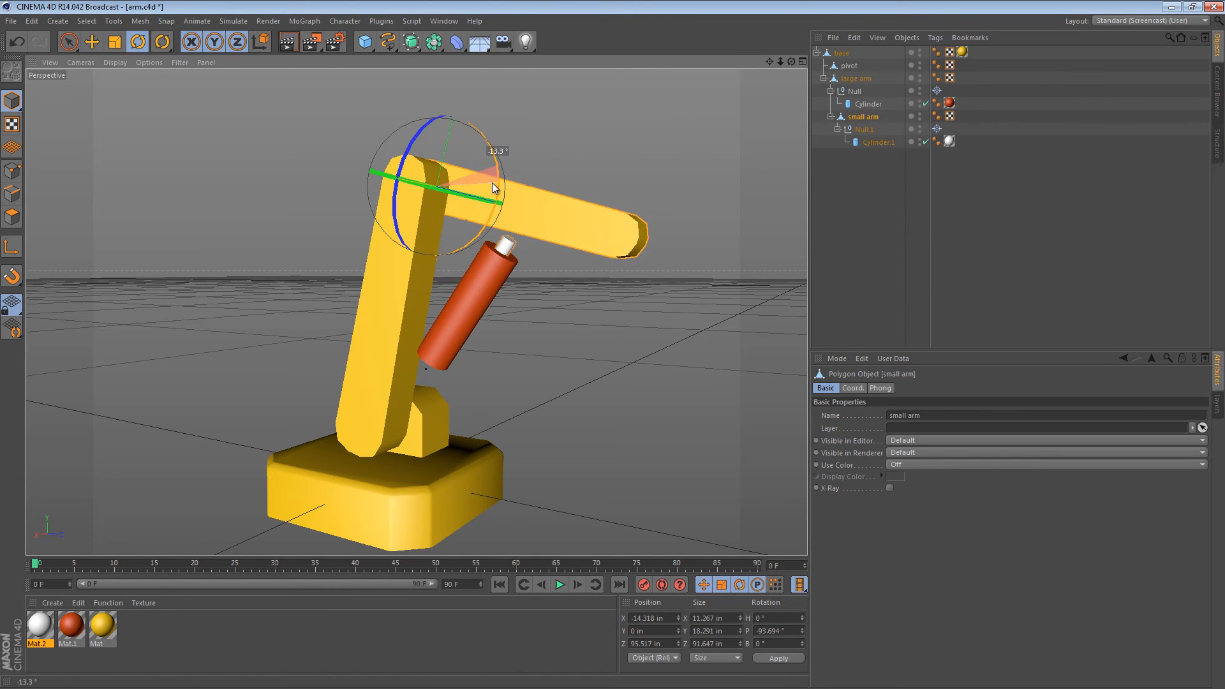
left_click_drag(493, 188, 494, 81)
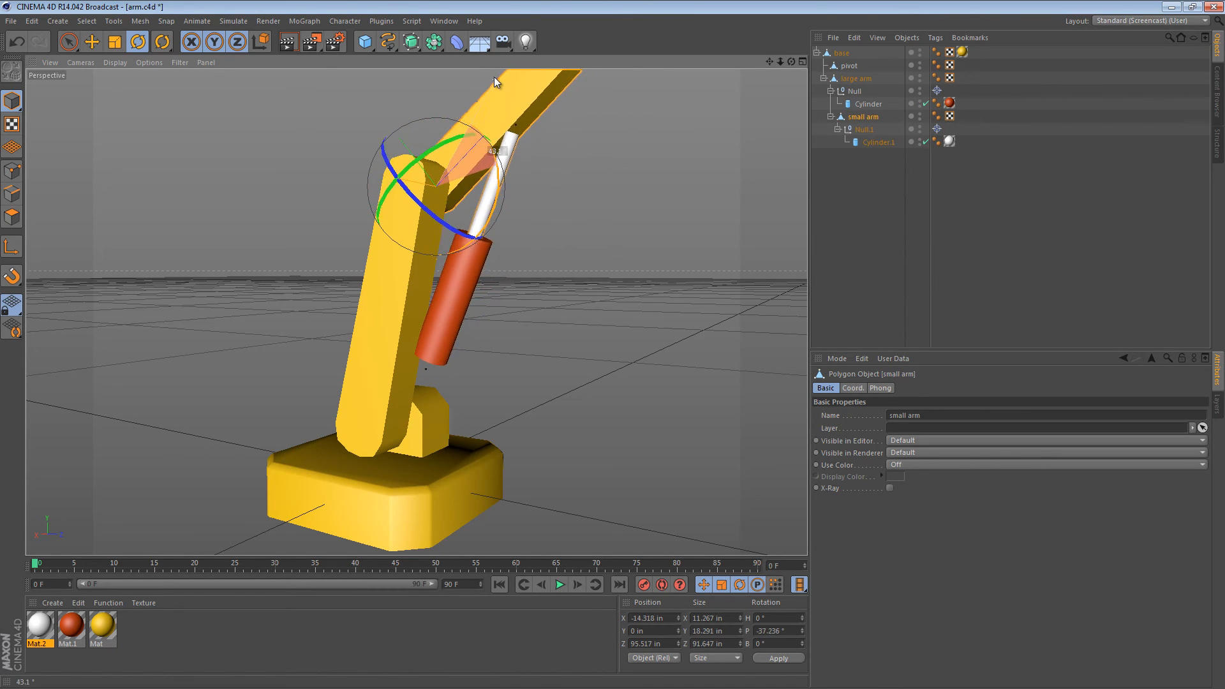
- Swing the small arm through further angles to confirm the rod keeps tracking the barrel
left_click_drag(492, 85, 496, 144)
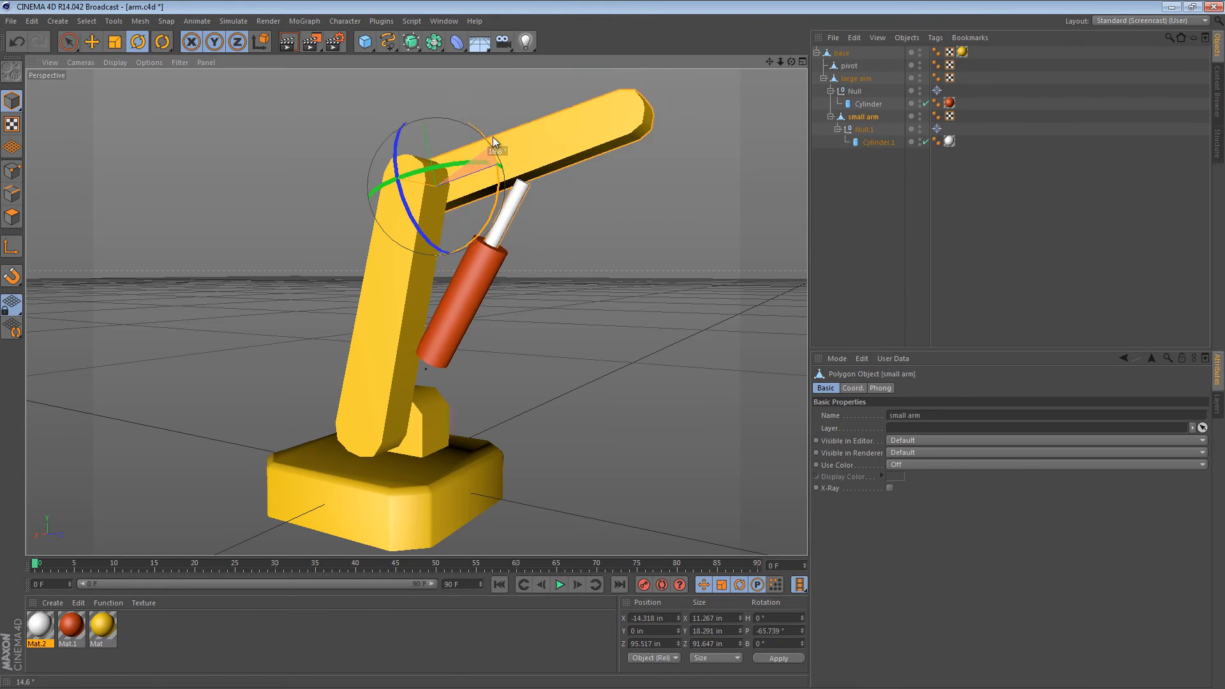
left_click_drag(469, 156, 496, 141)
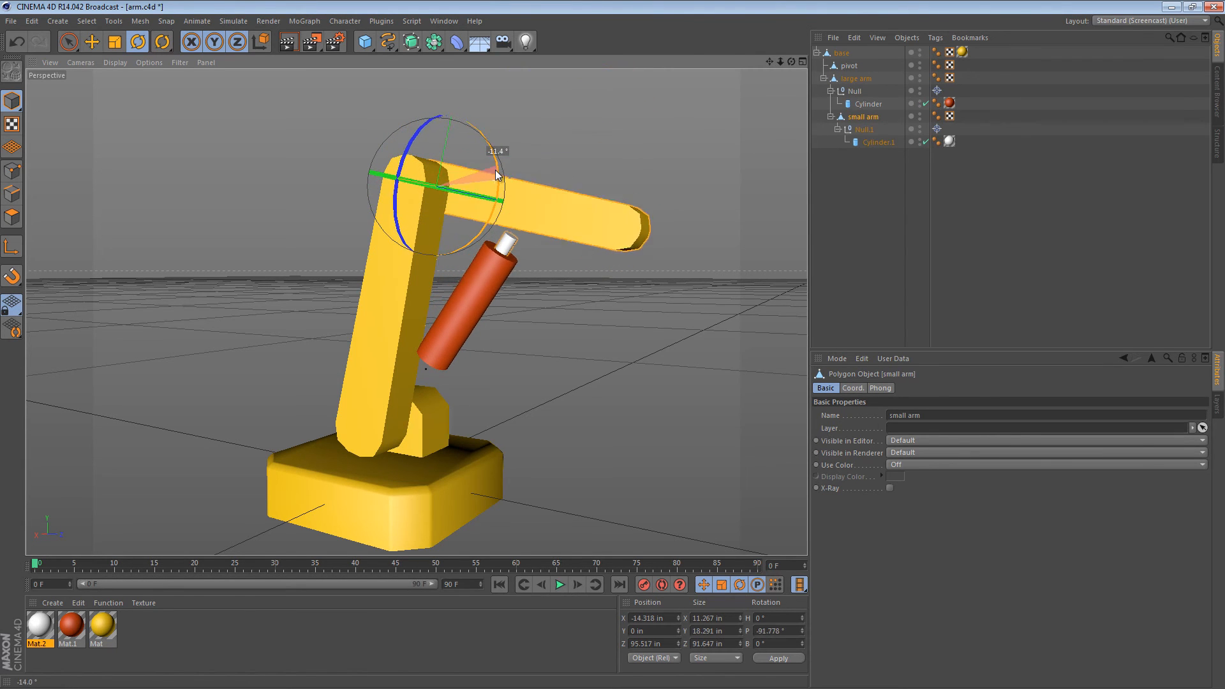
left_click_drag(496, 175, 548, 312)
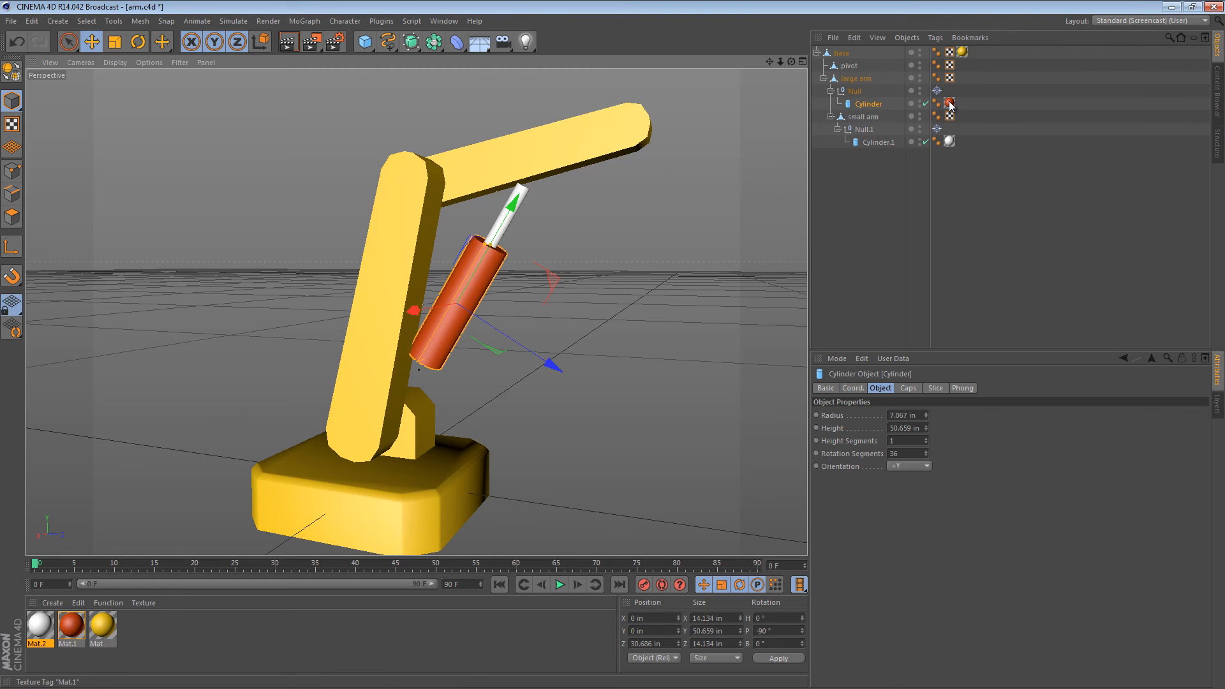
- Review the red cylinder's Target tag aimed at Null.1 with pitch enabled
left_click(948, 103)
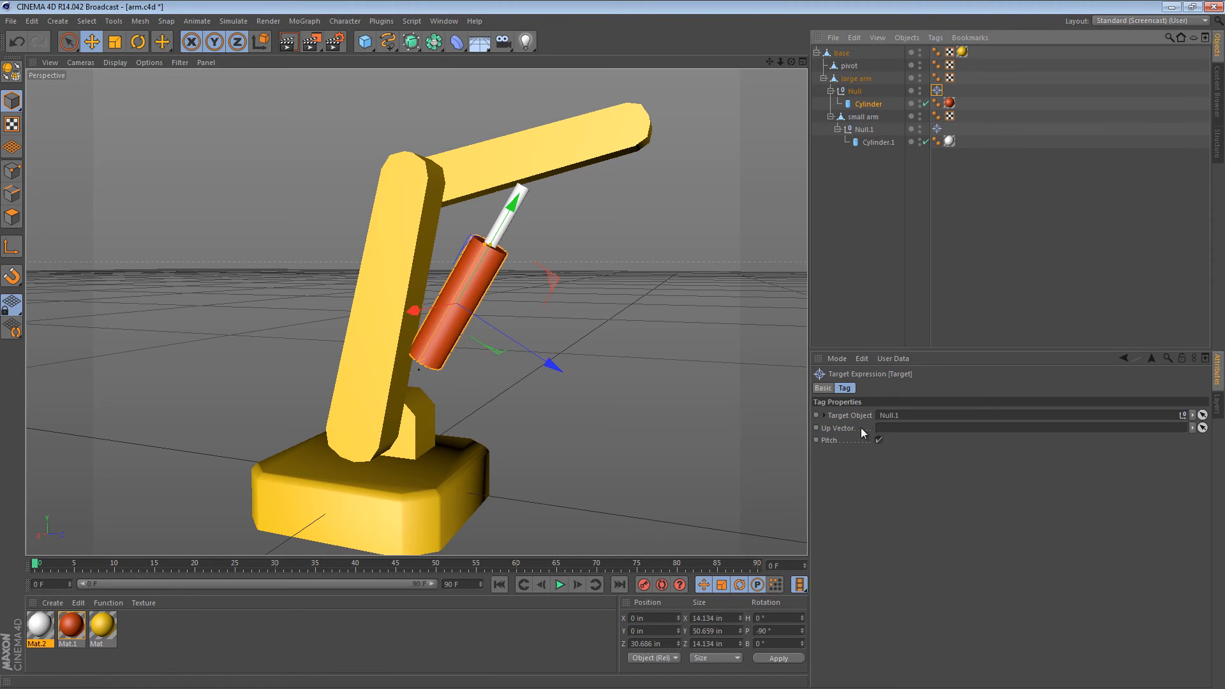
mouse_move(908, 438)
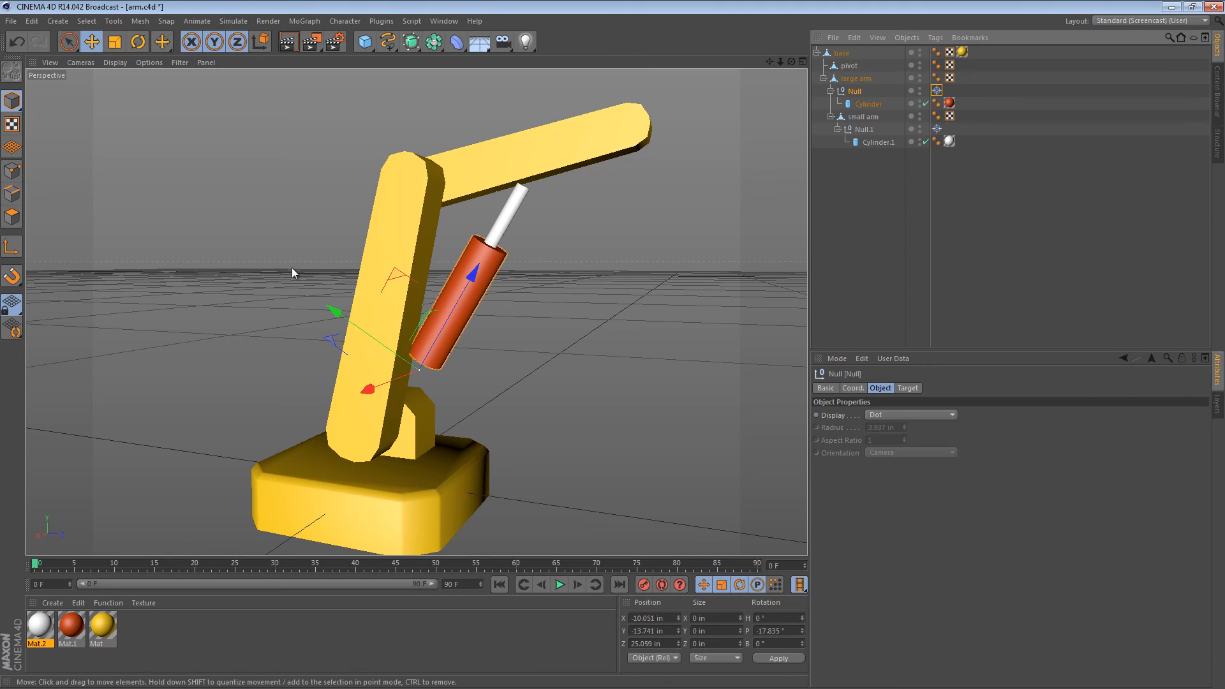
mouse_move(522, 263)
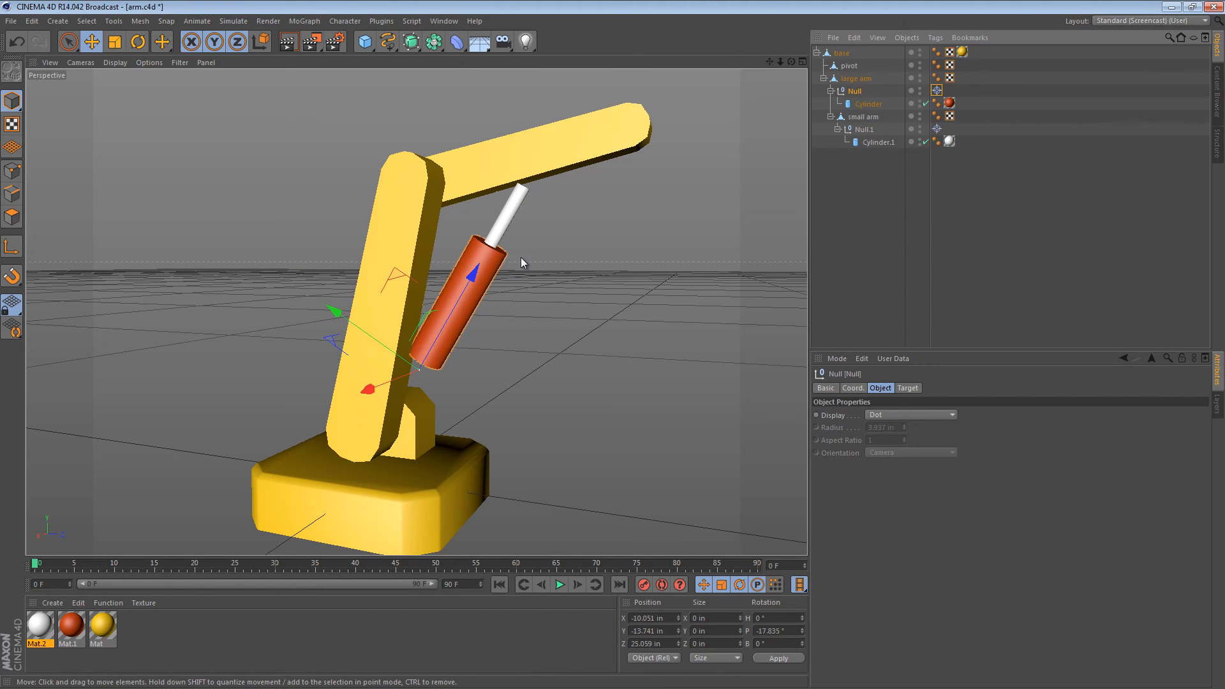
mouse_move(381, 142)
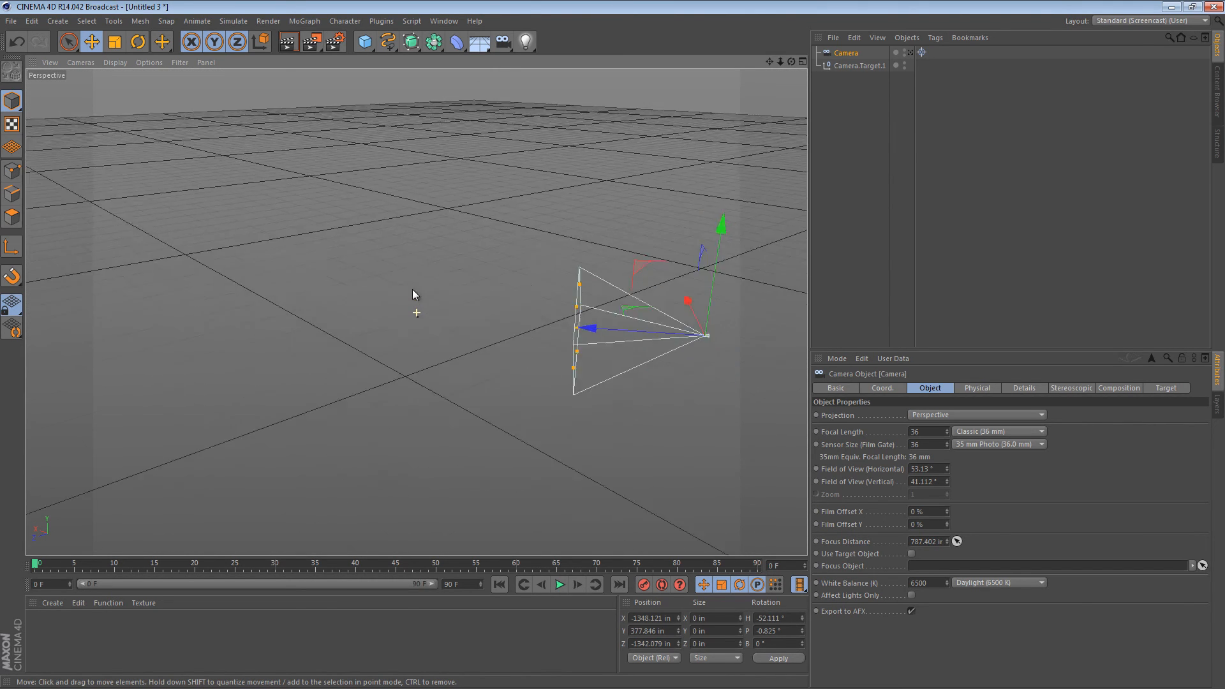
- Move the target camera across the grid and high above it, then view from the Right side
left_click_drag(702, 334, 597, 192)
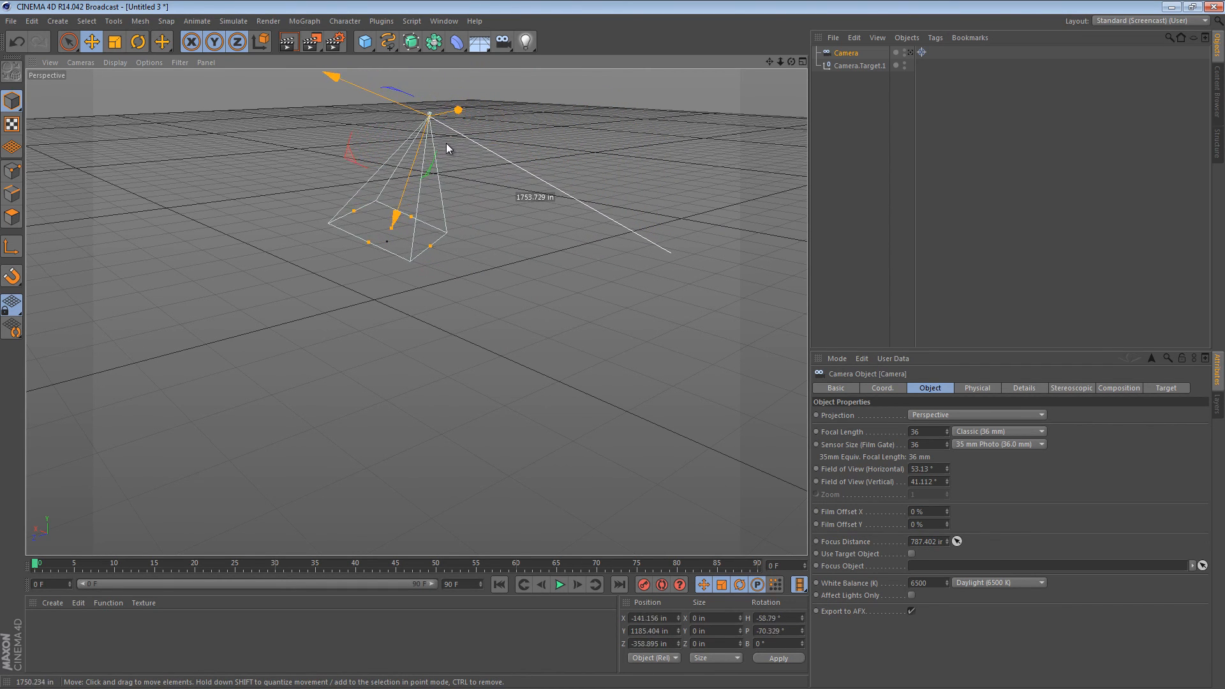
left_click_drag(430, 110, 324, 114)
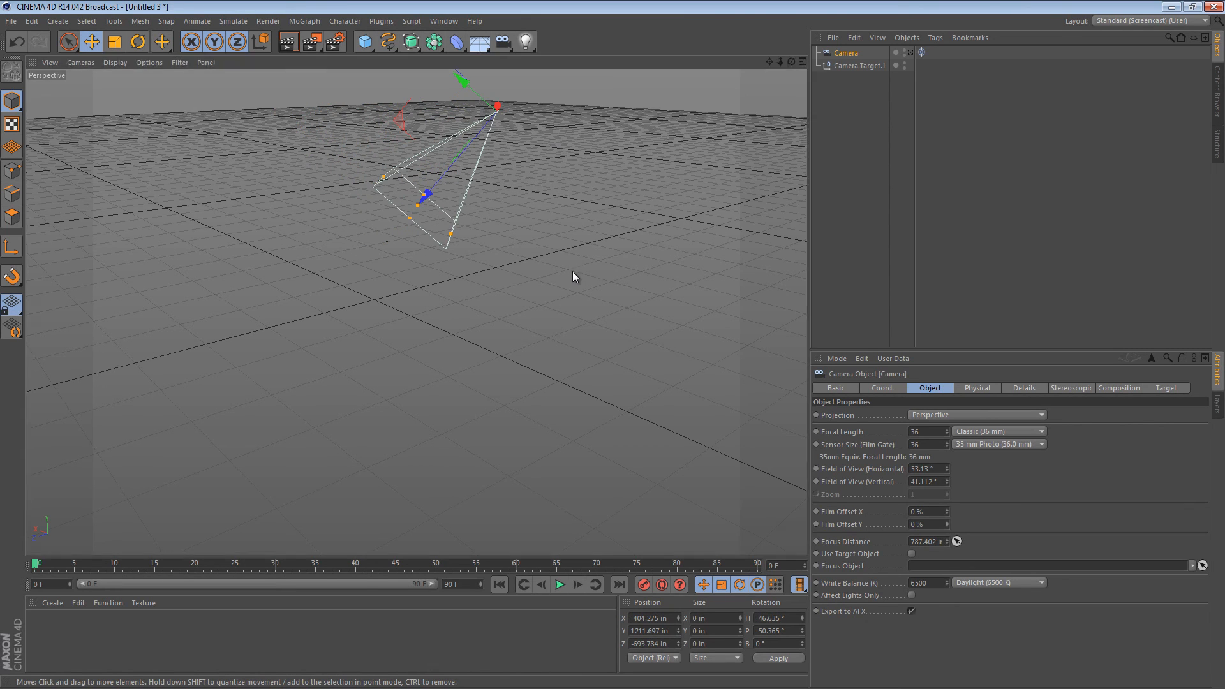
key("F3")
type("0")
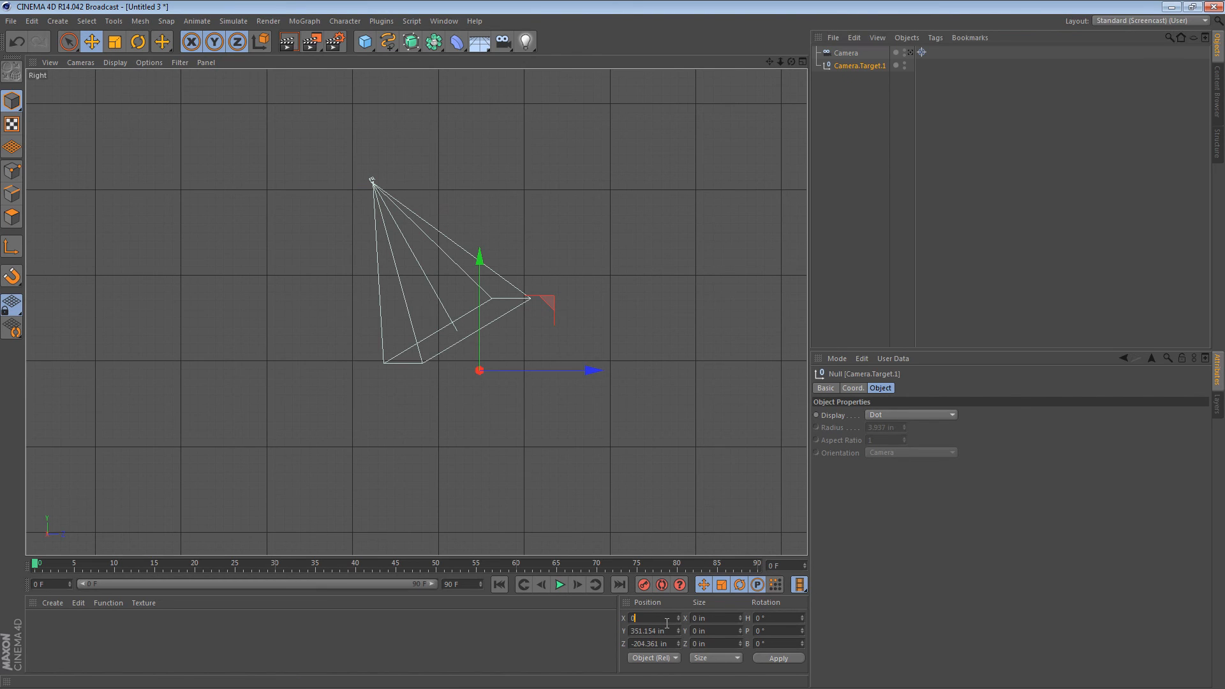
- Swing the camera around and above its target, then return to the arm.c4d project
left_click(845, 52)
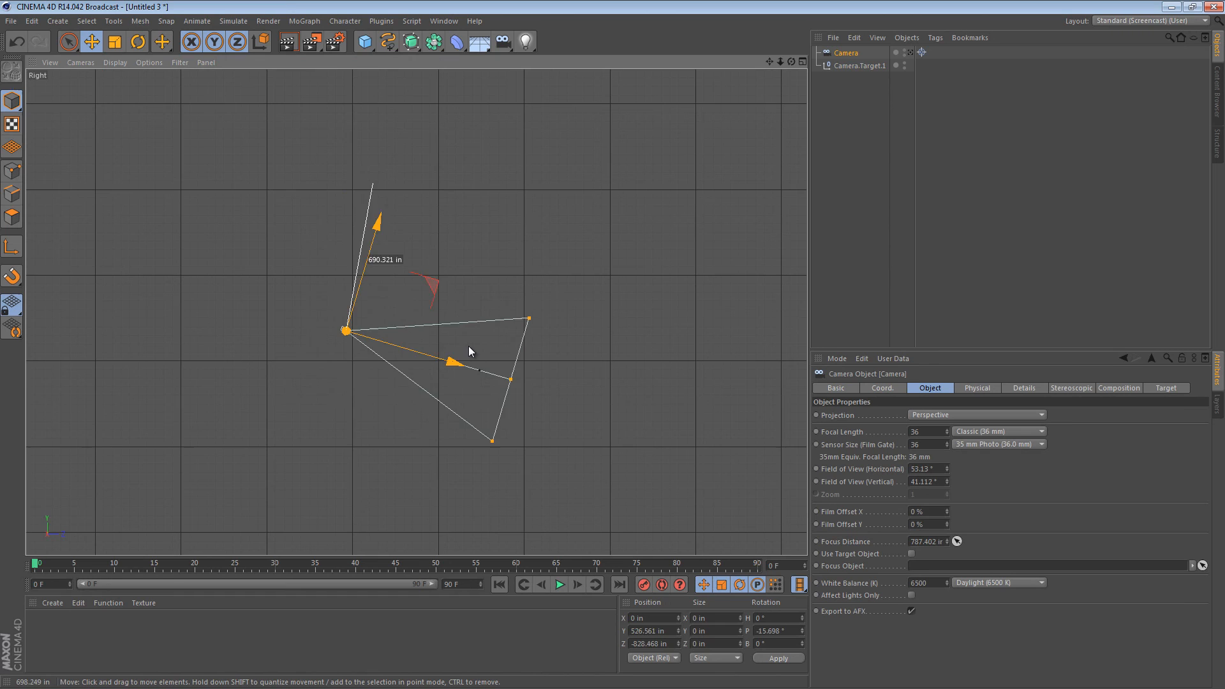
left_click_drag(345, 331, 430, 268)
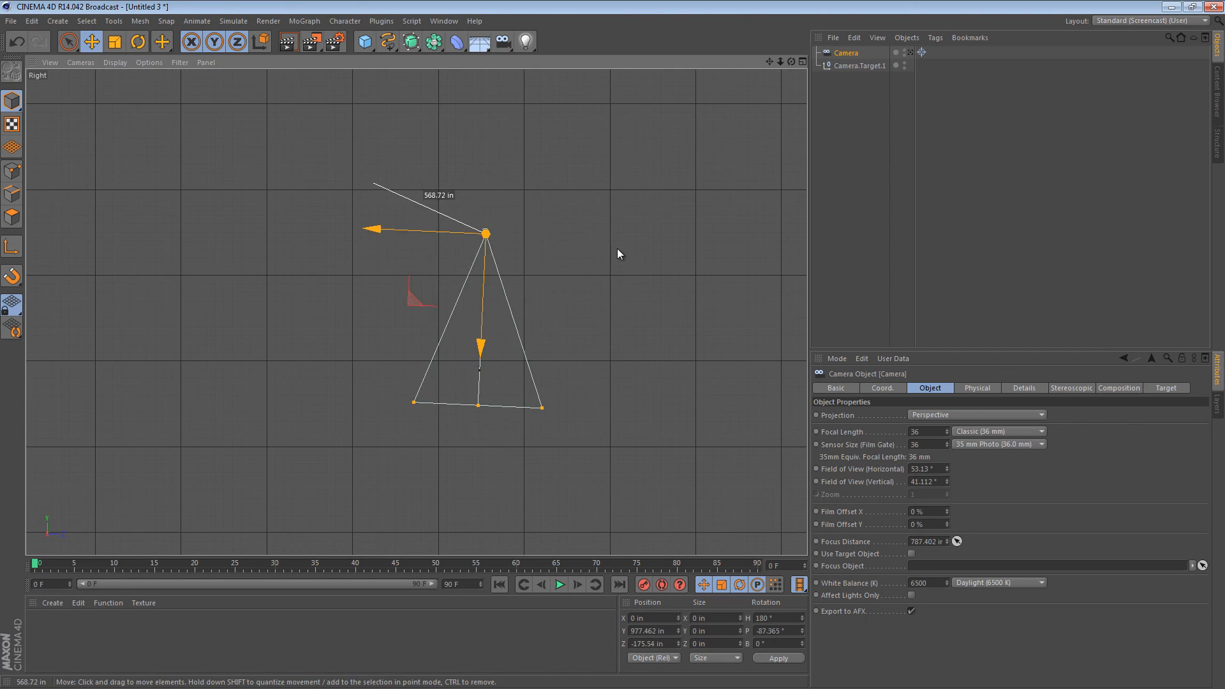
left_click_drag(485, 233, 528, 230)
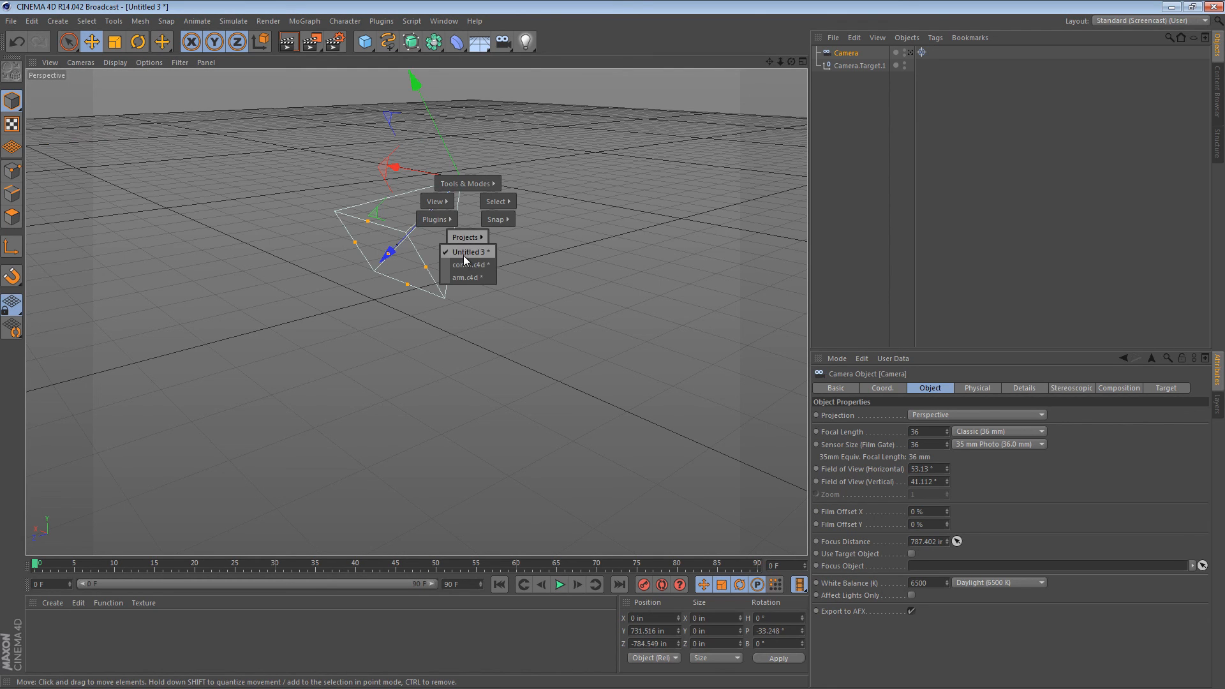
left_click(465, 277)
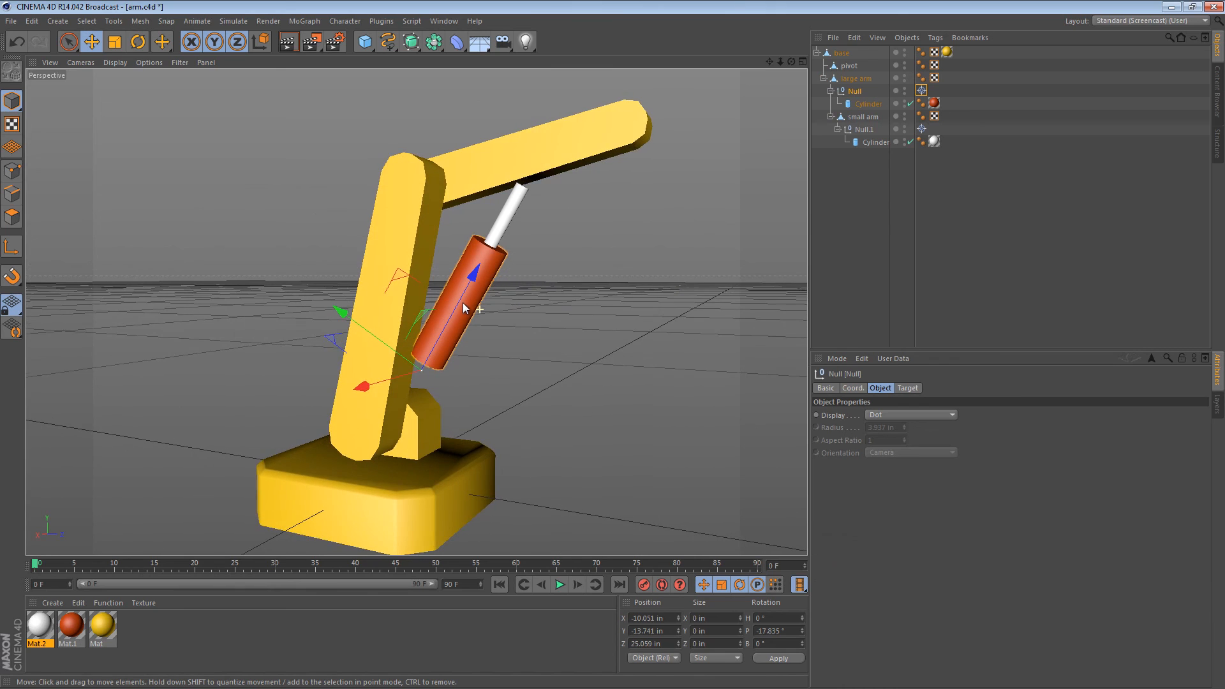